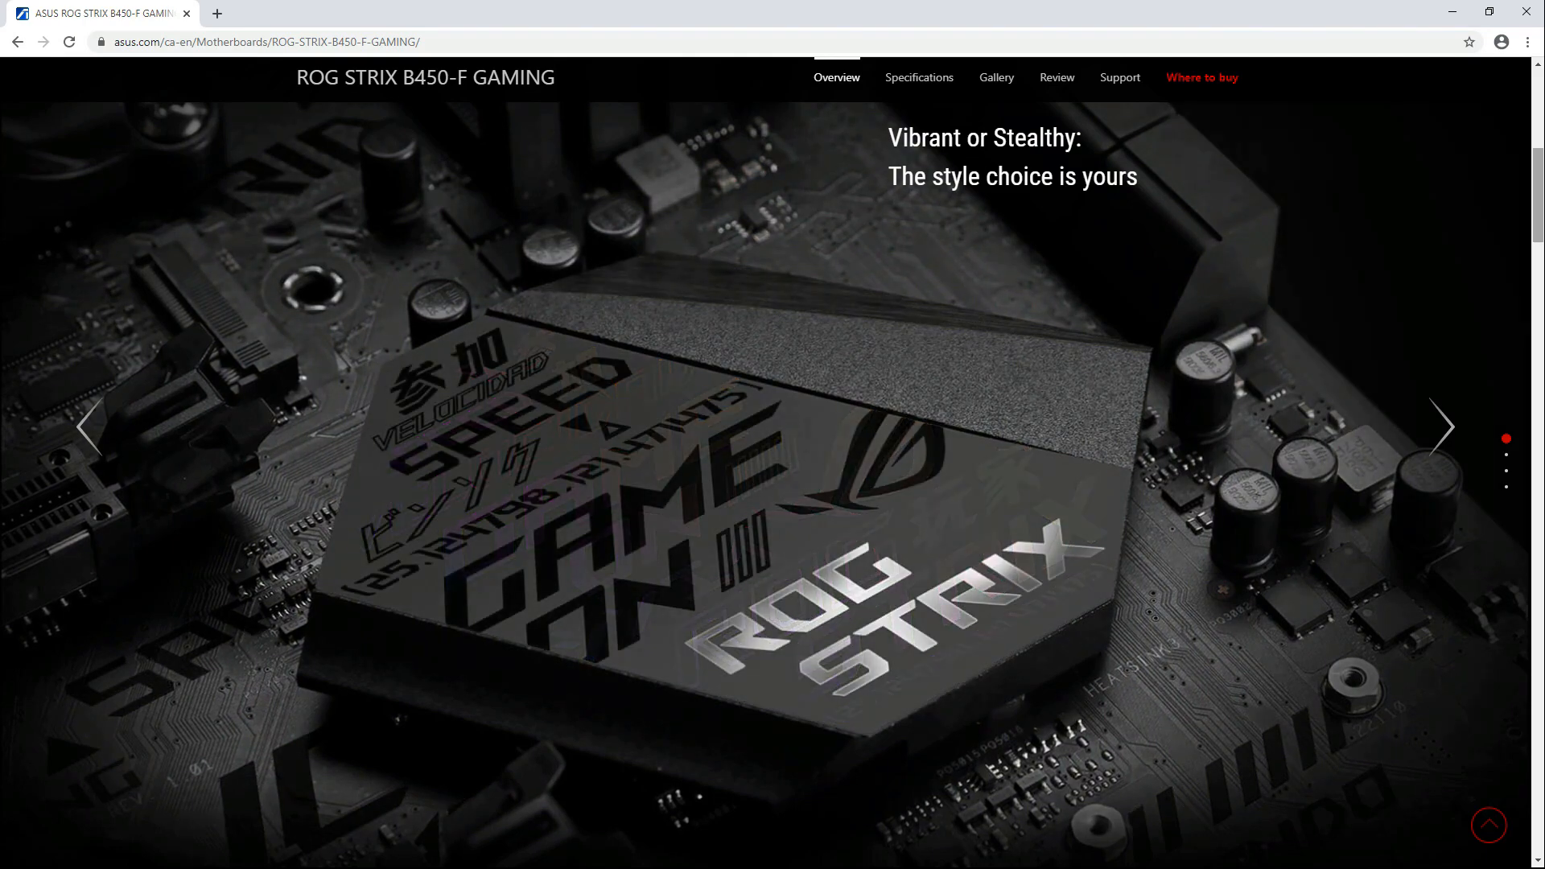
# Leave the ROG Strix B450-F product page for the Google home page.
pyautogui.click(1443, 427)
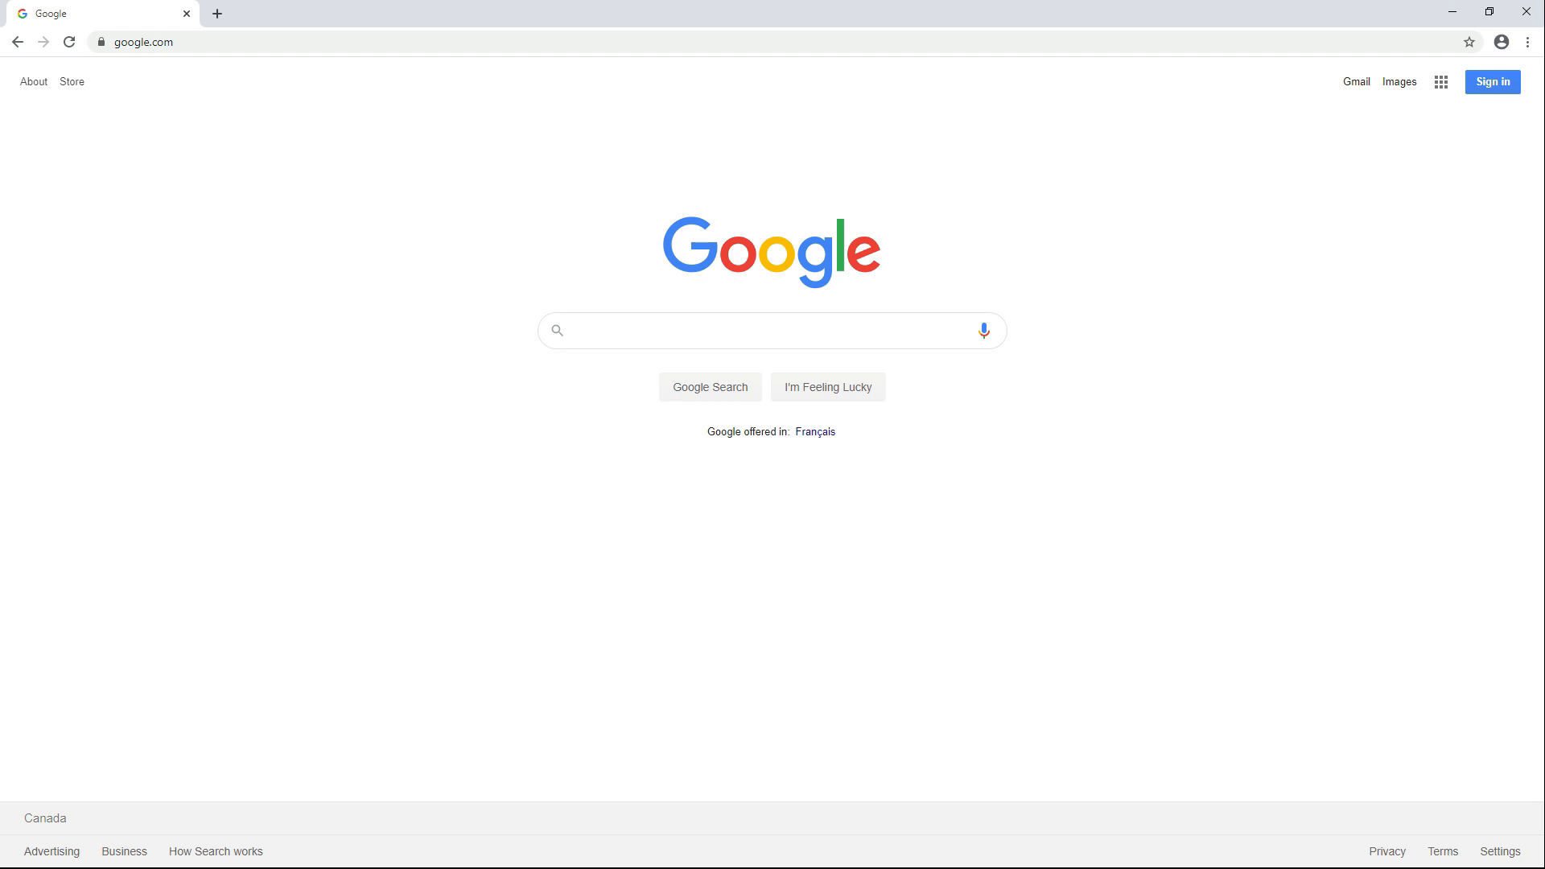
# Search Google for 'ASUS B450F' and open the asus.com ROG STRIX B450-F GAMING result.
pyautogui.write('ASUS B450')
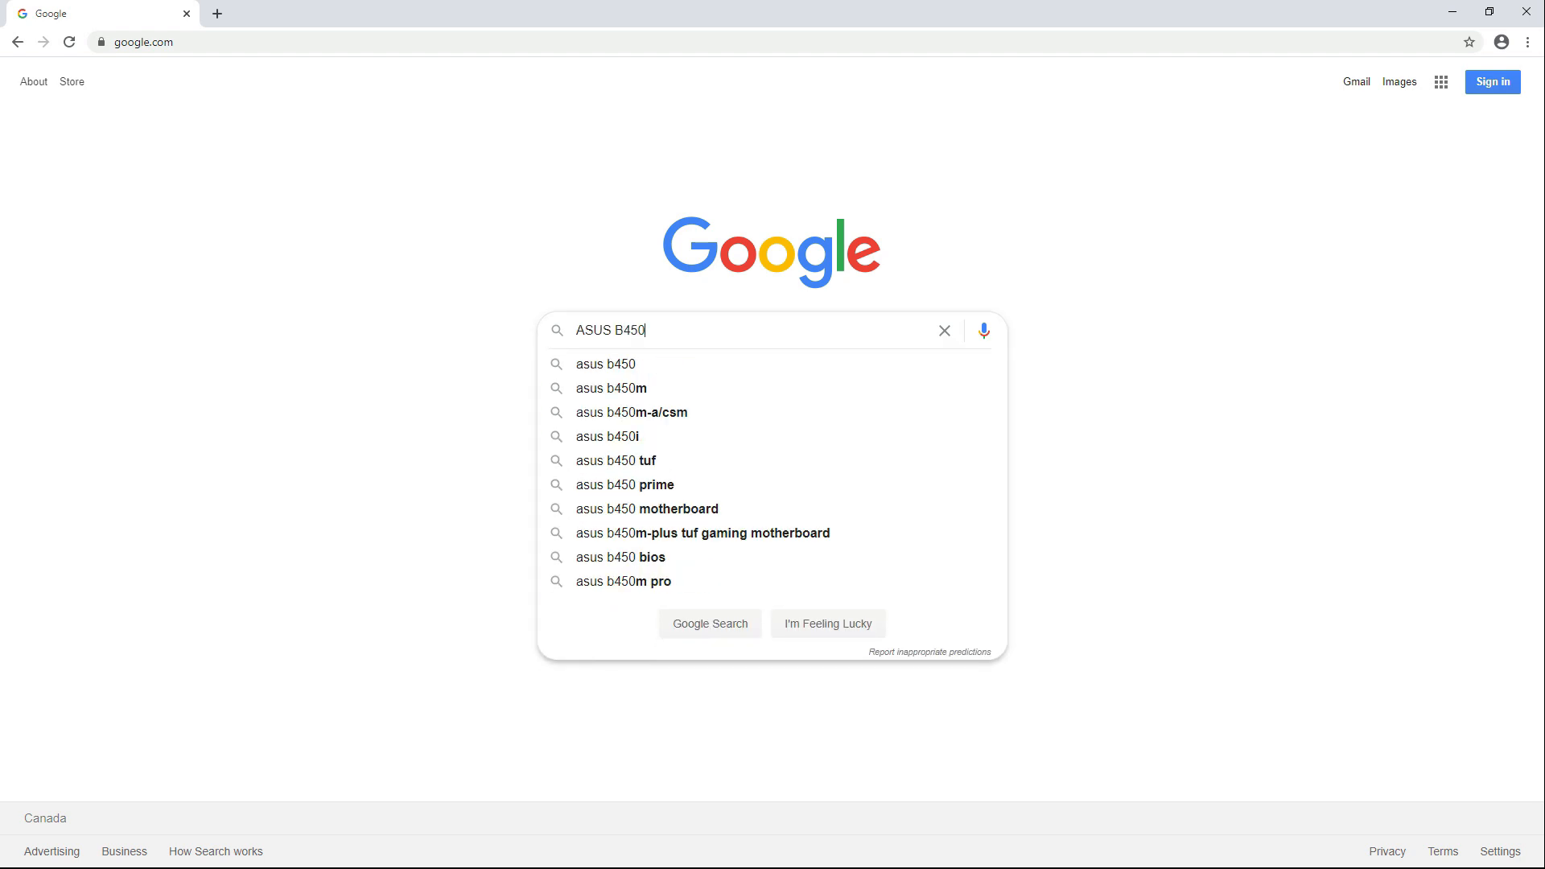
pyautogui.press('Enter')
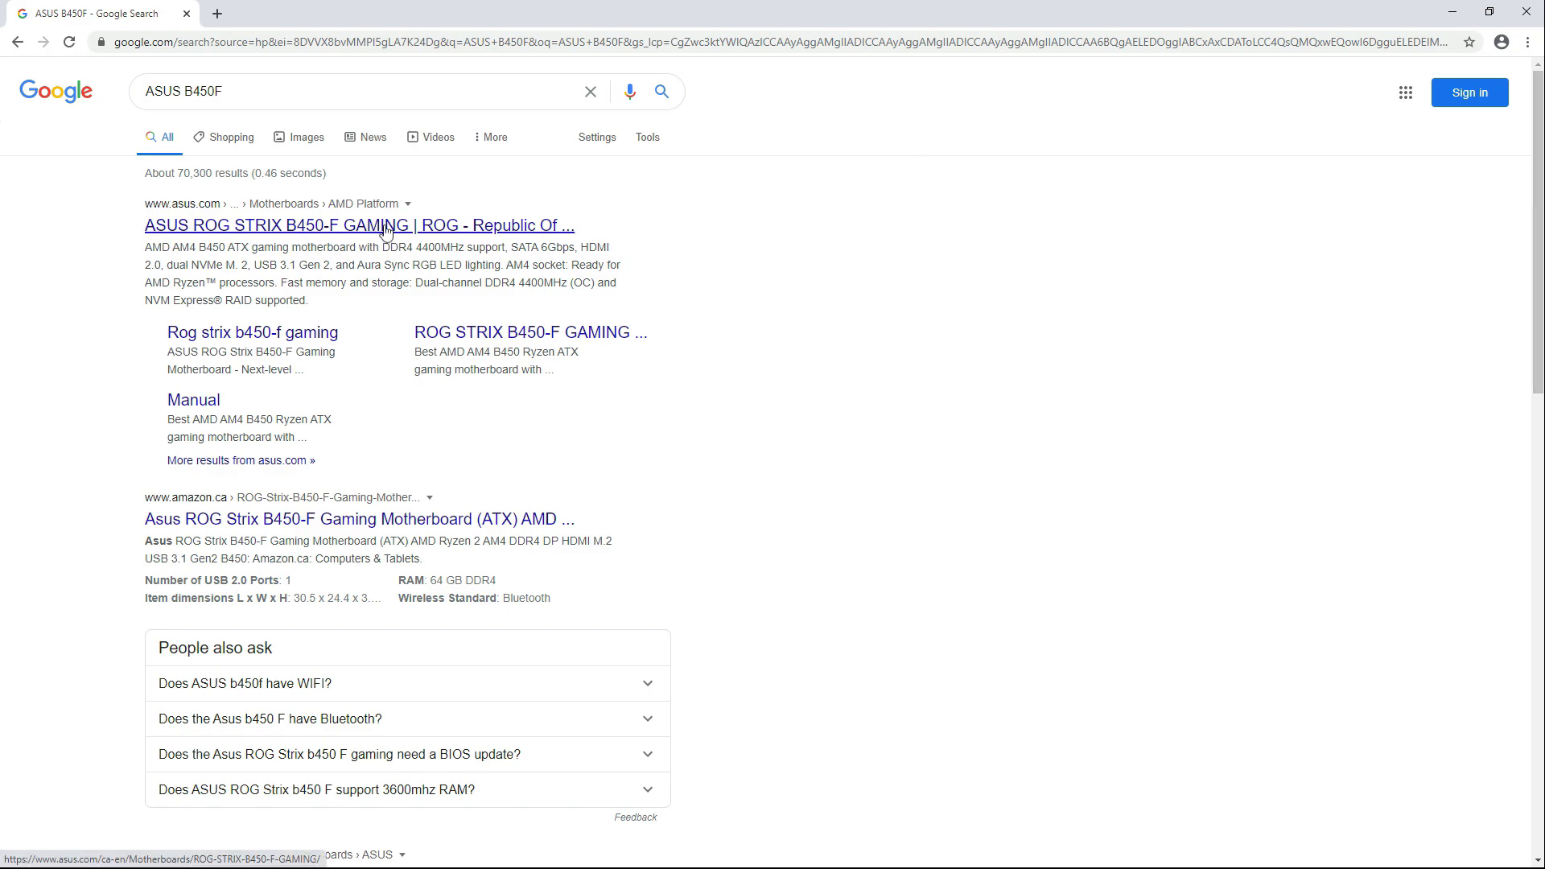
pyautogui.click(372, 224)
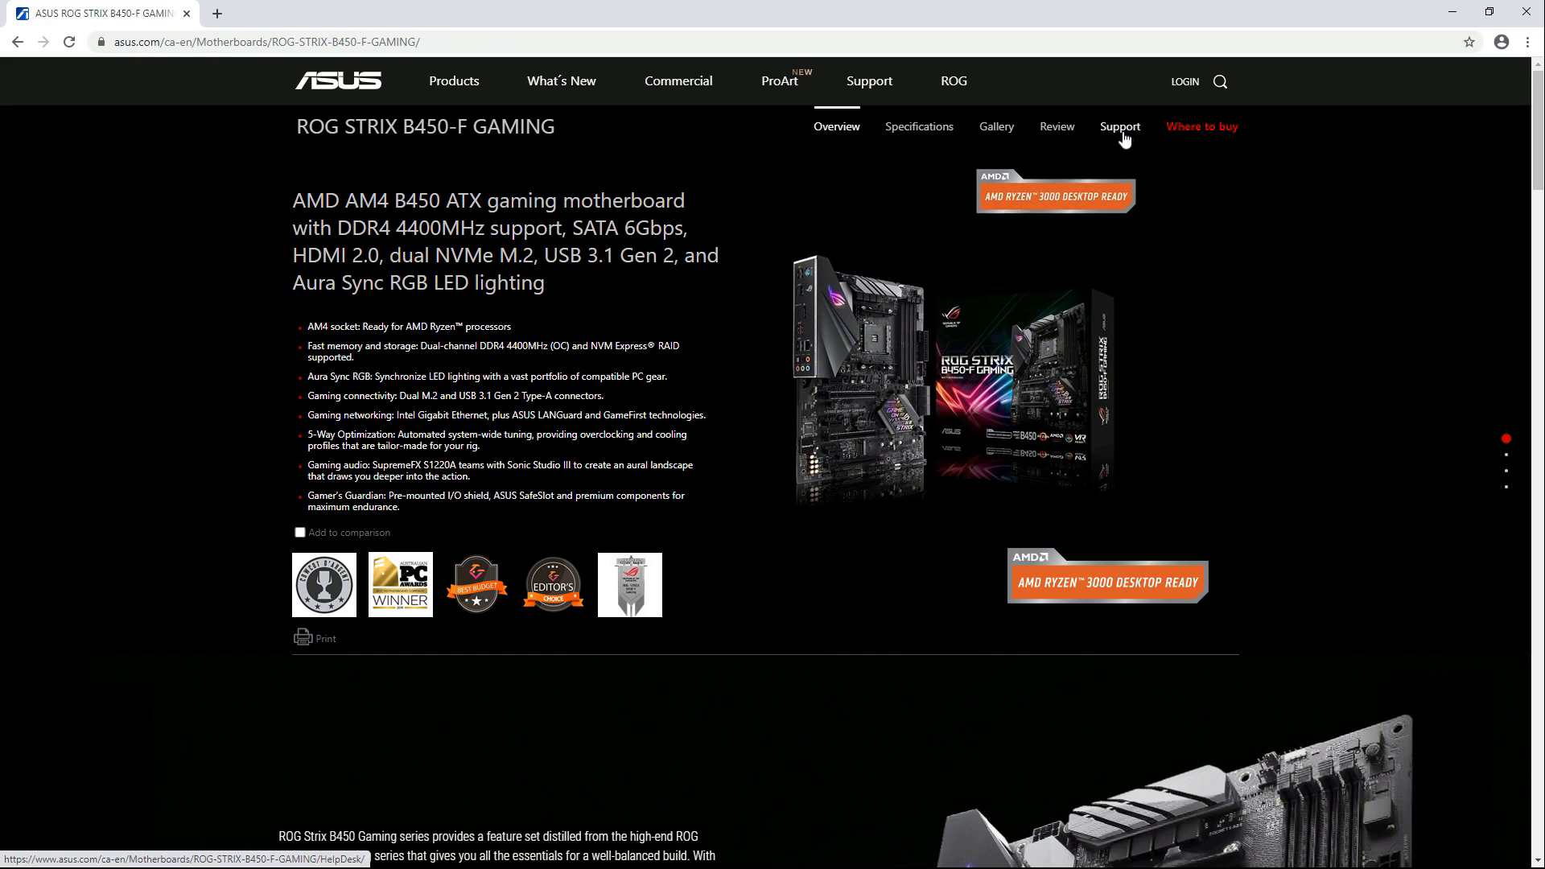
# Show all BIOS & FIRMWARE downloads on the board's Support page.
pyautogui.click(1119, 126)
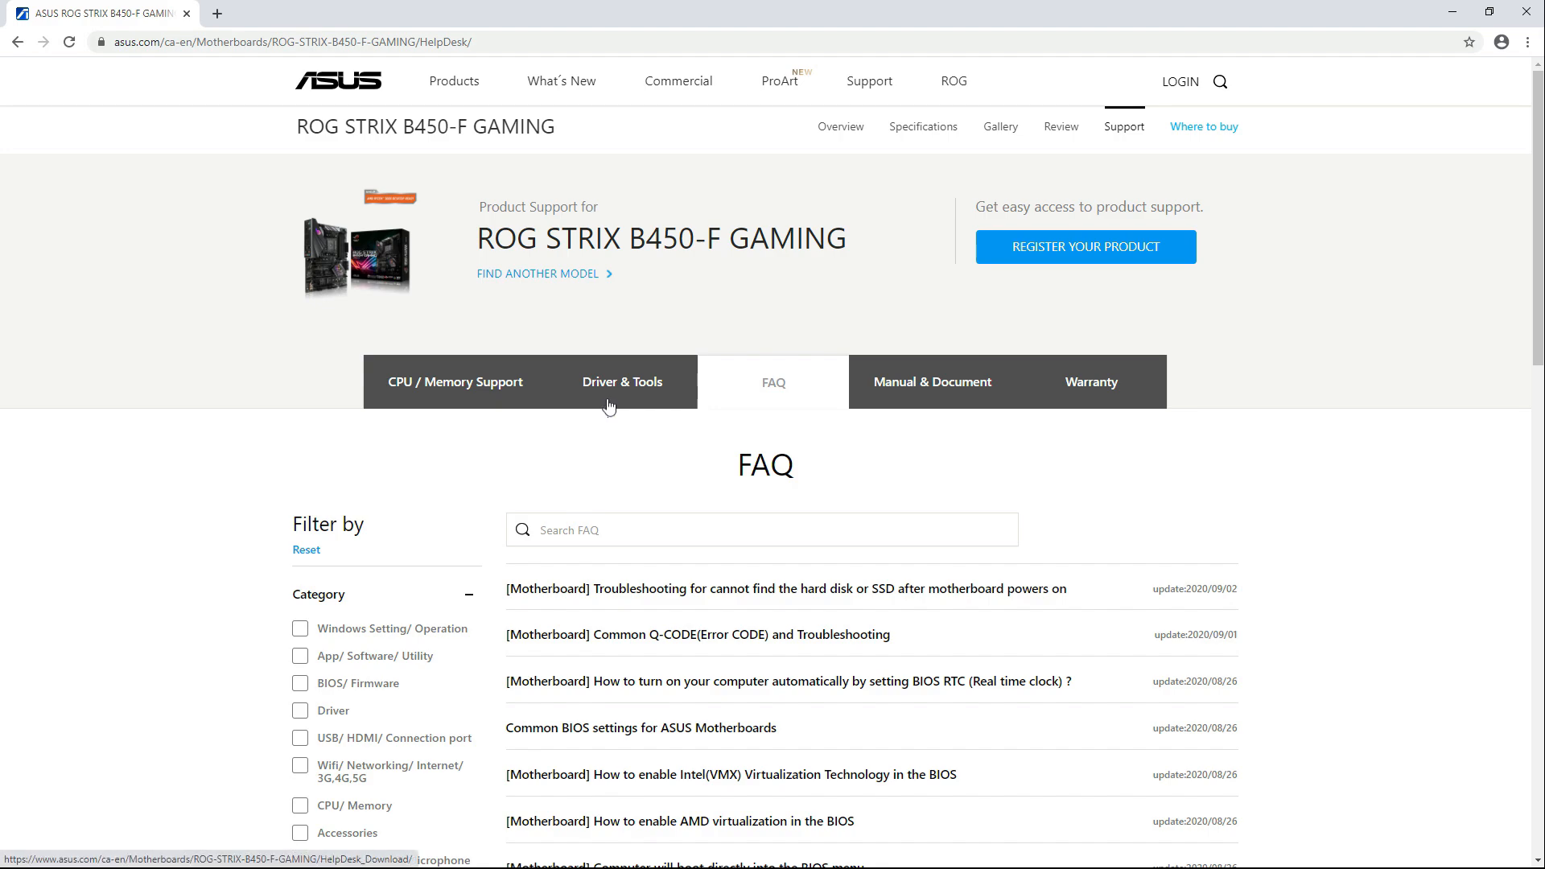
pyautogui.click(621, 382)
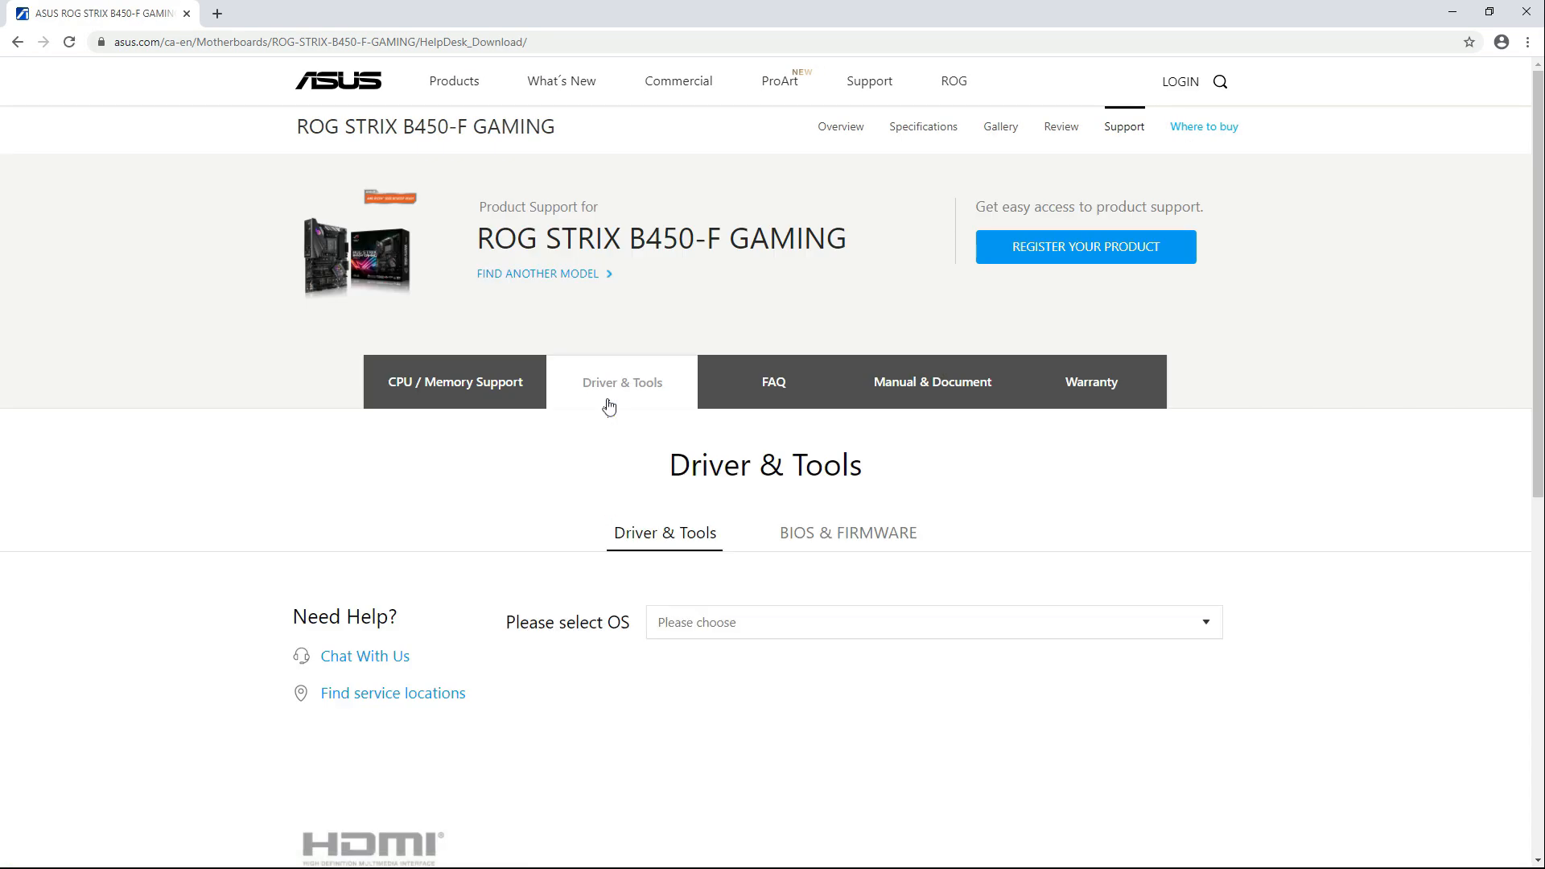
pyautogui.click(847, 533)
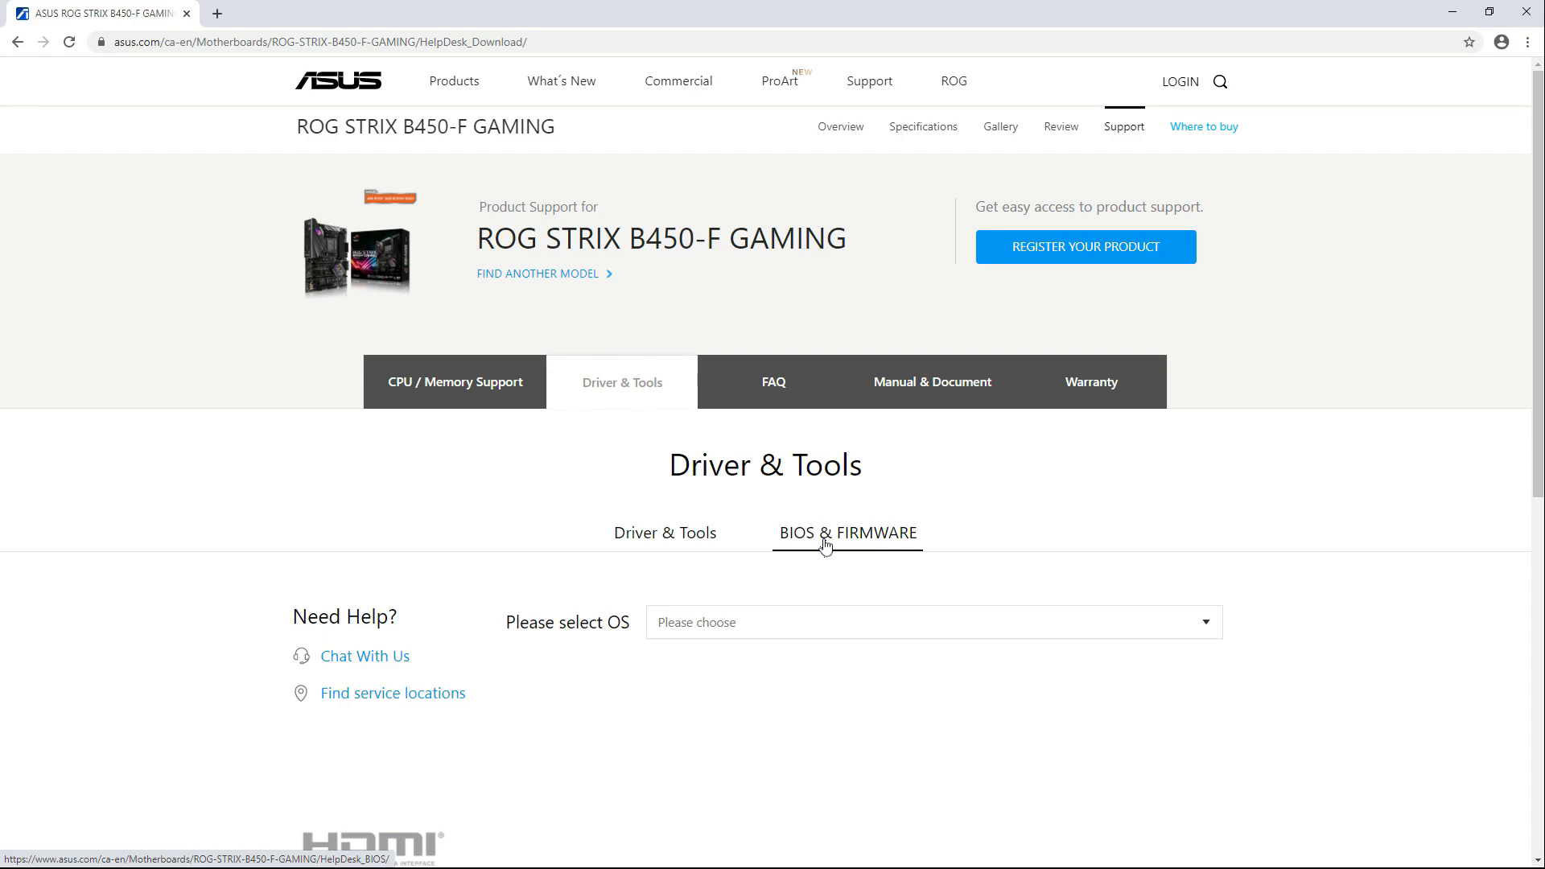
pyautogui.click(847, 533)
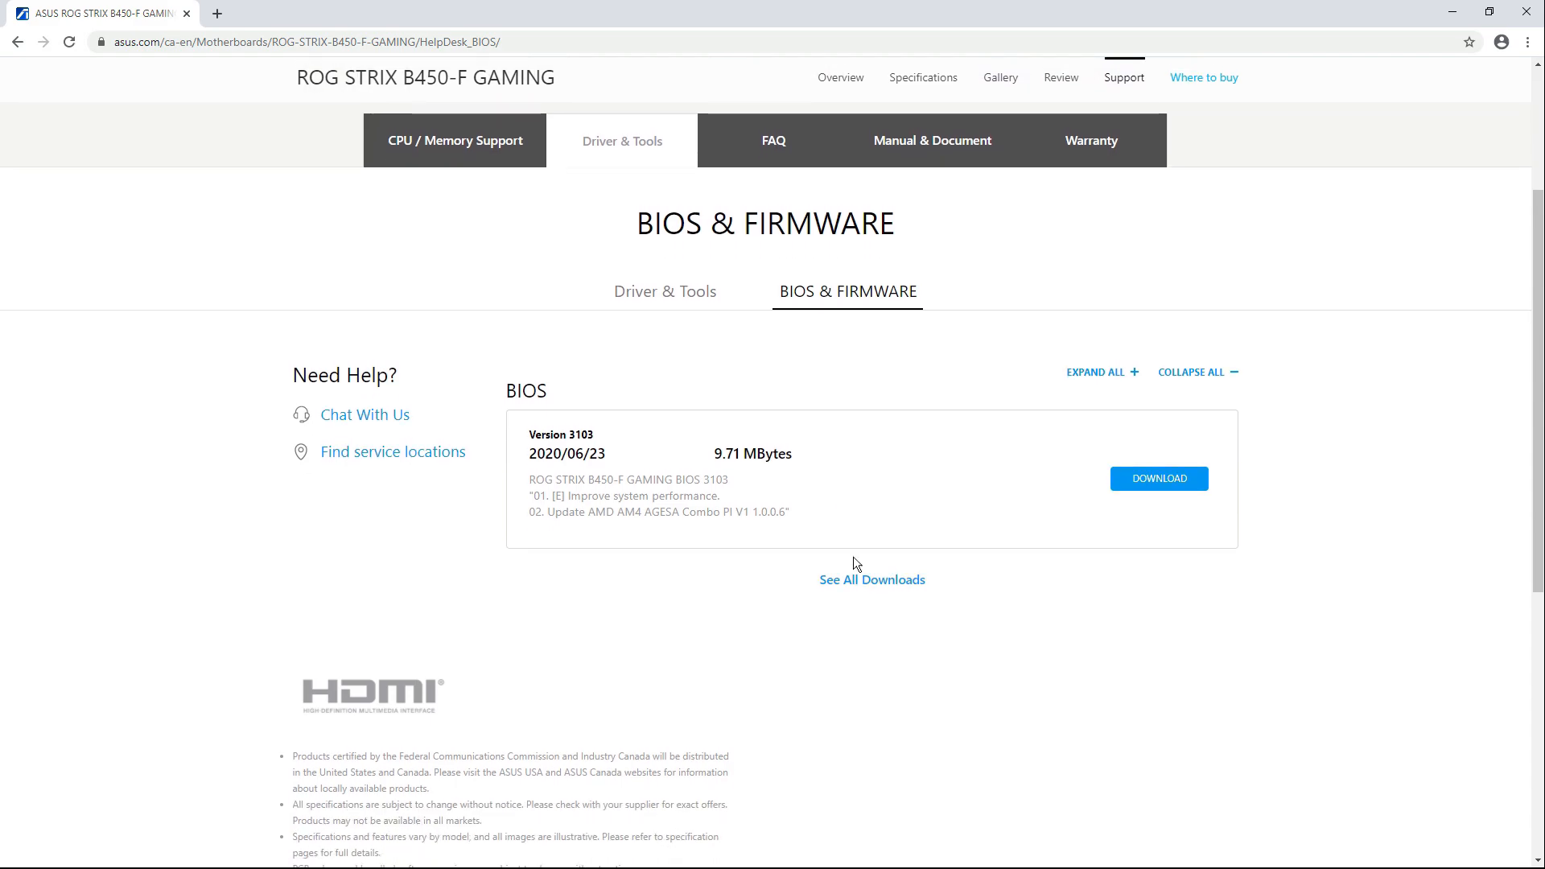
pyautogui.click(871, 580)
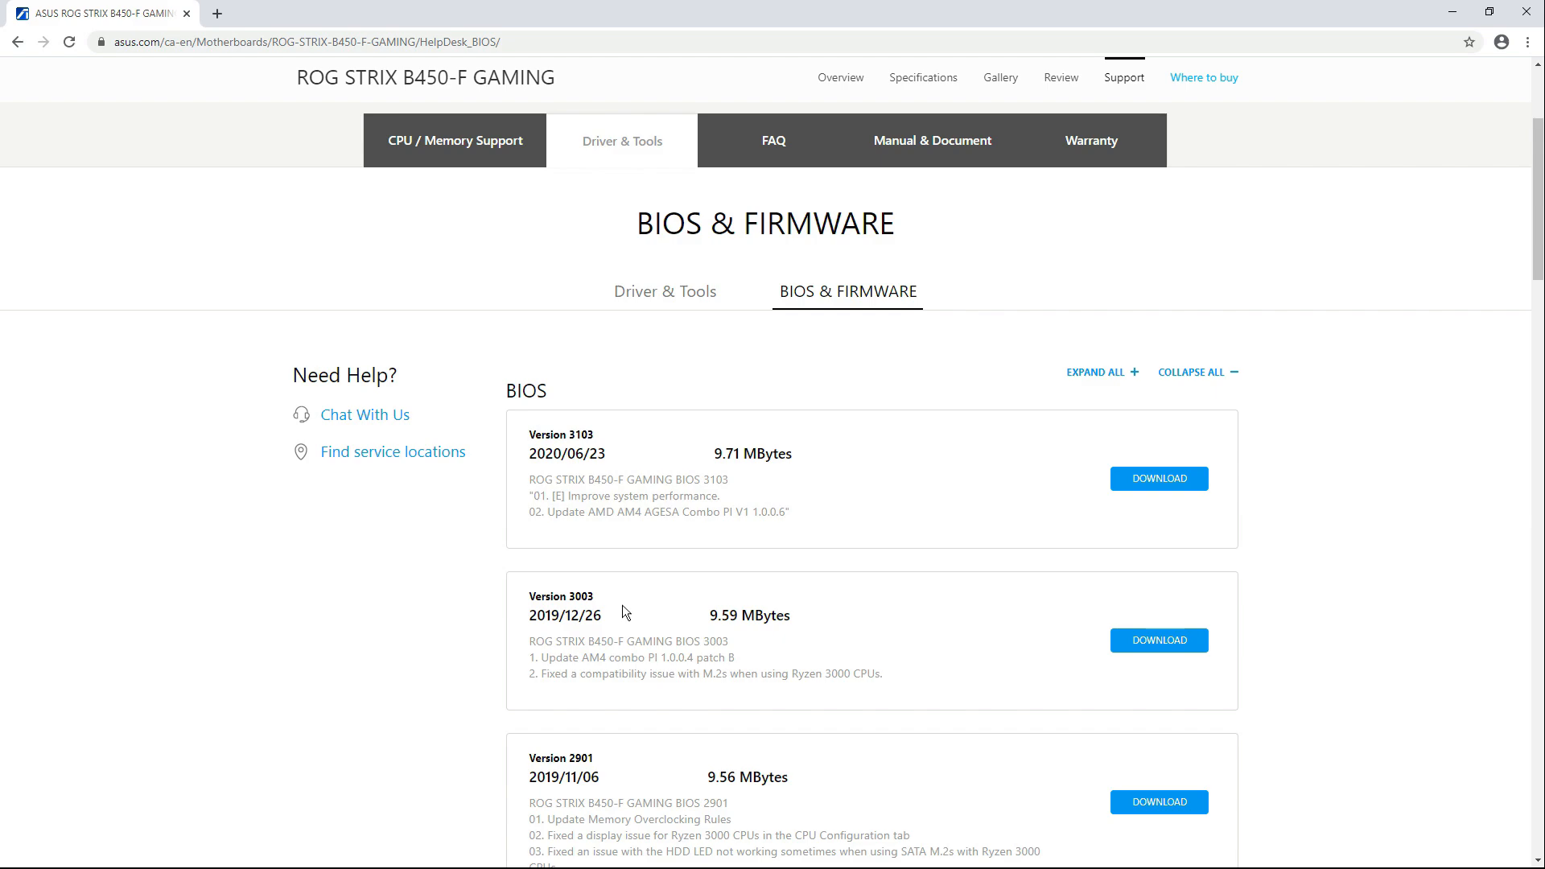
pyautogui.moveTo(605, 609)
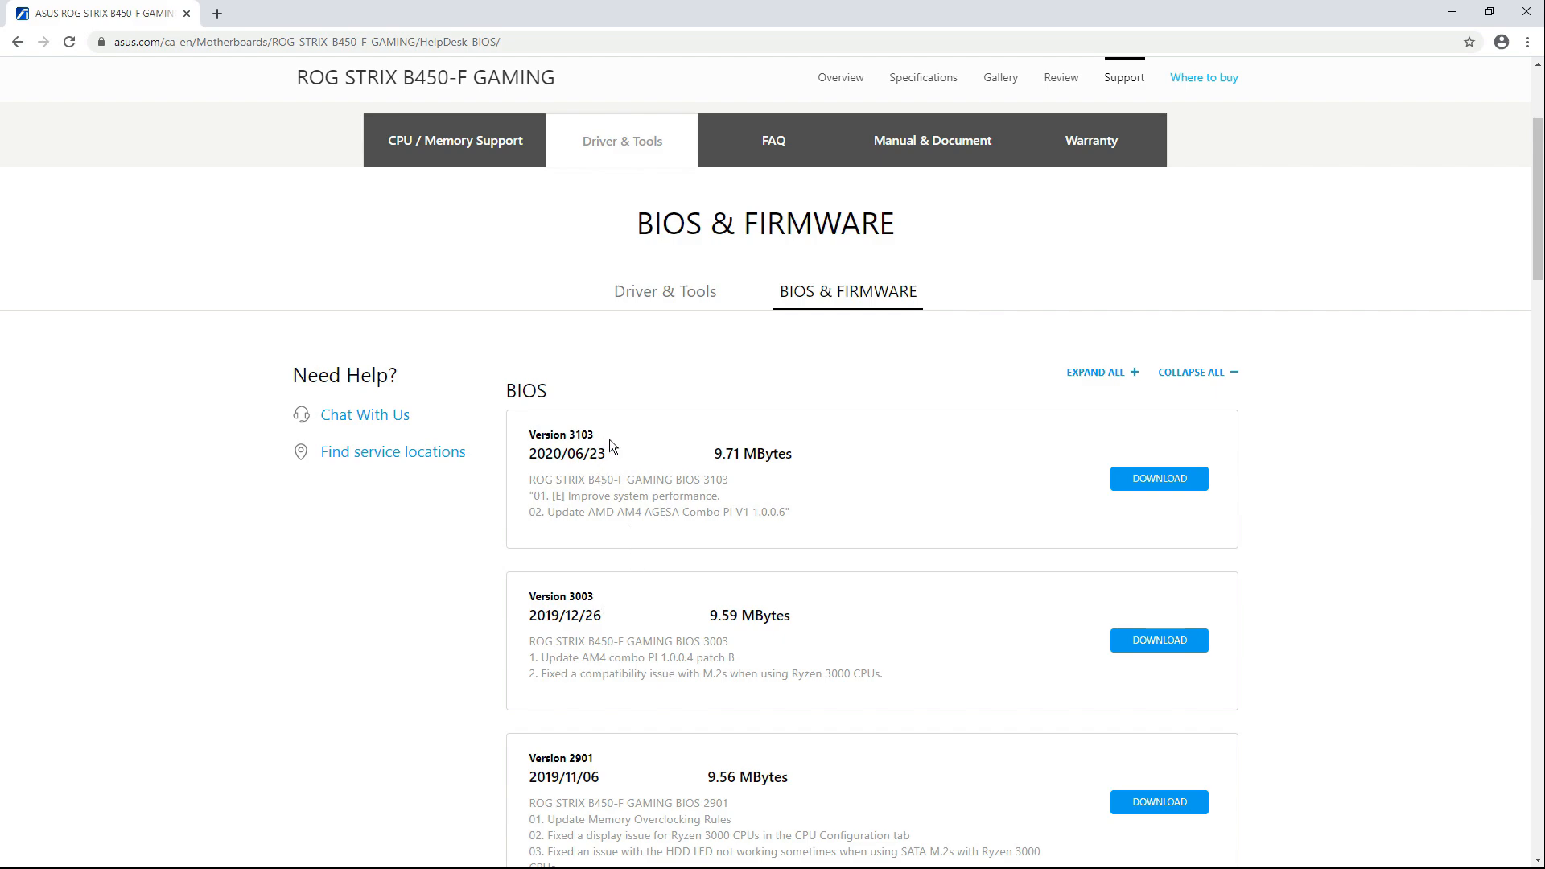
pyautogui.moveTo(635, 474)
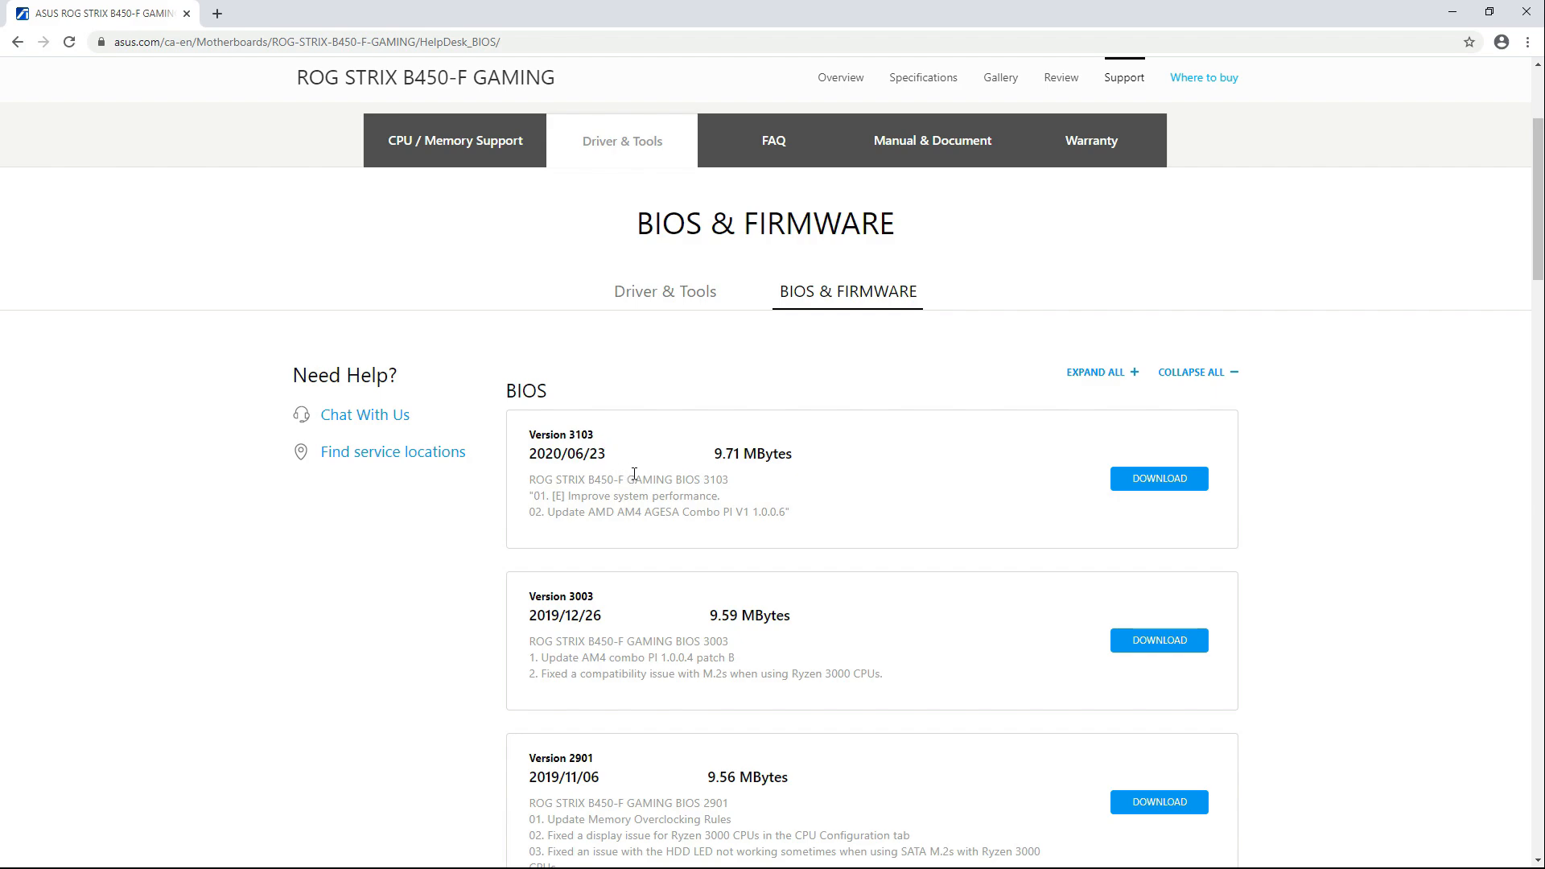
# Download the BIOS Version 3103 package and dismiss the open-file prompt.
pyautogui.click(1159, 478)
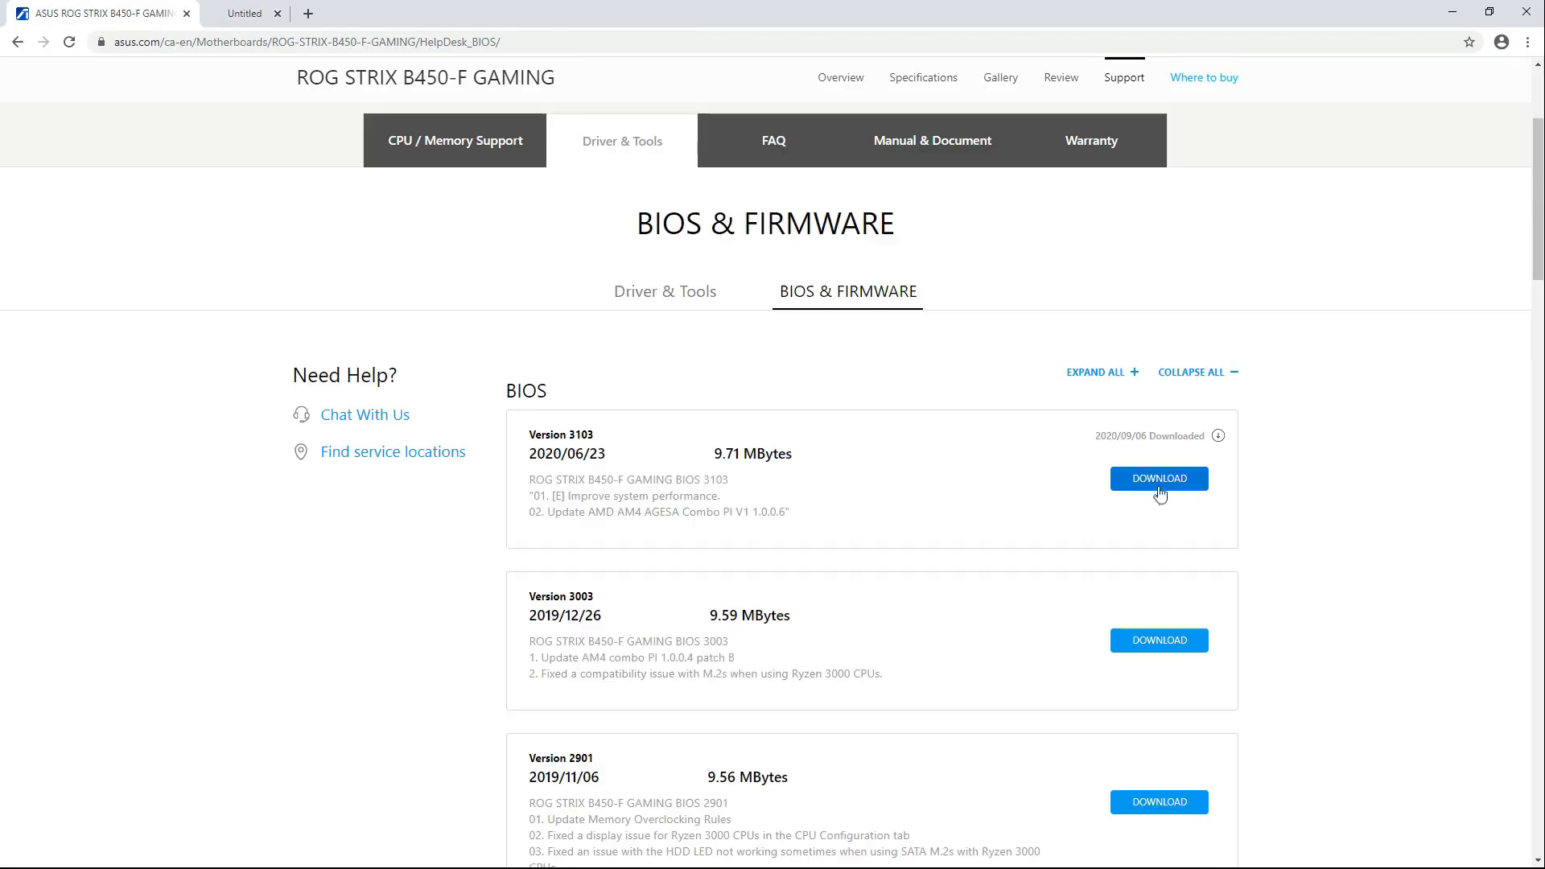
pyautogui.click(170, 846)
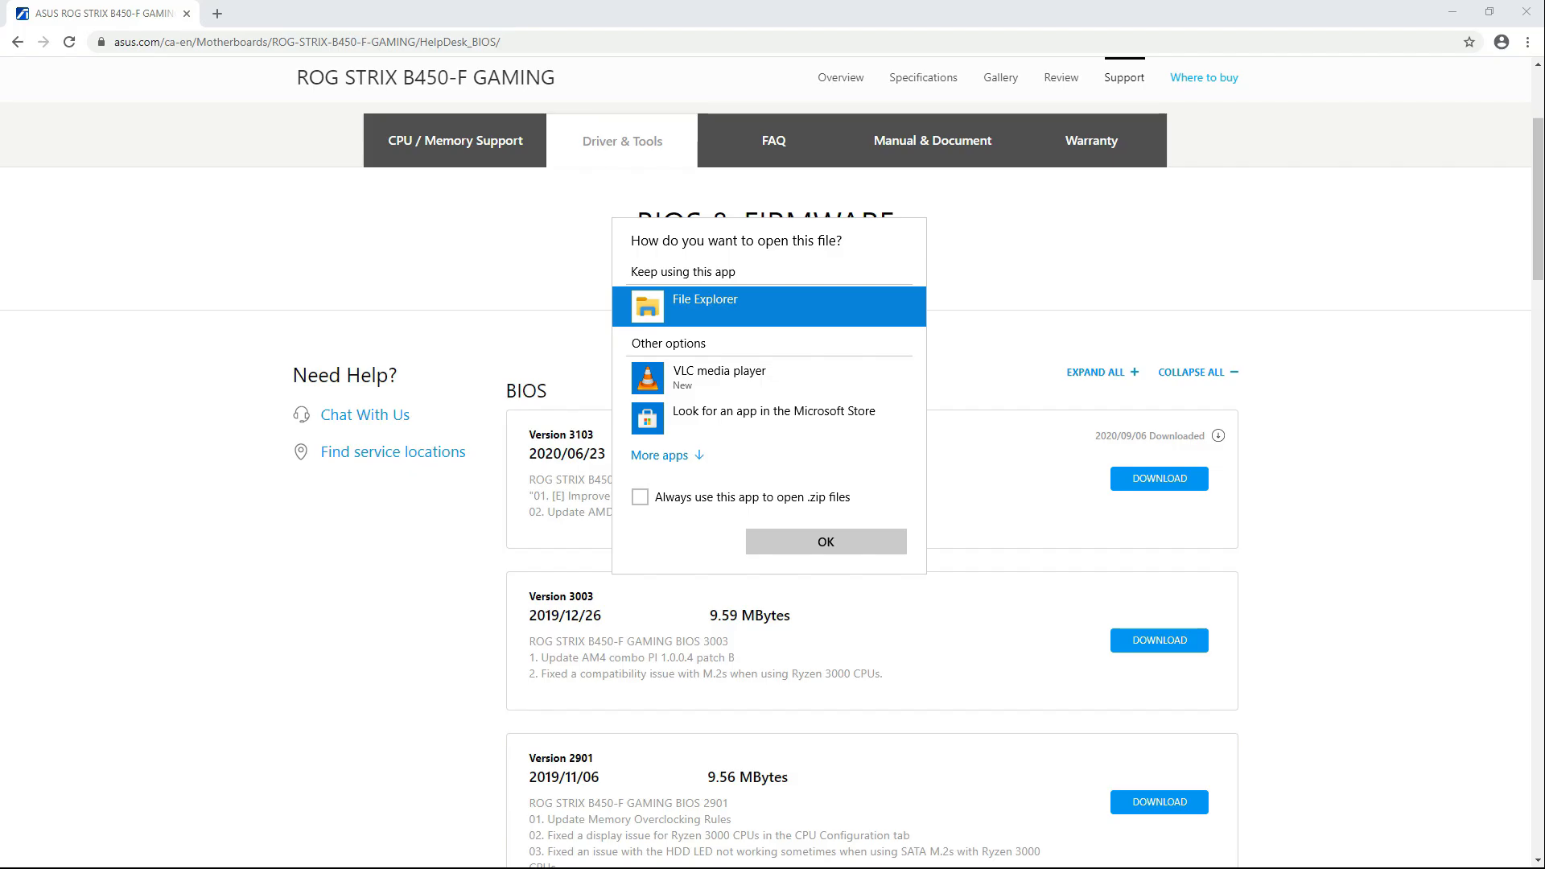
pyautogui.click(825, 542)
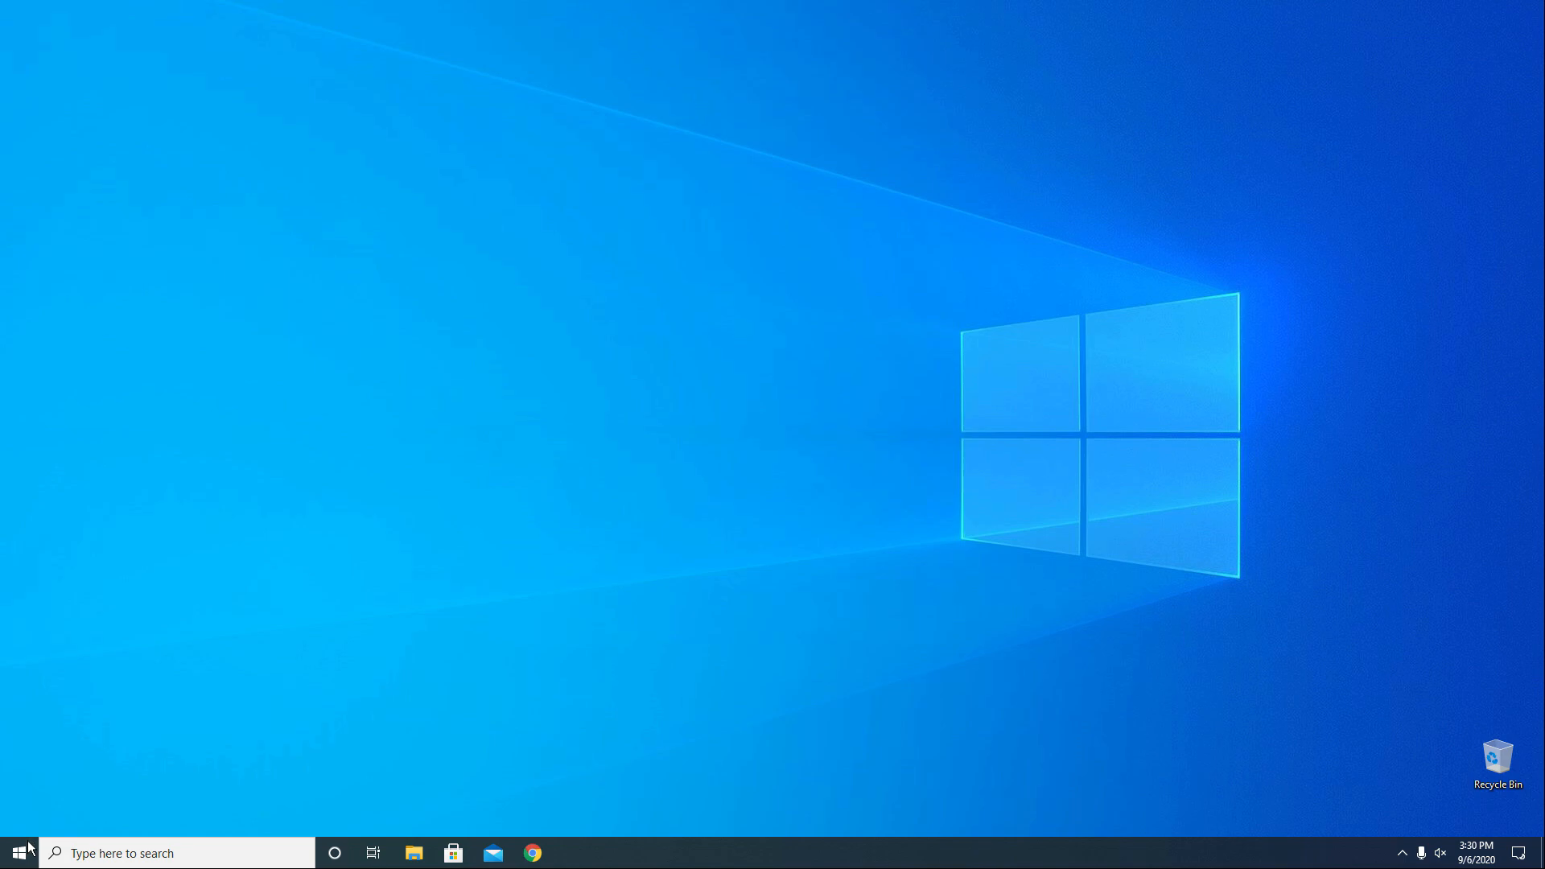
# Extract the BIOS zip in Downloads into a ROG-STRIX-B450-F-GAMING-ASUS-3103 folder.
pyautogui.rightClick(18, 853)
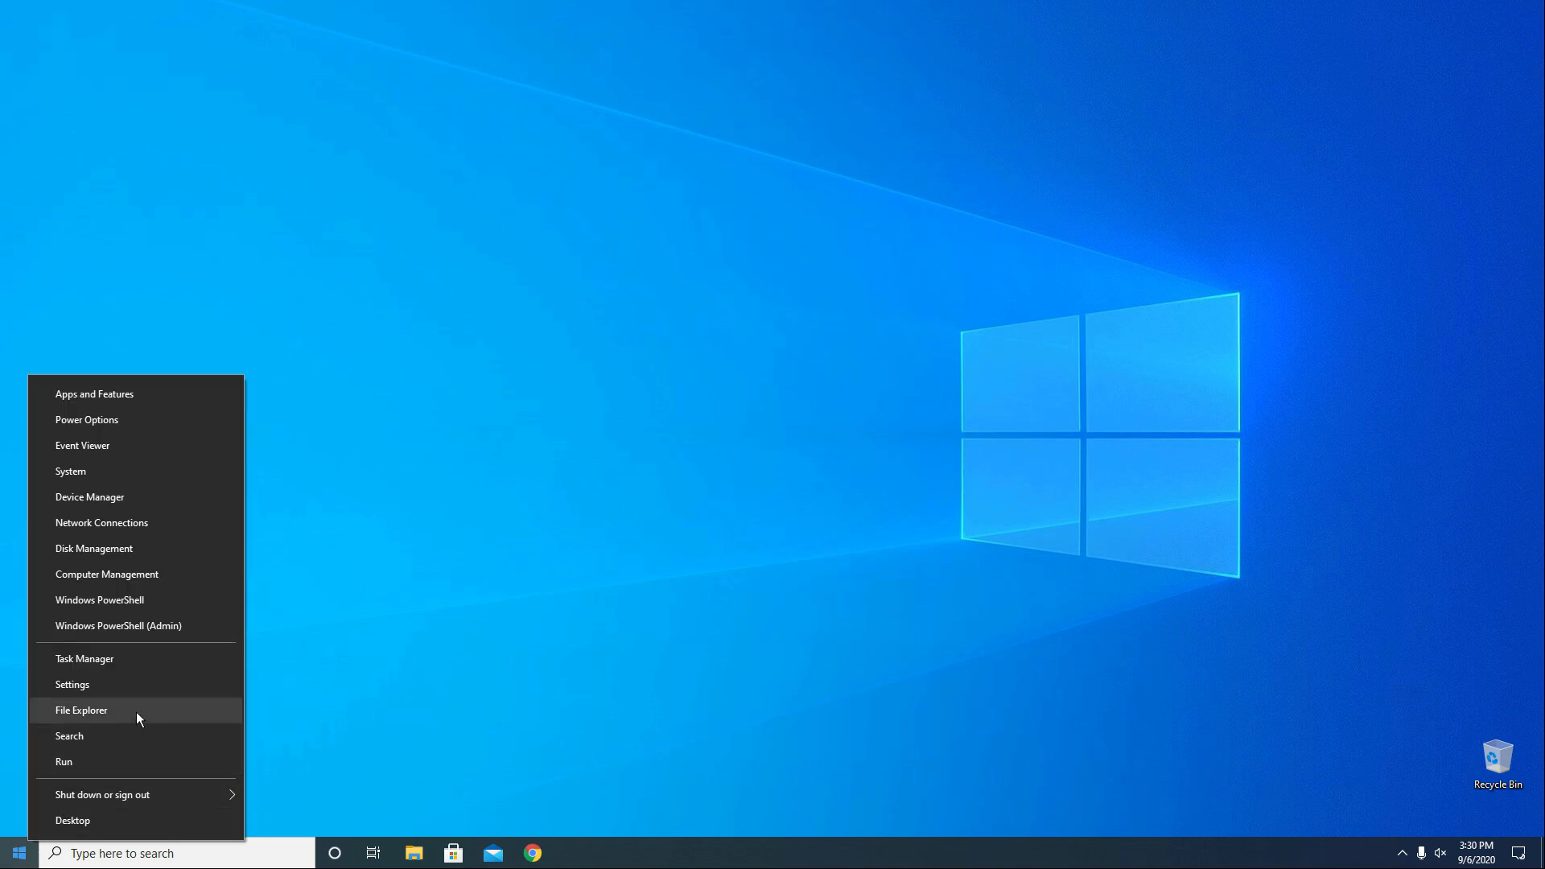
pyautogui.click(81, 710)
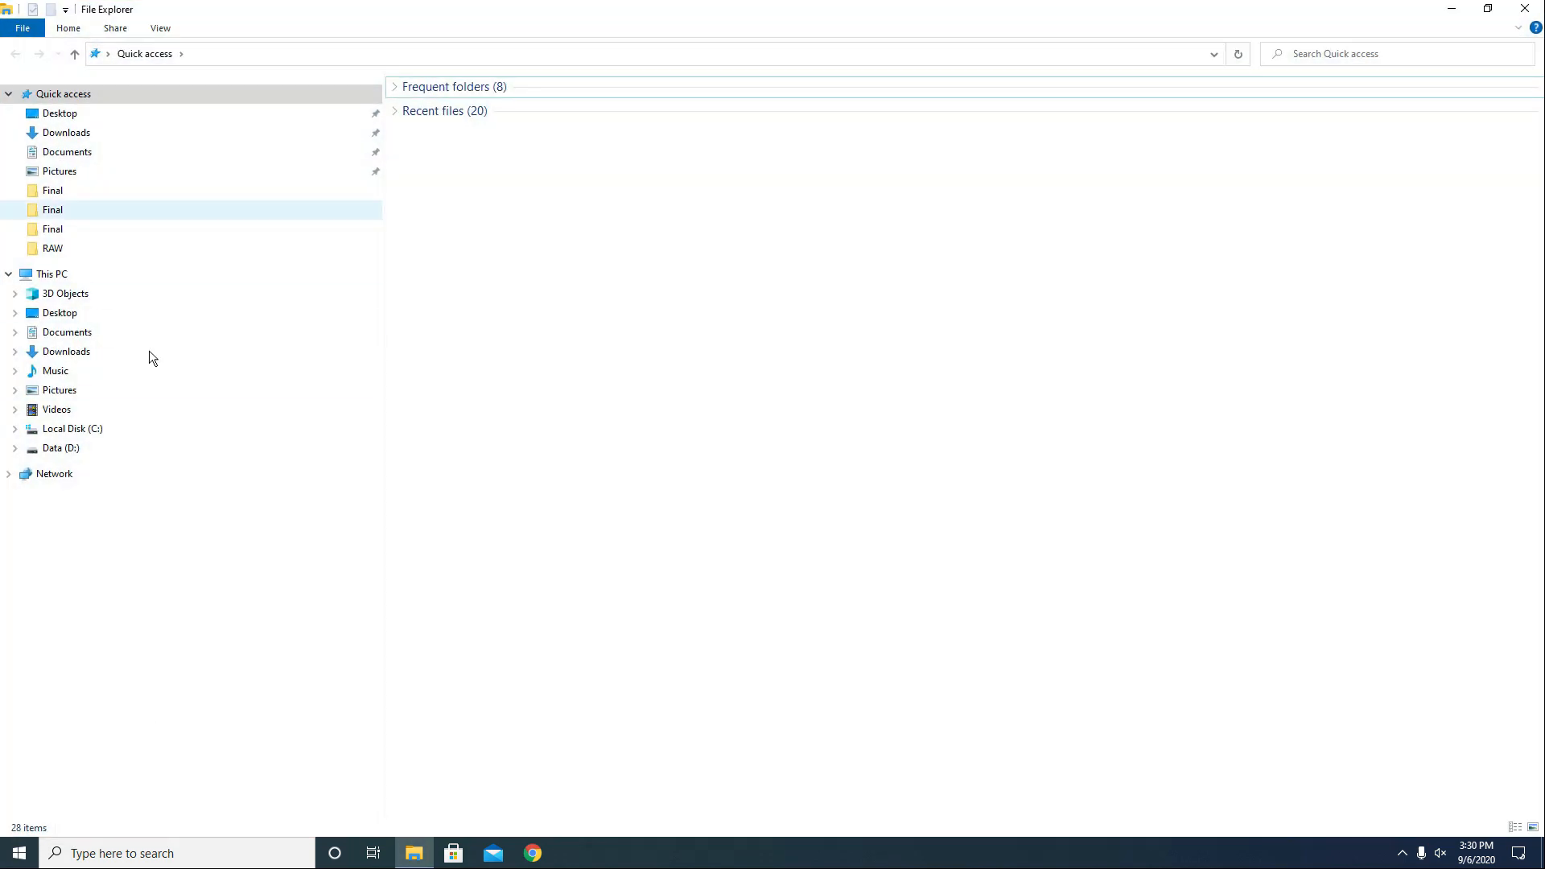
pyautogui.click(66, 132)
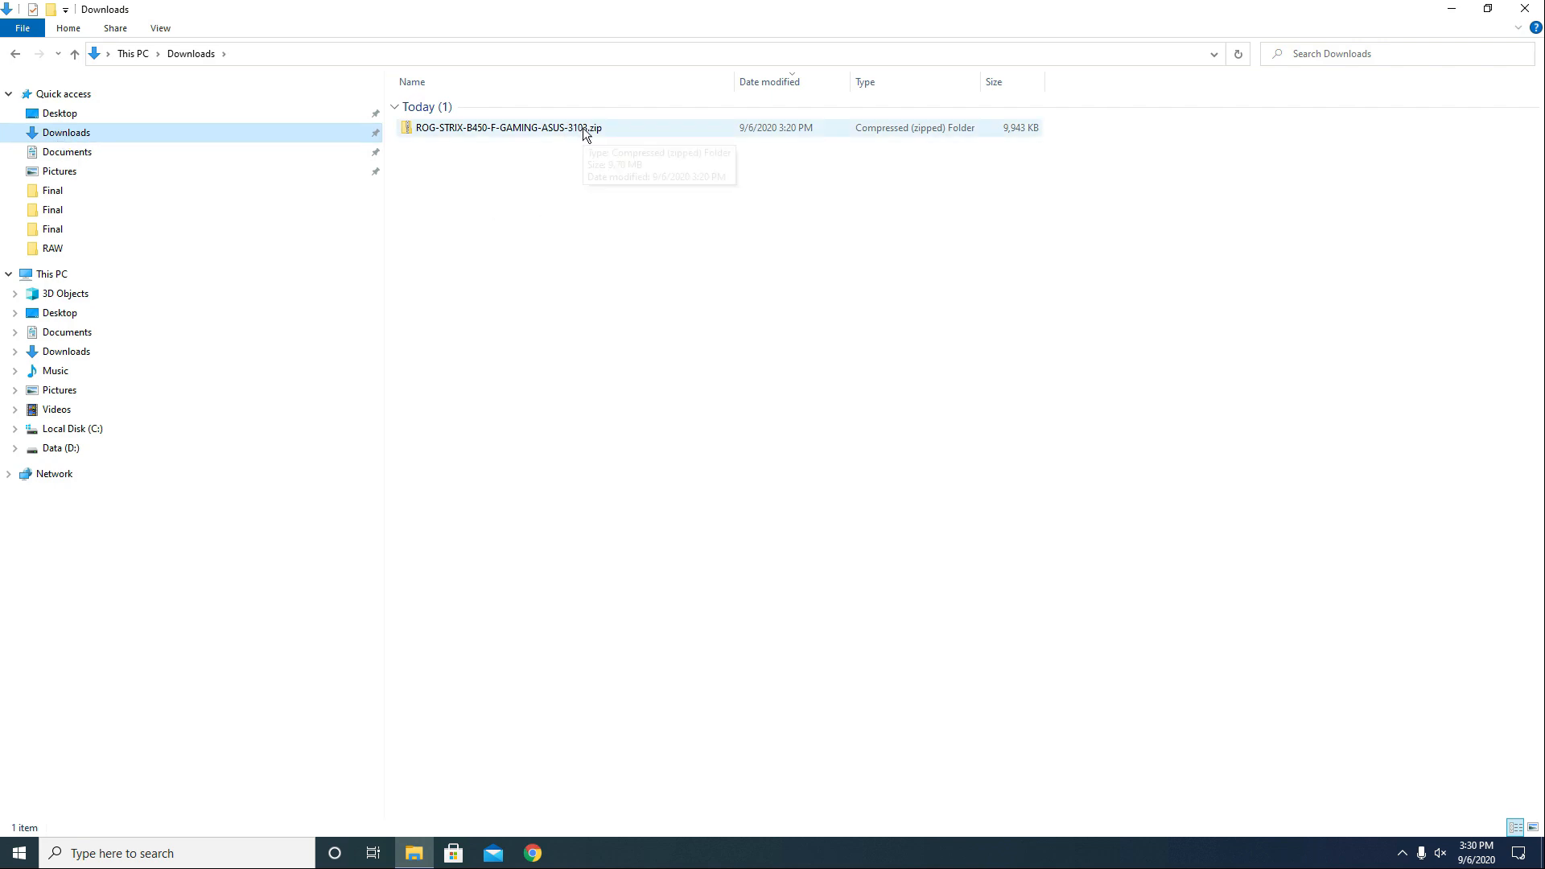
pyautogui.rightClick(505, 128)
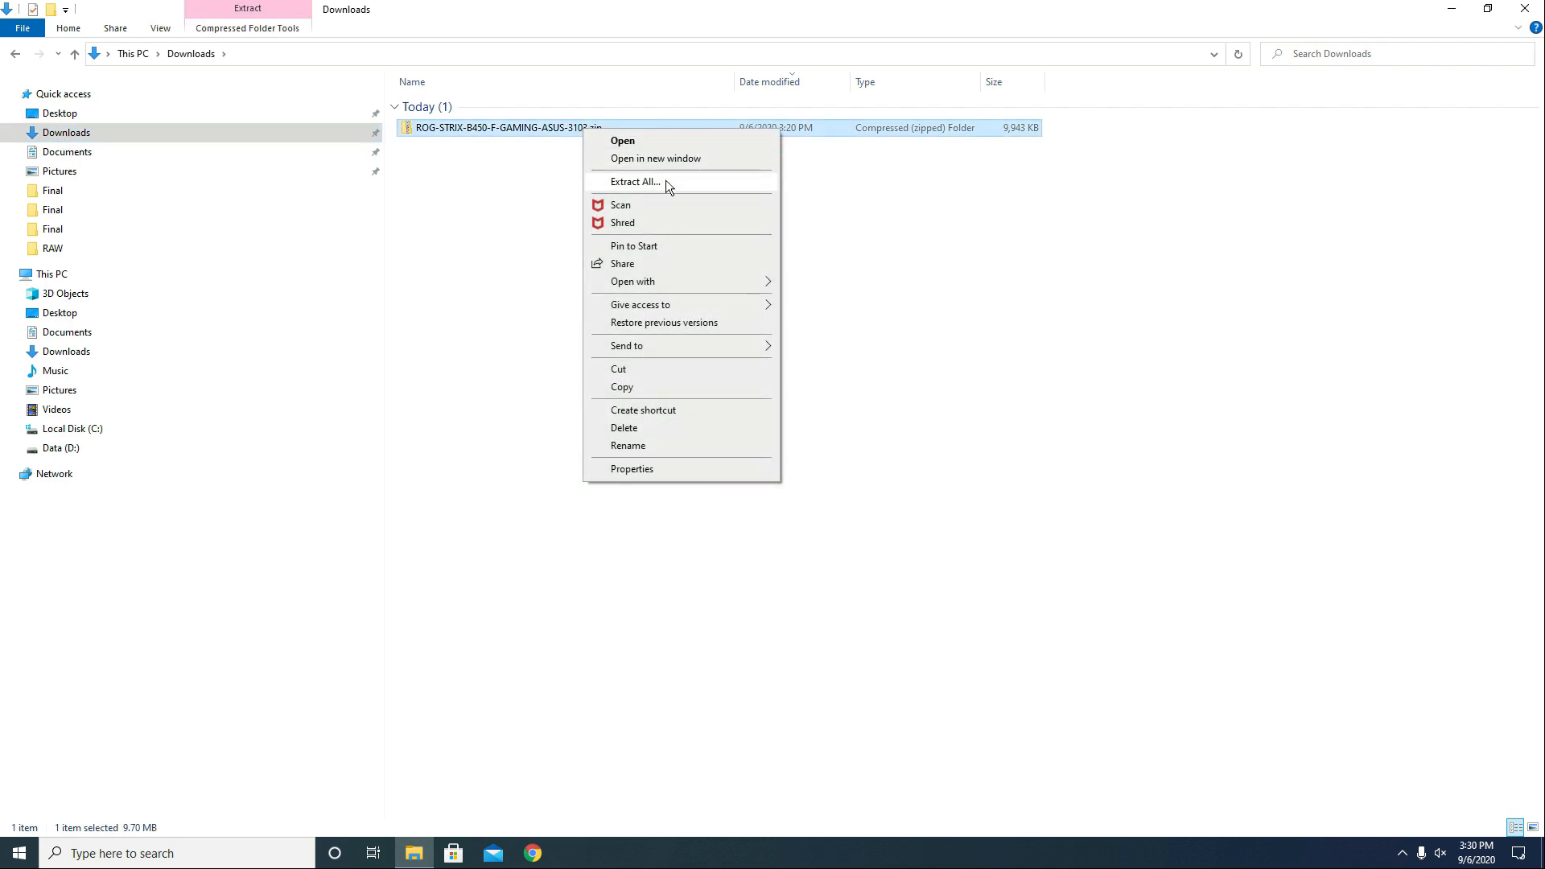
pyautogui.click(635, 181)
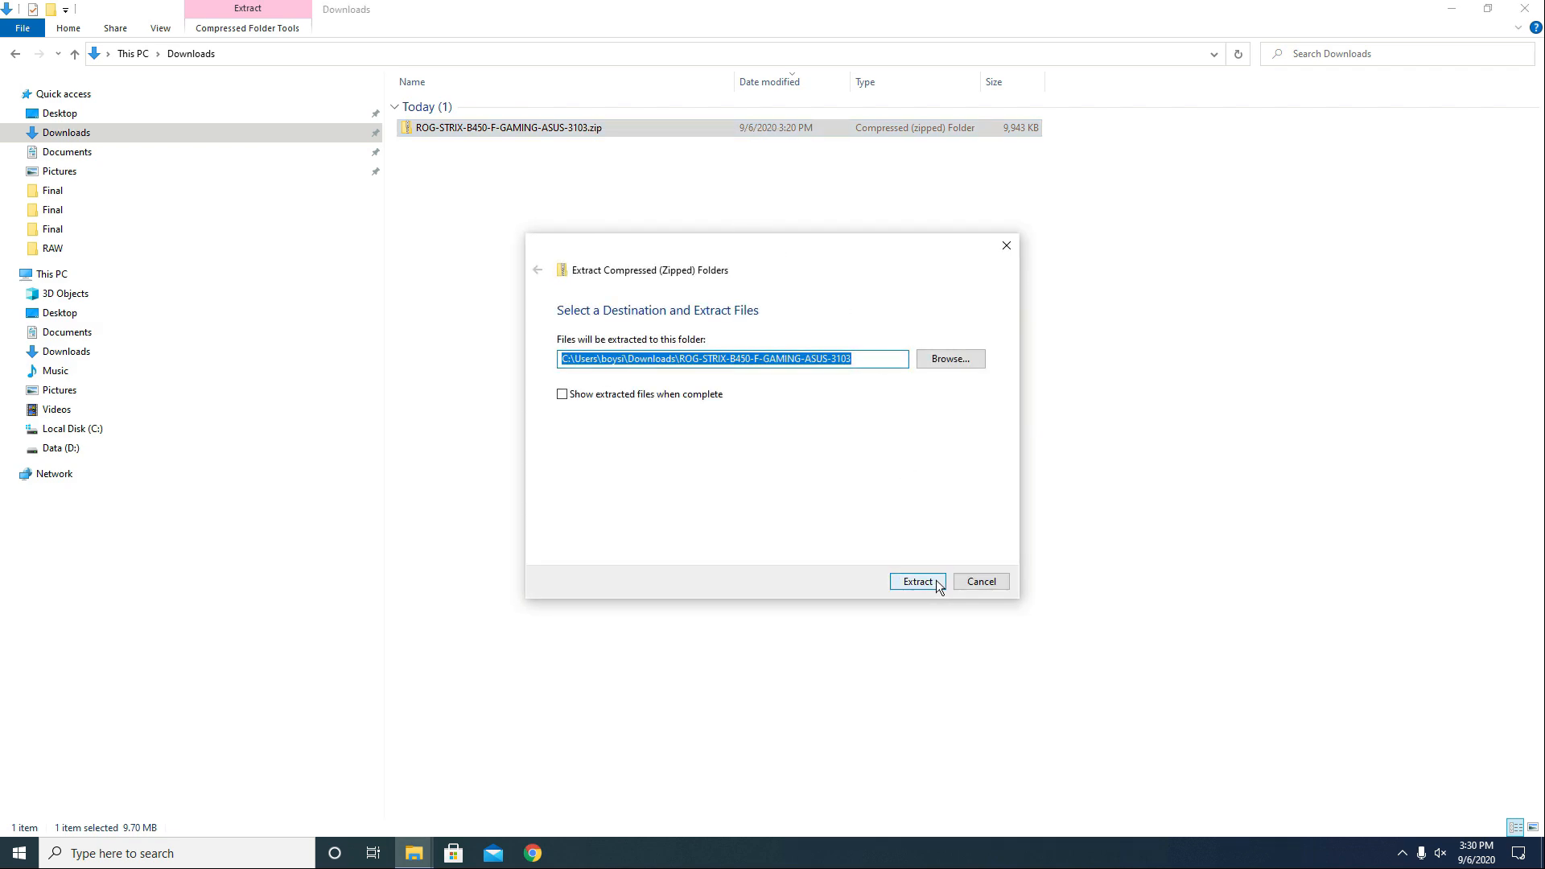
pyautogui.click(917, 581)
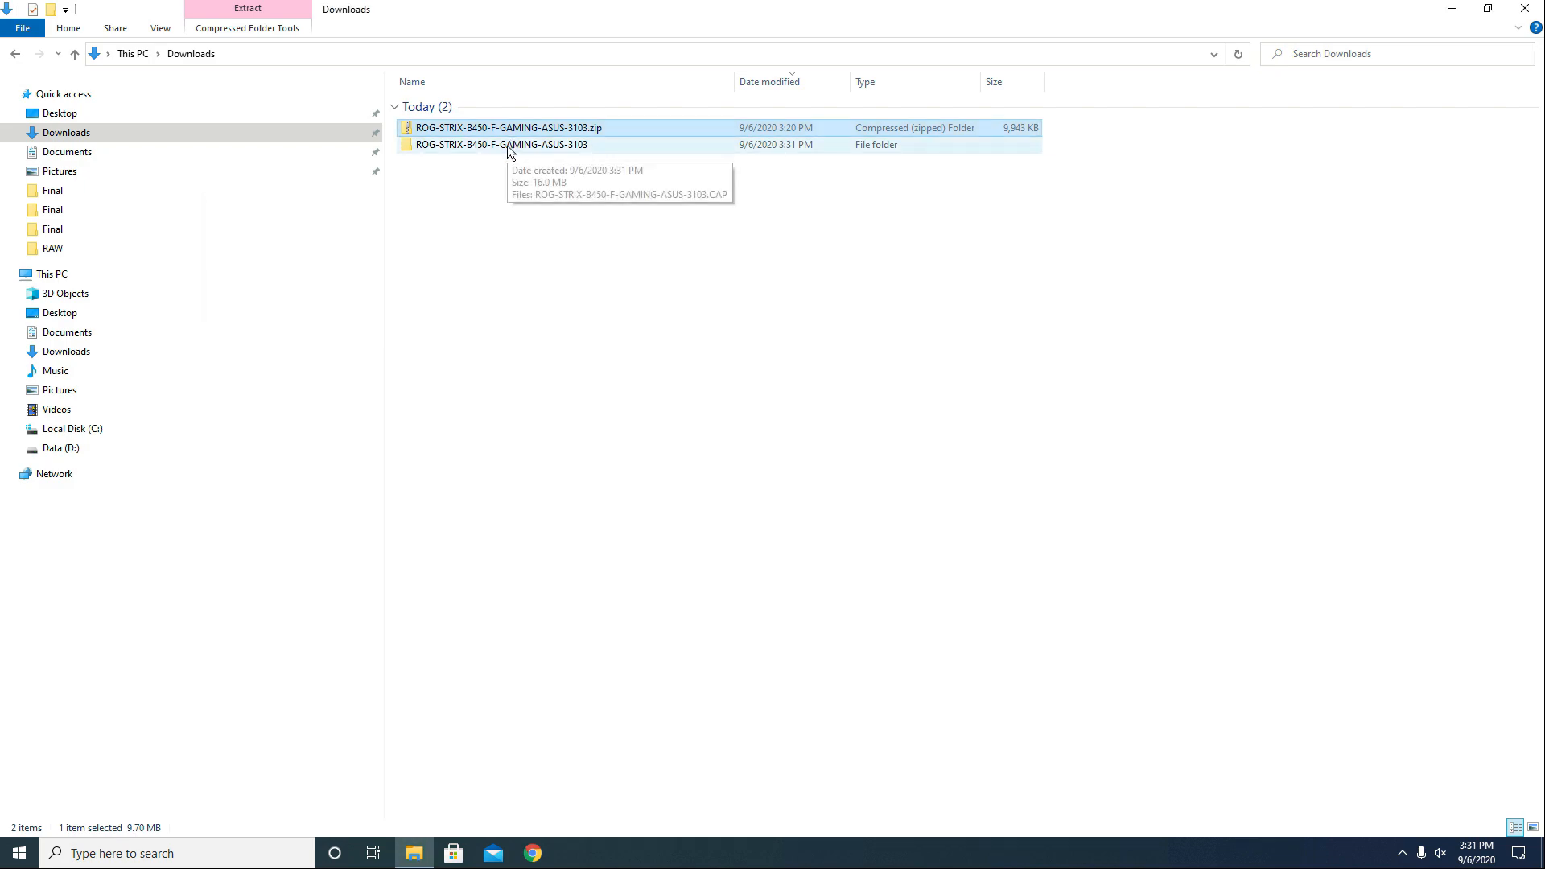
# Open the extracted 3103 folder and select the ROG-STRIX-B450-F-GAMING-ASUS-3103.CAP file.
pyautogui.doubleClick(500, 145)
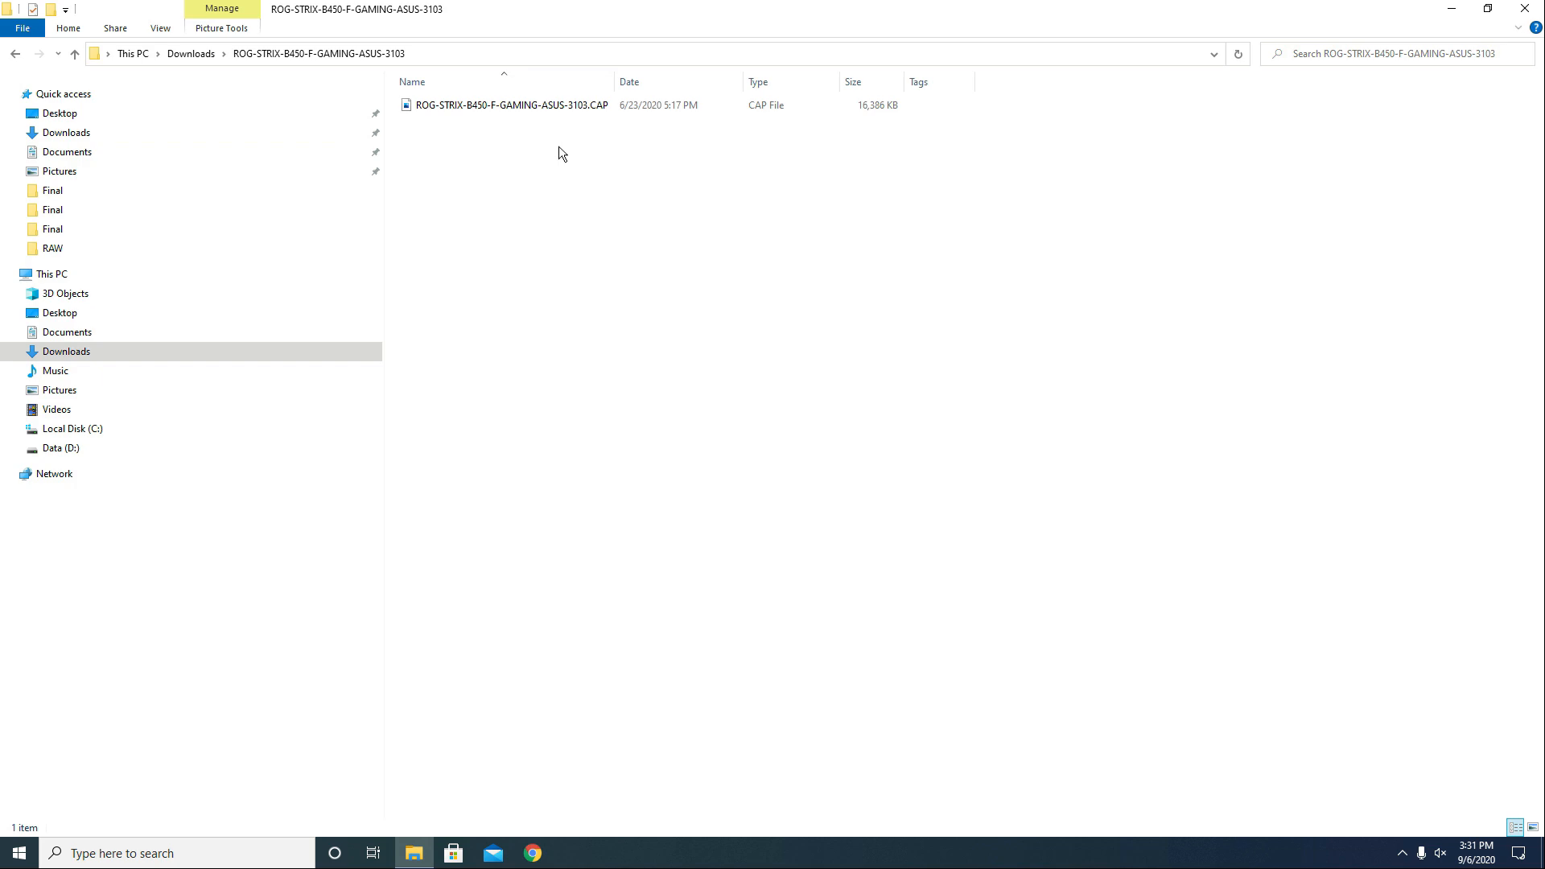
pyautogui.moveTo(596, 150)
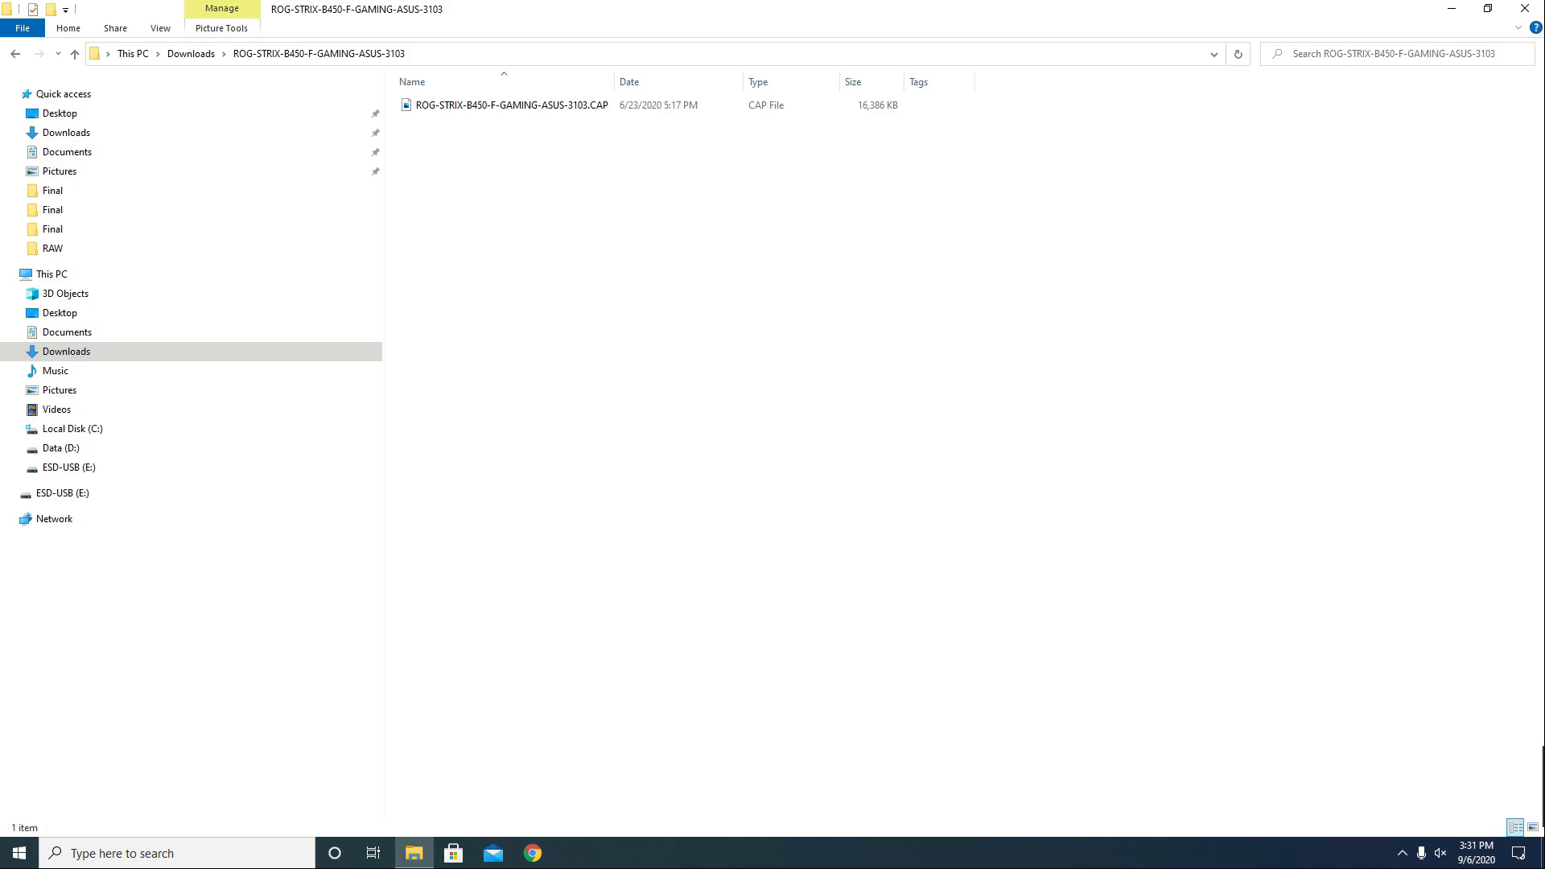
pyautogui.click(512, 105)
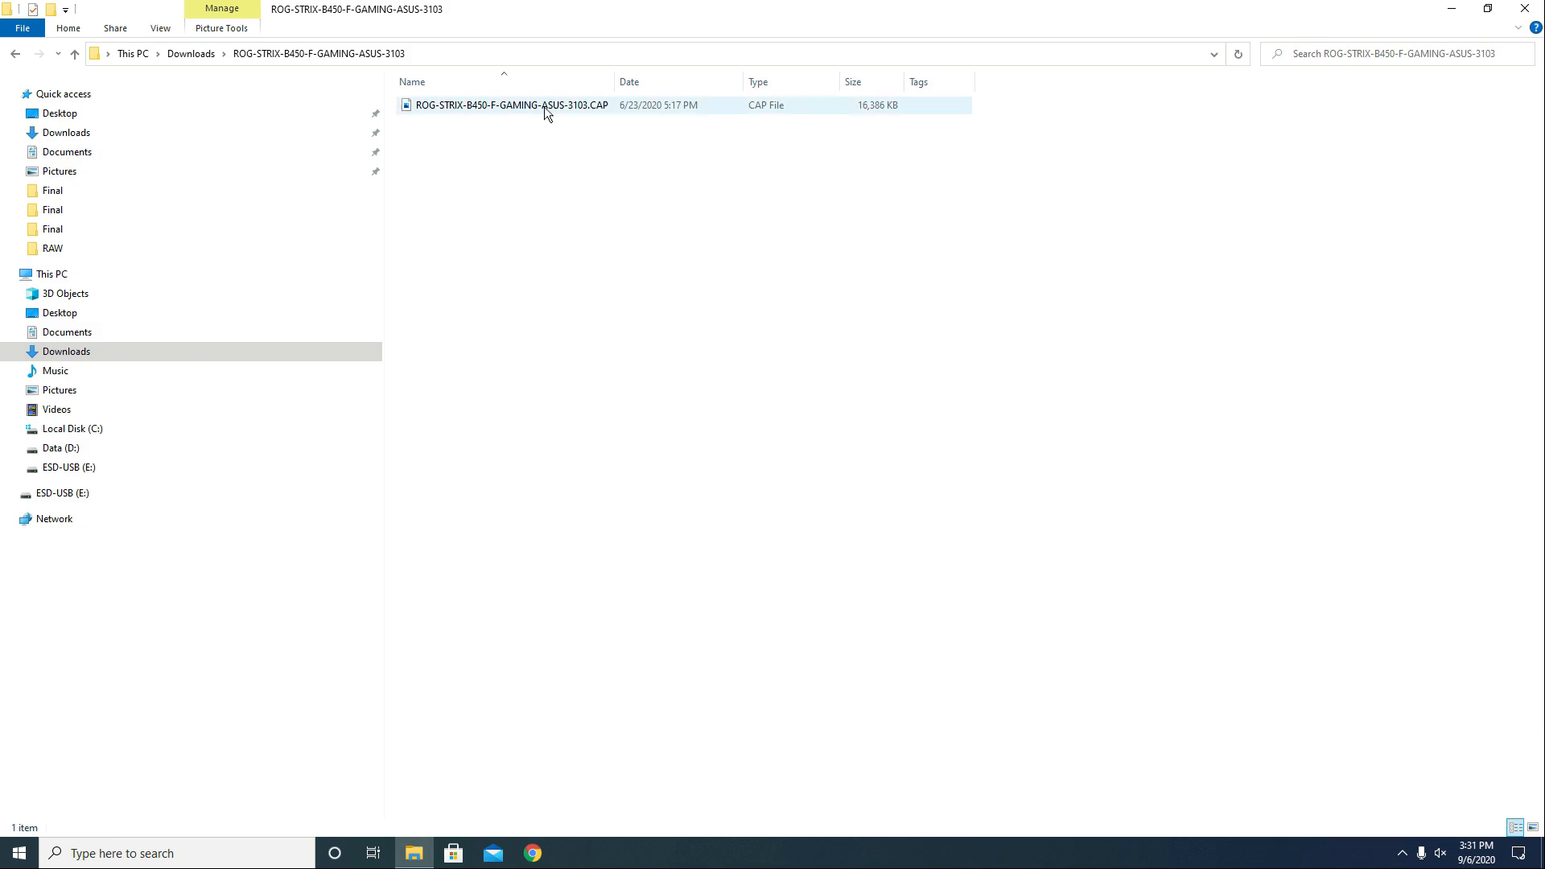
pyautogui.click(511, 104)
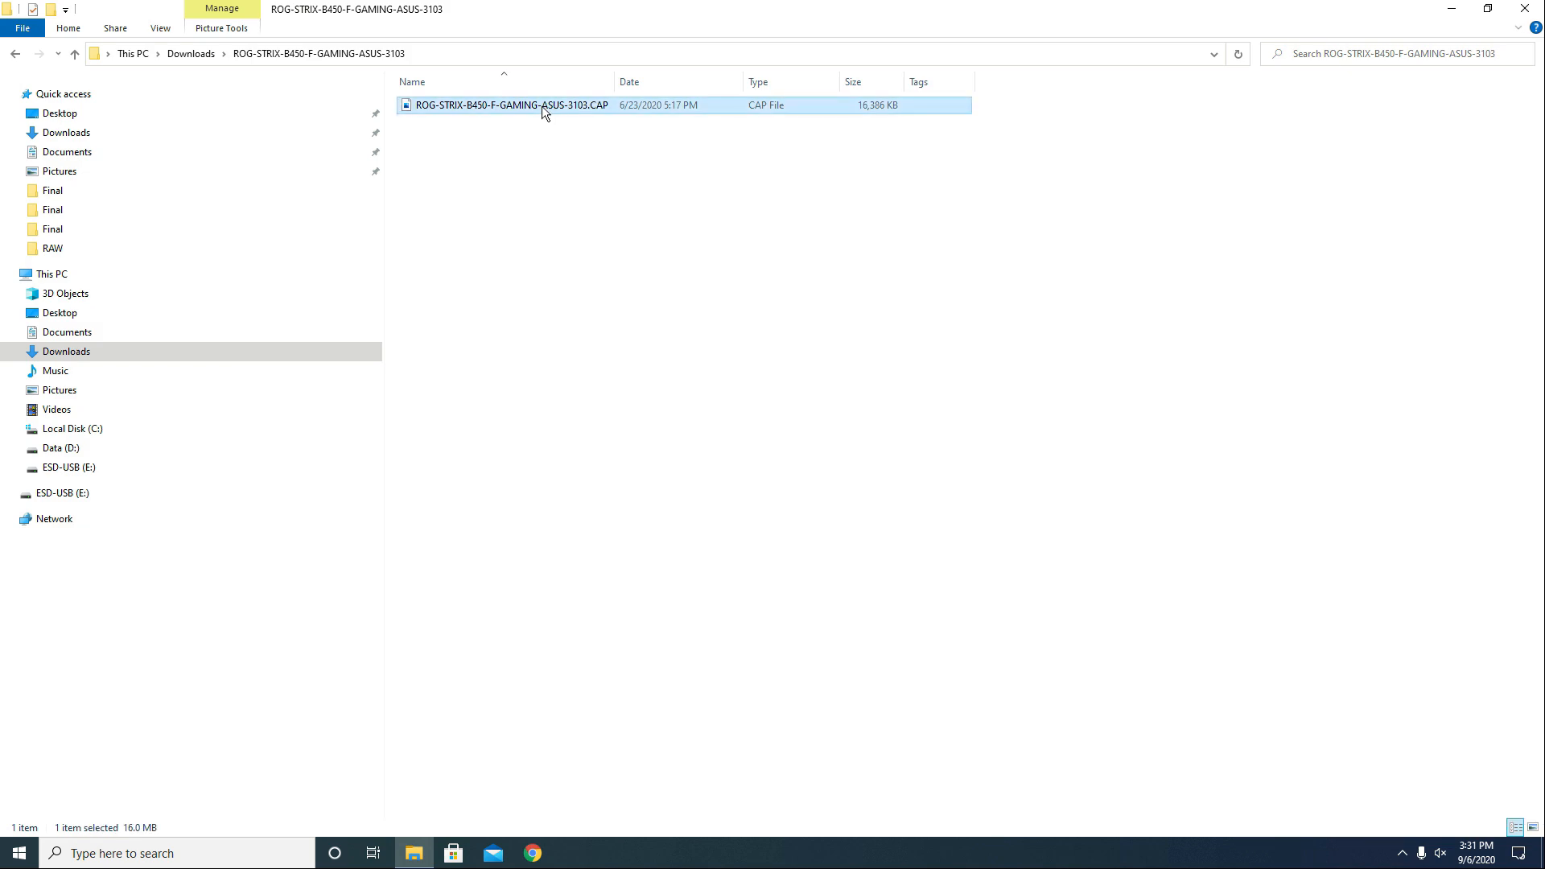
pyautogui.rightClick(512, 105)
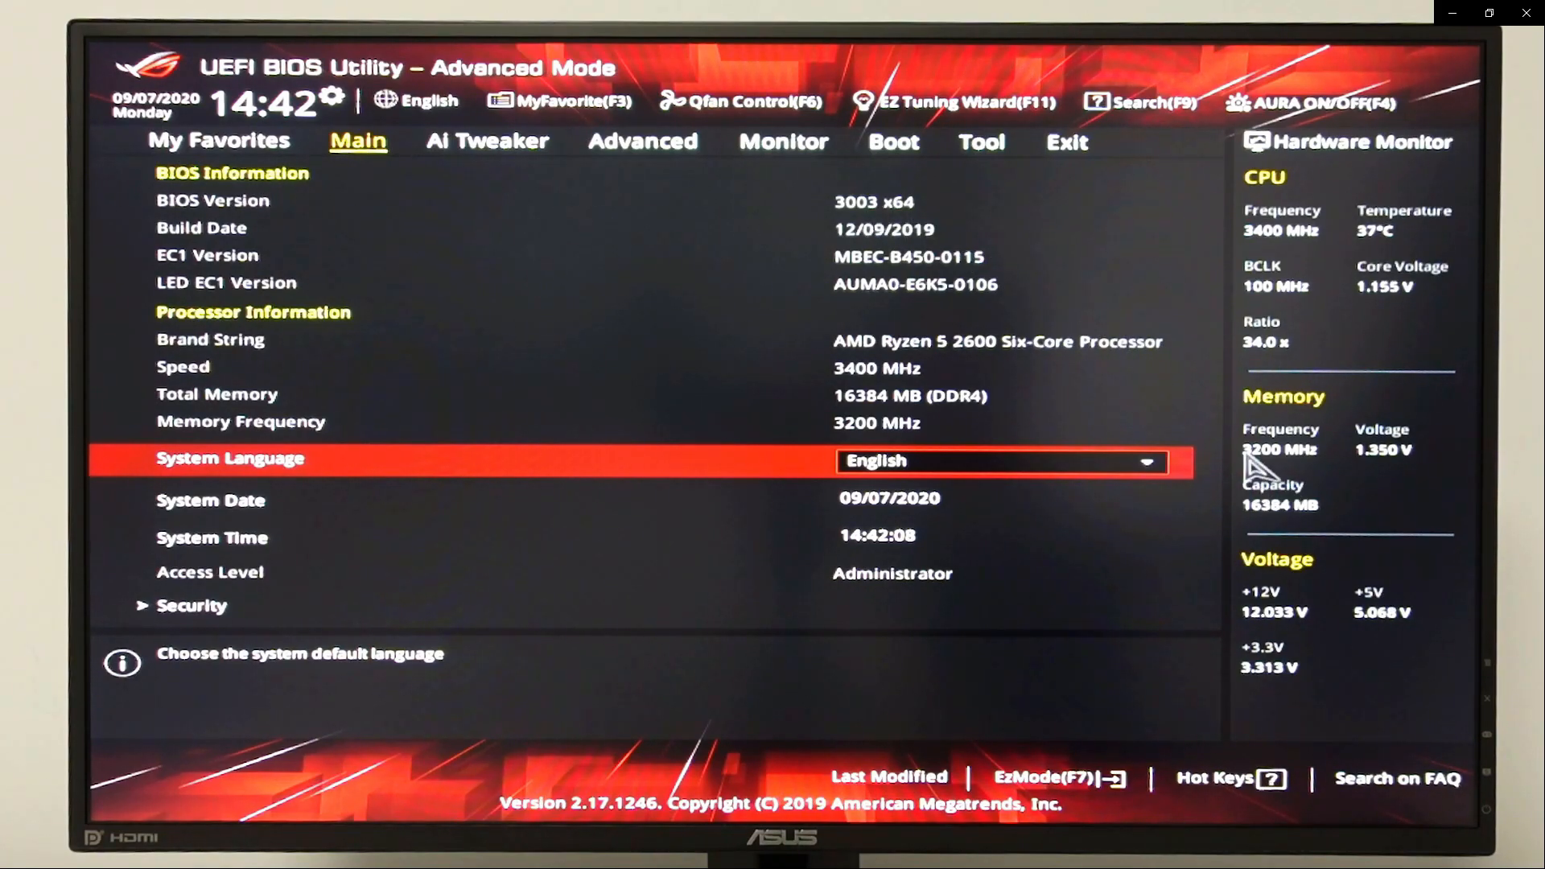
pyautogui.moveTo(1272, 503)
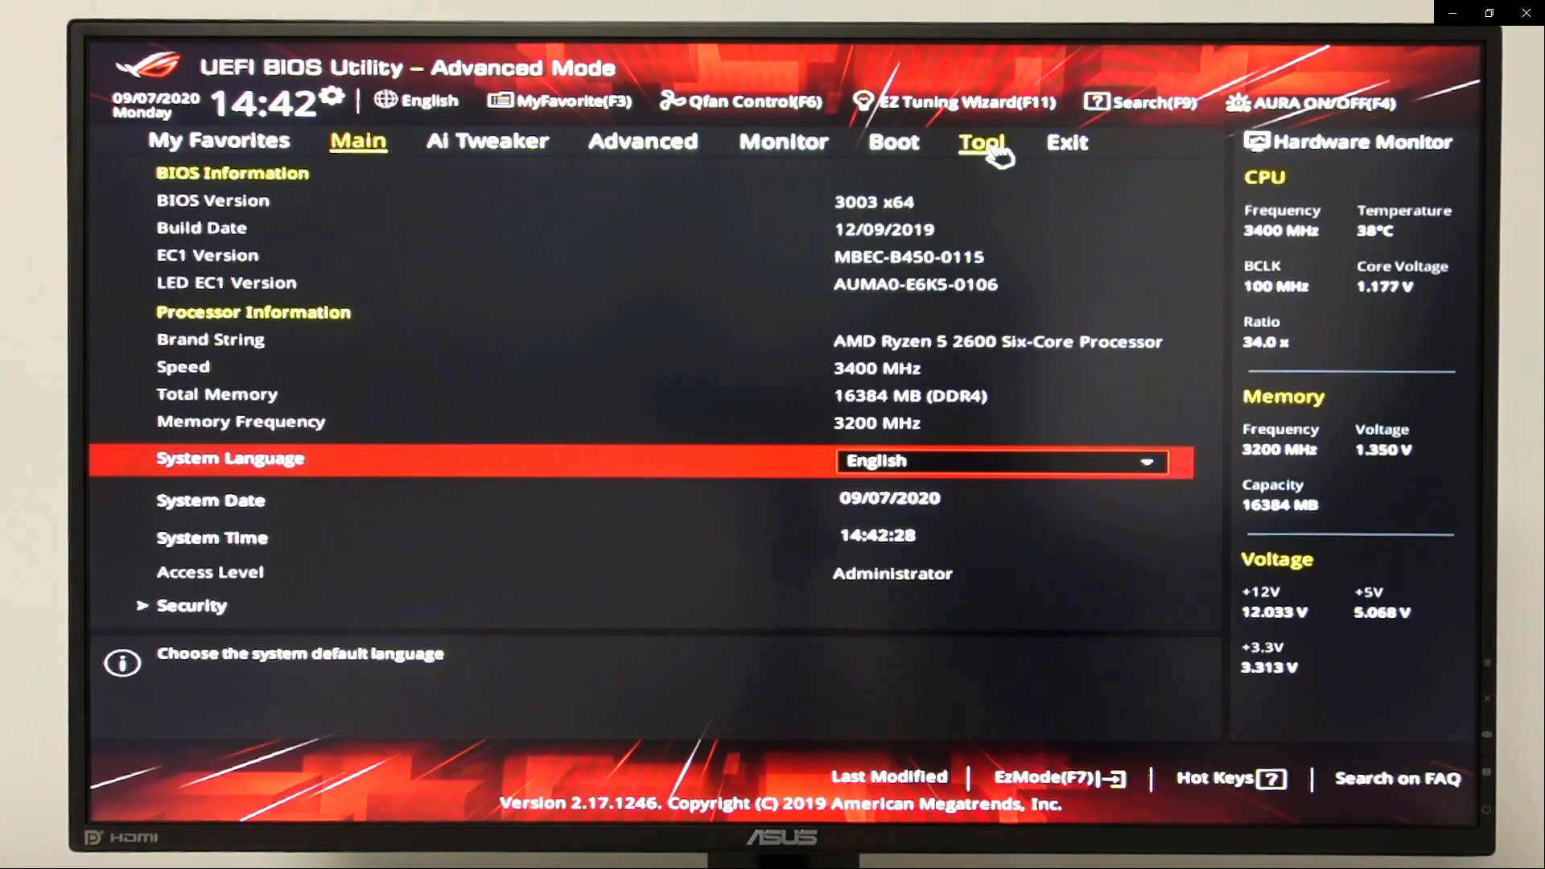
# Switch to the Tool menu in the Advanced Mode BIOS.
pyautogui.click(982, 141)
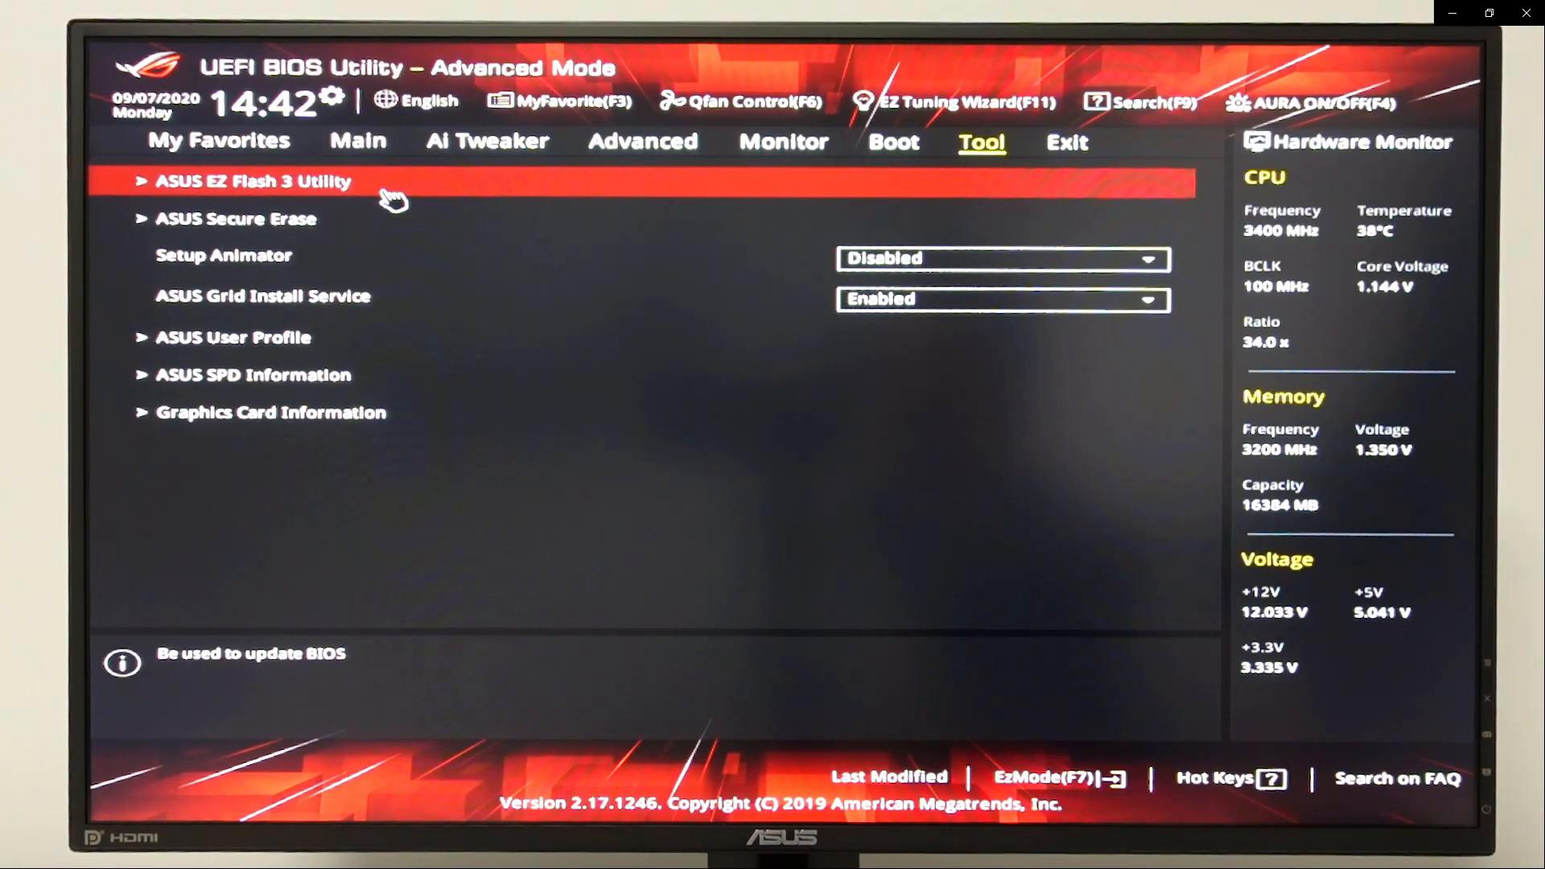
# Launch ASUS EZ Flash 3 Utility from the Tool menu.
pyautogui.click(253, 181)
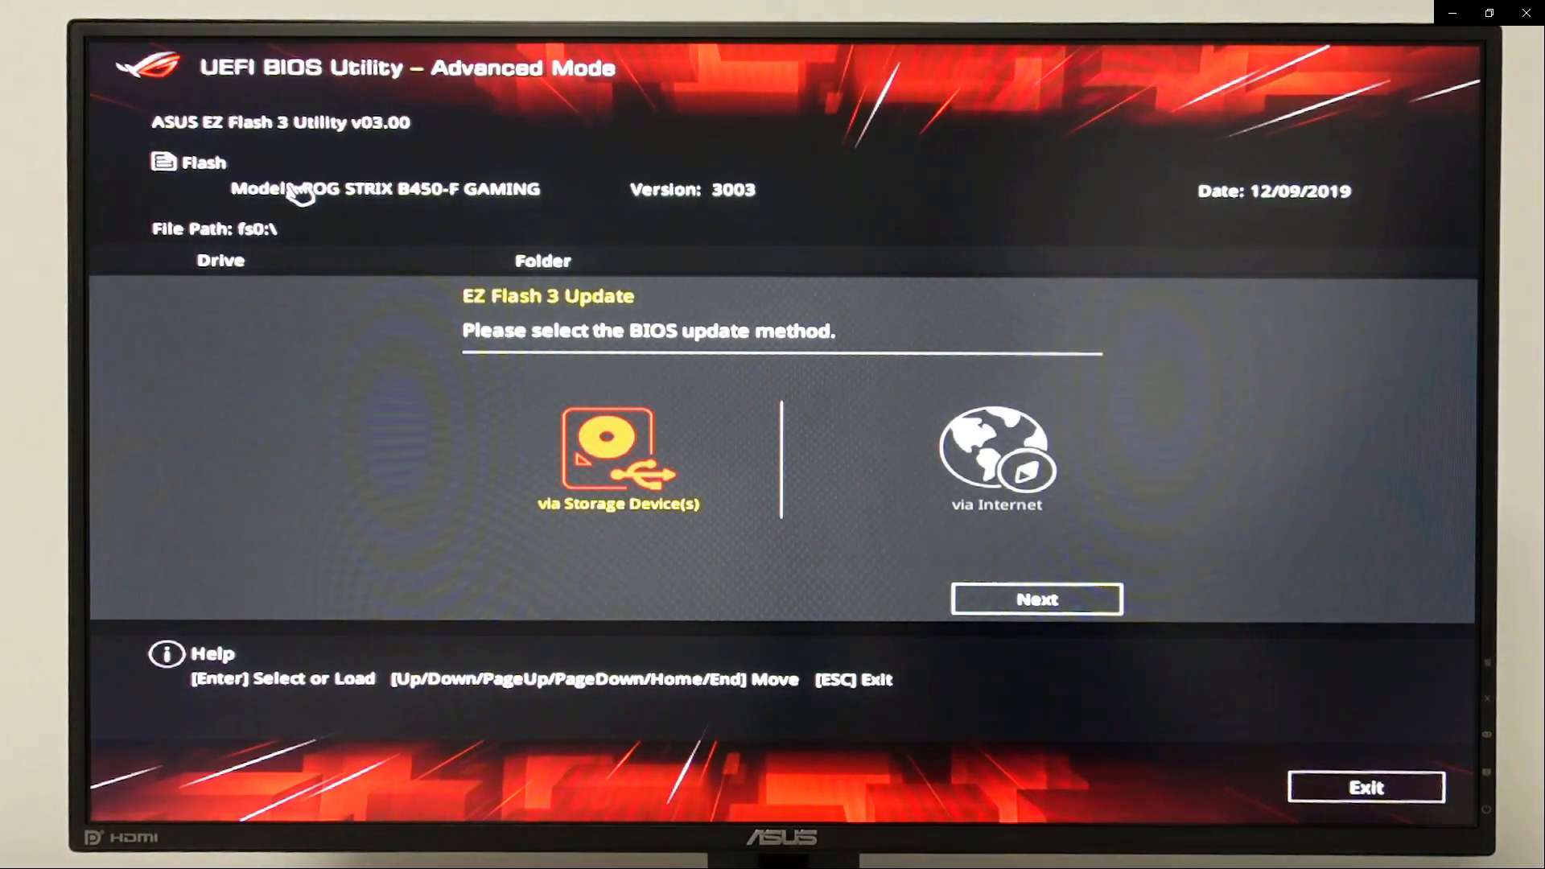
pyautogui.moveTo(466, 480)
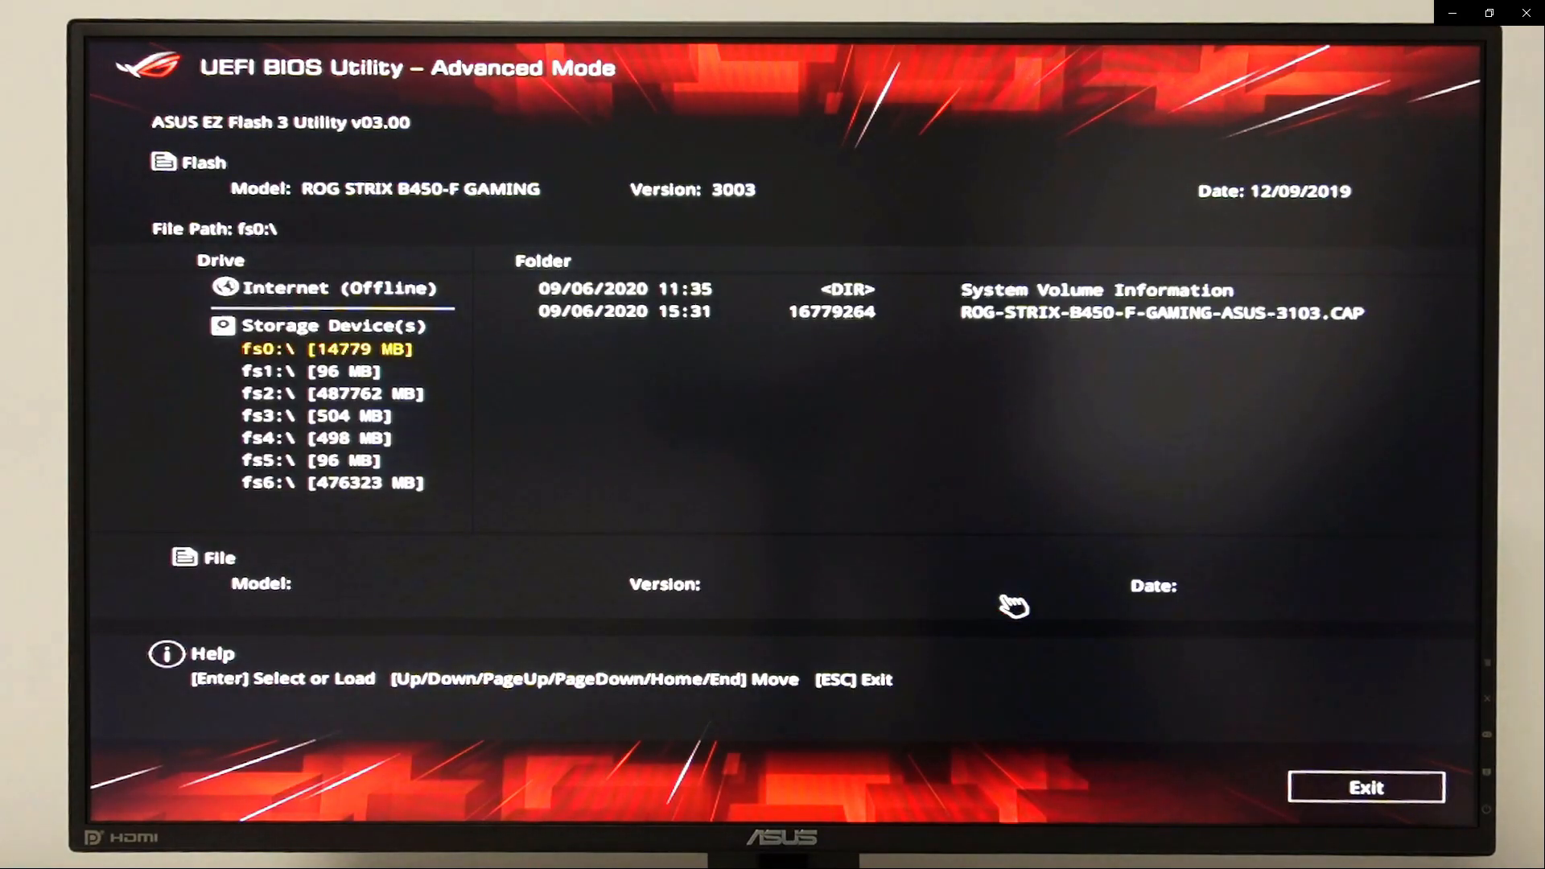
pyautogui.moveTo(516, 453)
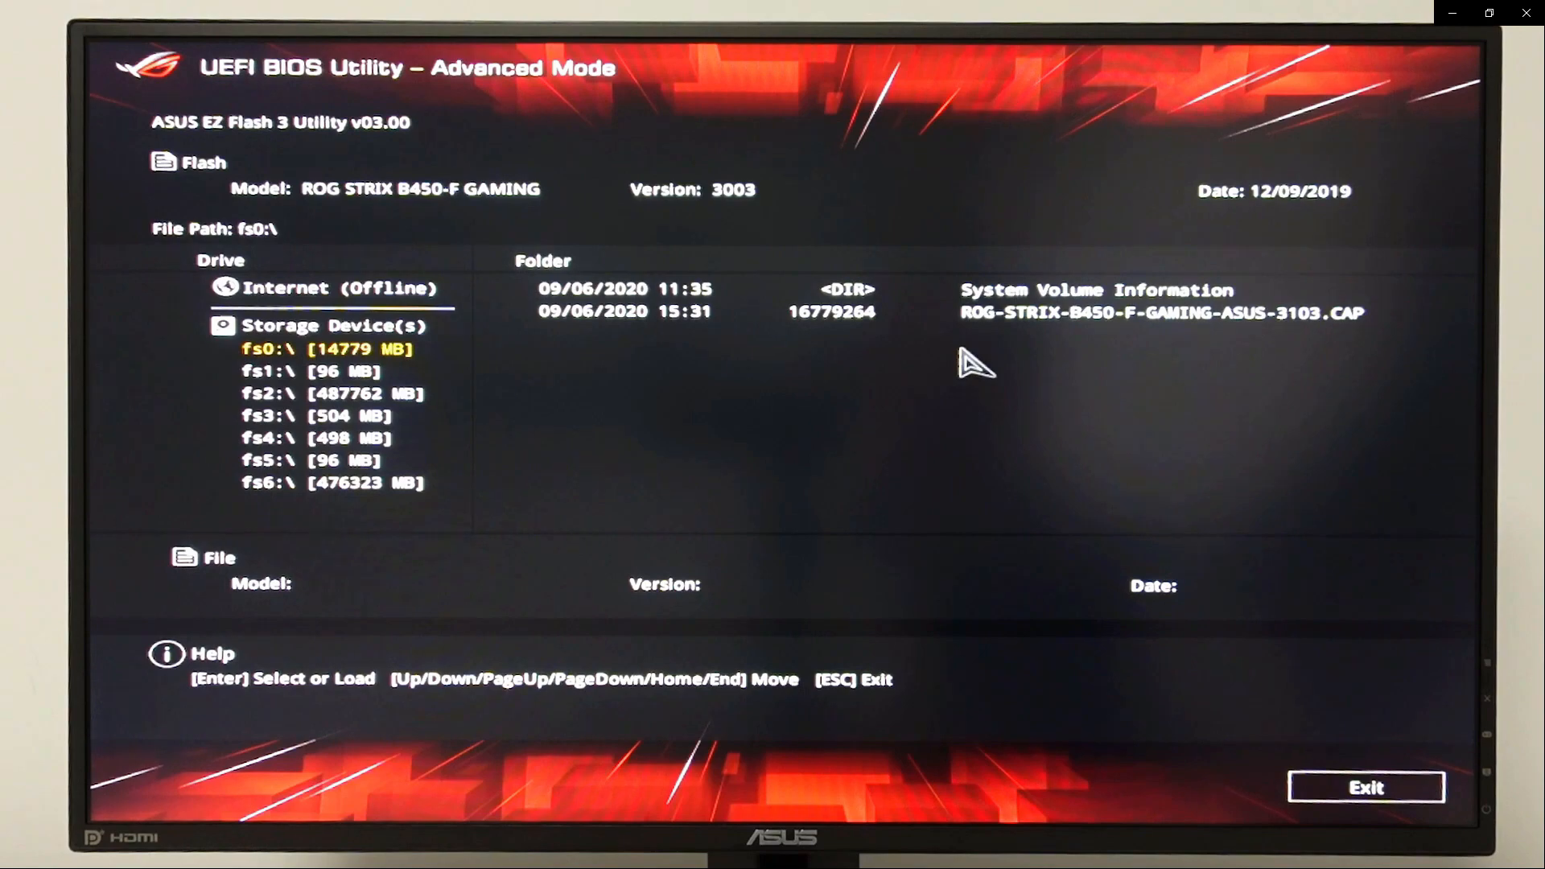
pyautogui.moveTo(1104, 361)
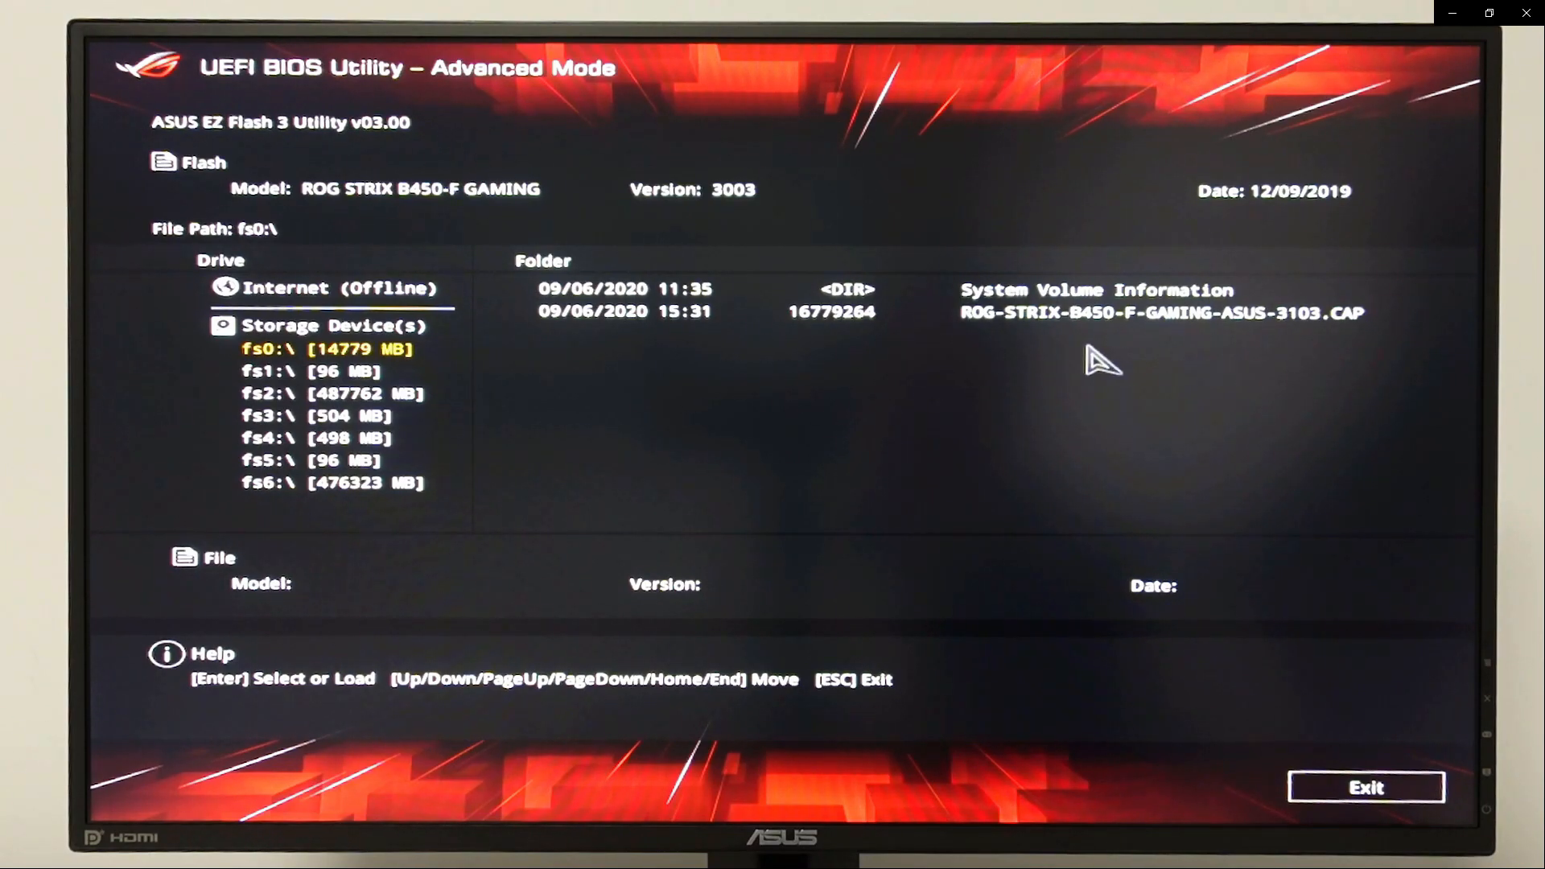
pyautogui.moveTo(1182, 340)
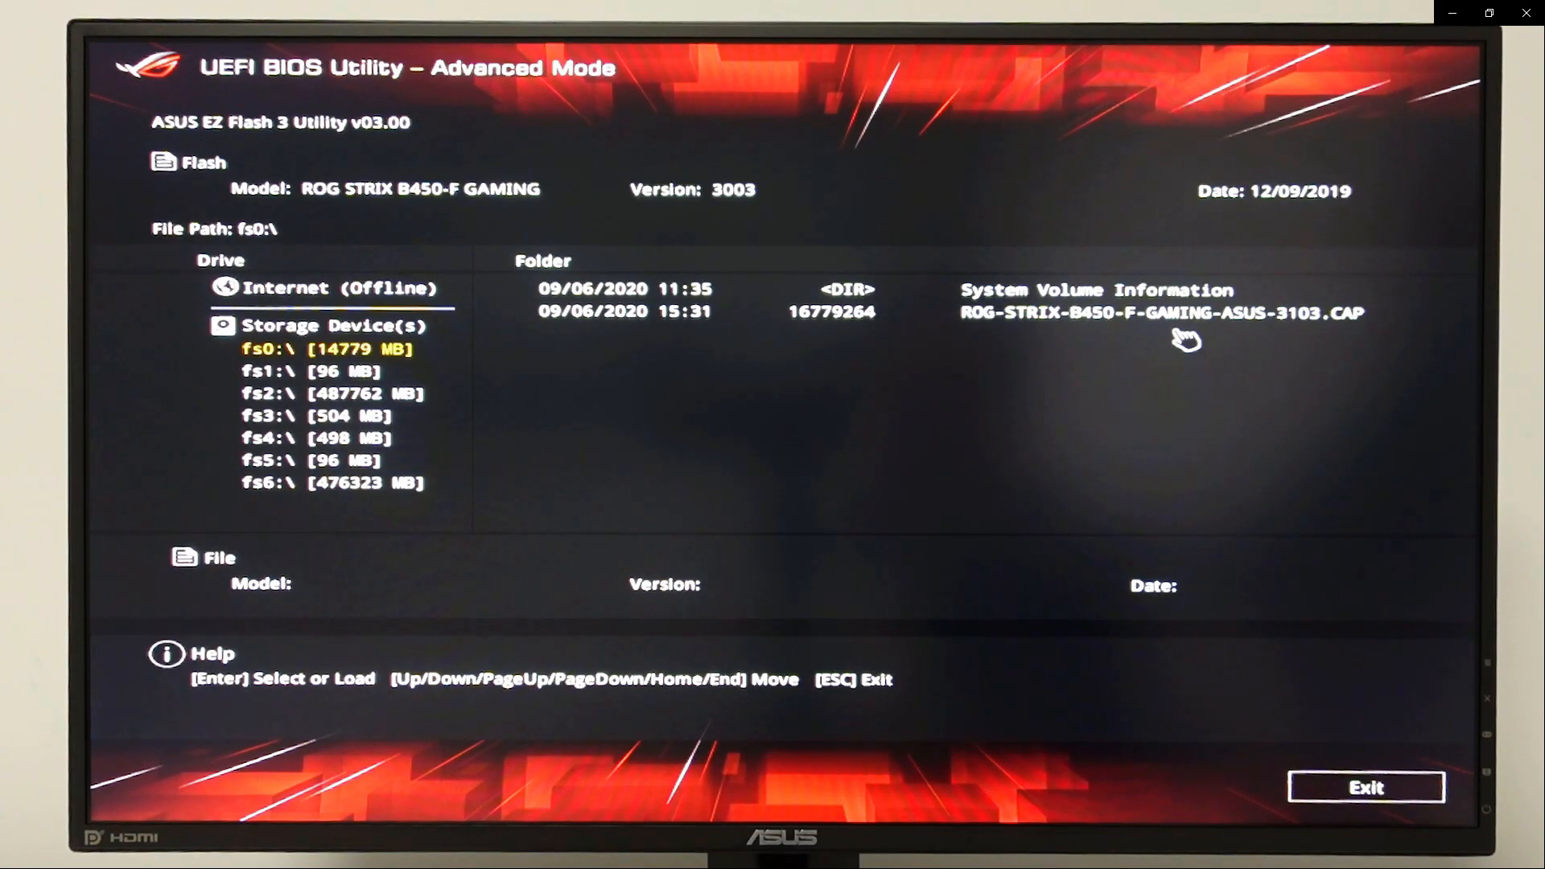
# Load the 3103 .CAP file and confirm reading it and flashing the BIOS.
pyautogui.click(1163, 312)
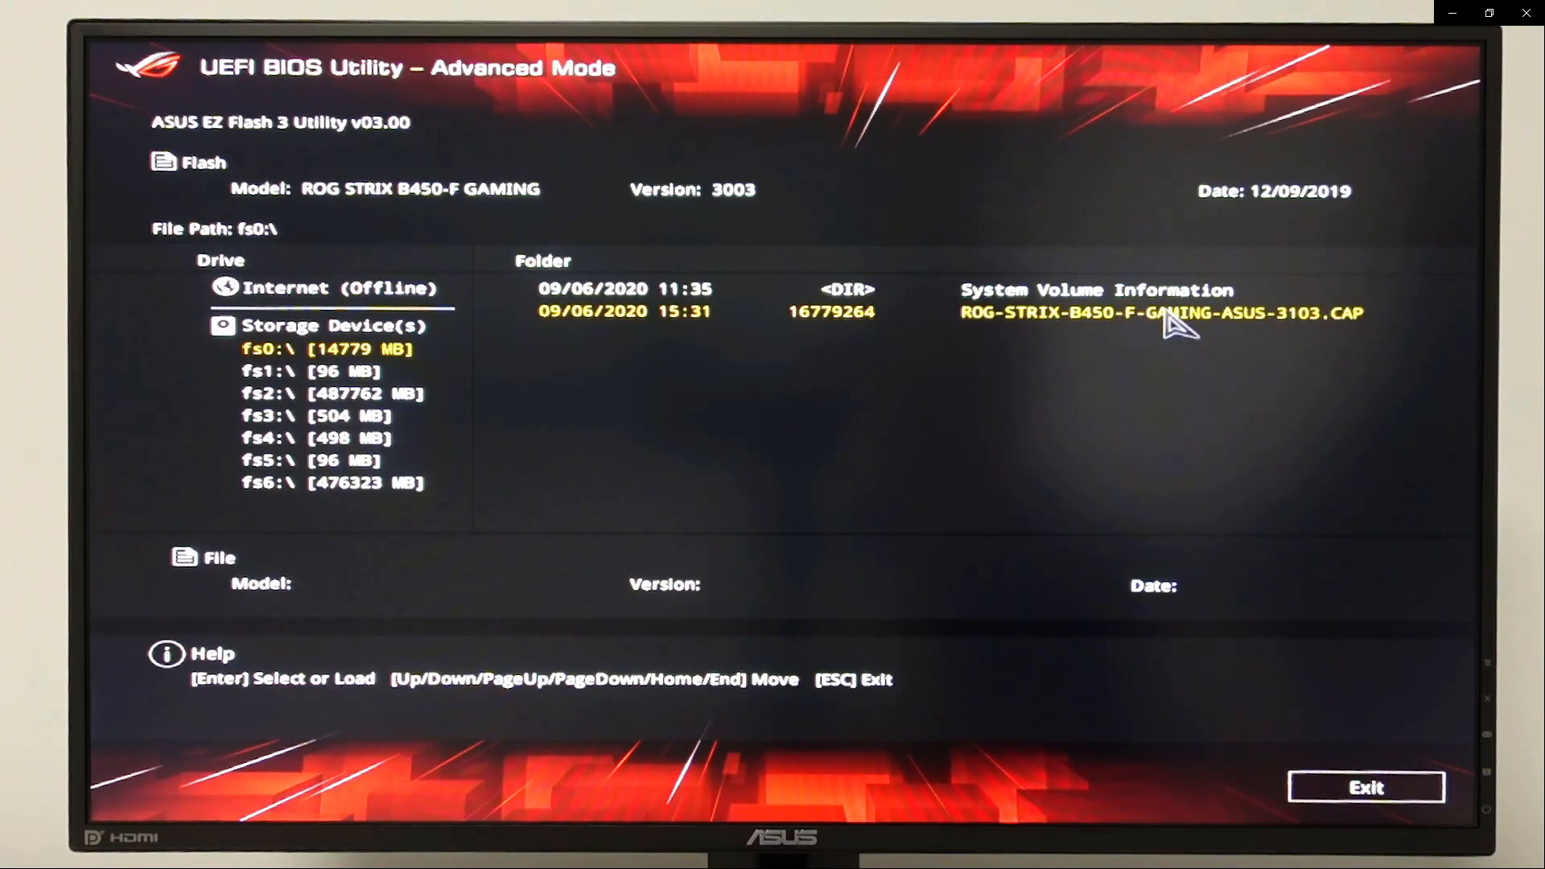
pyautogui.click(1163, 313)
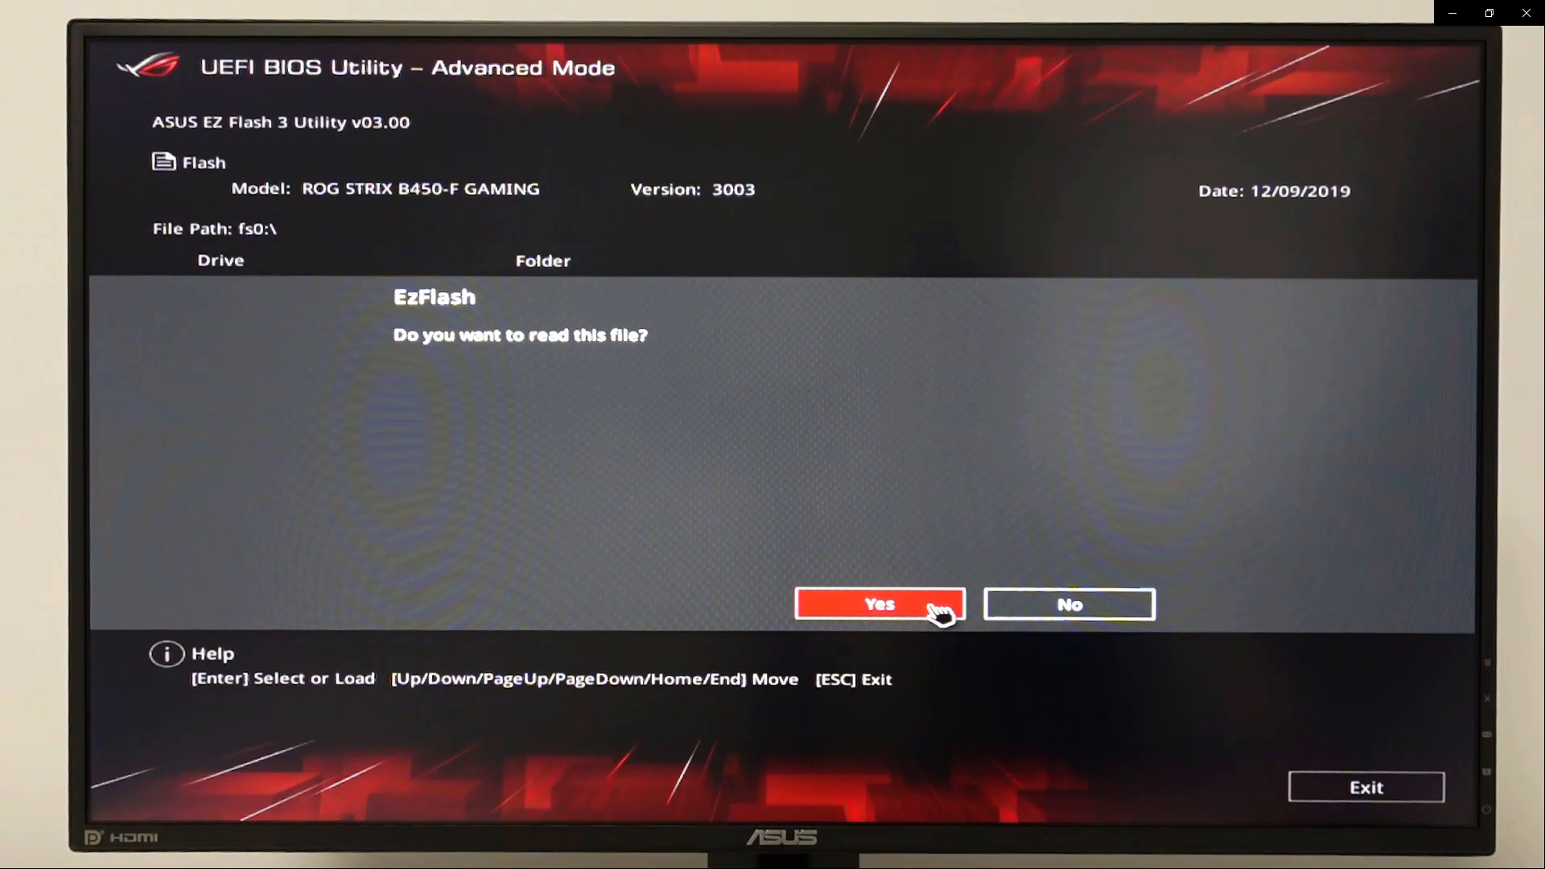
pyautogui.click(878, 605)
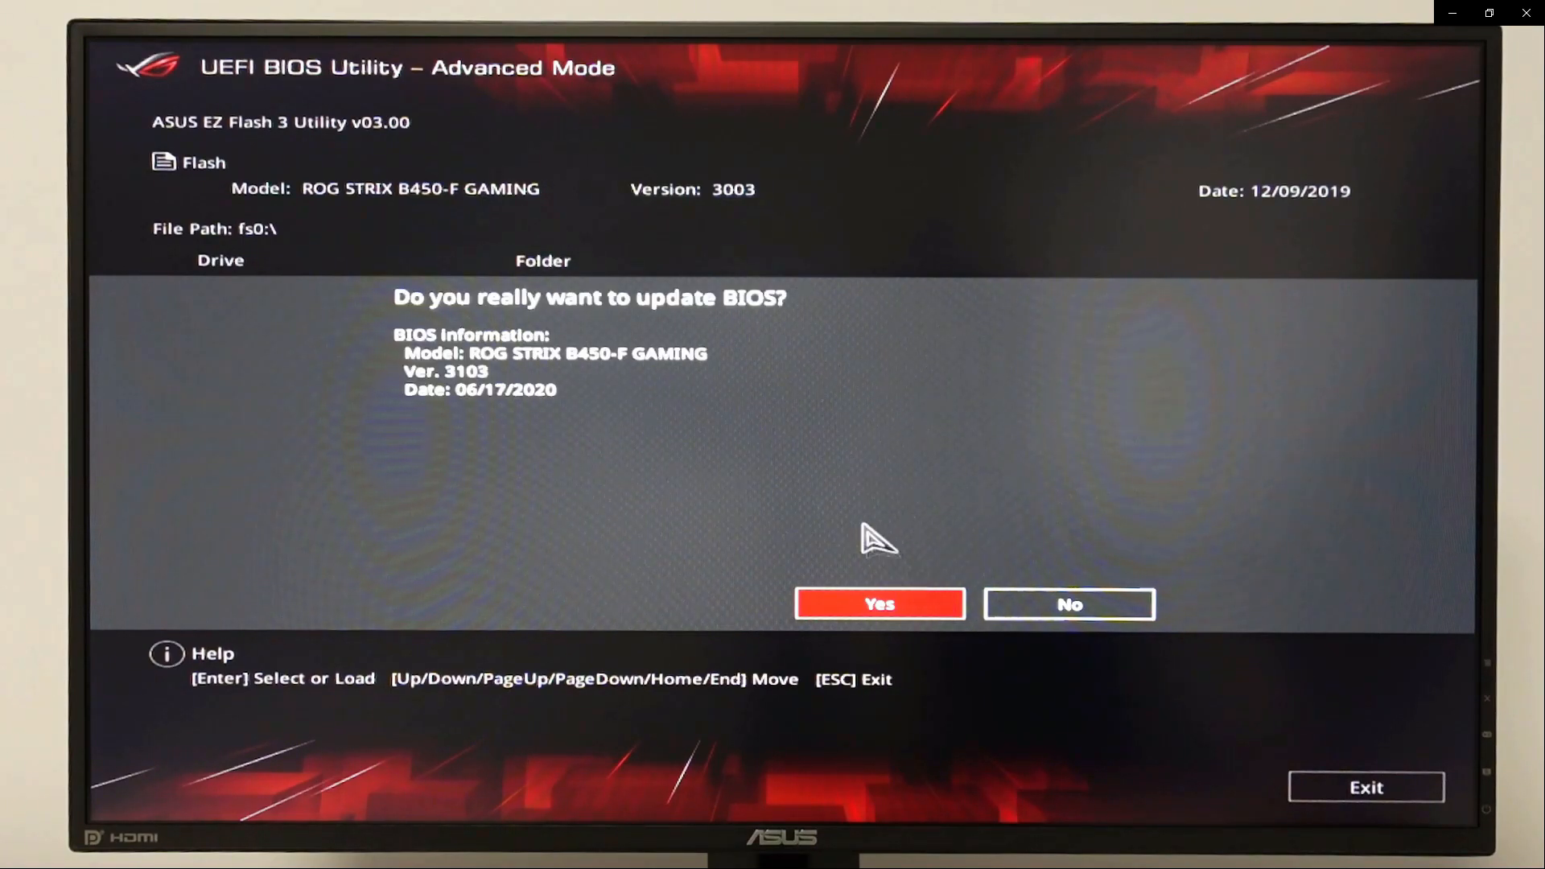
pyautogui.moveTo(717, 347)
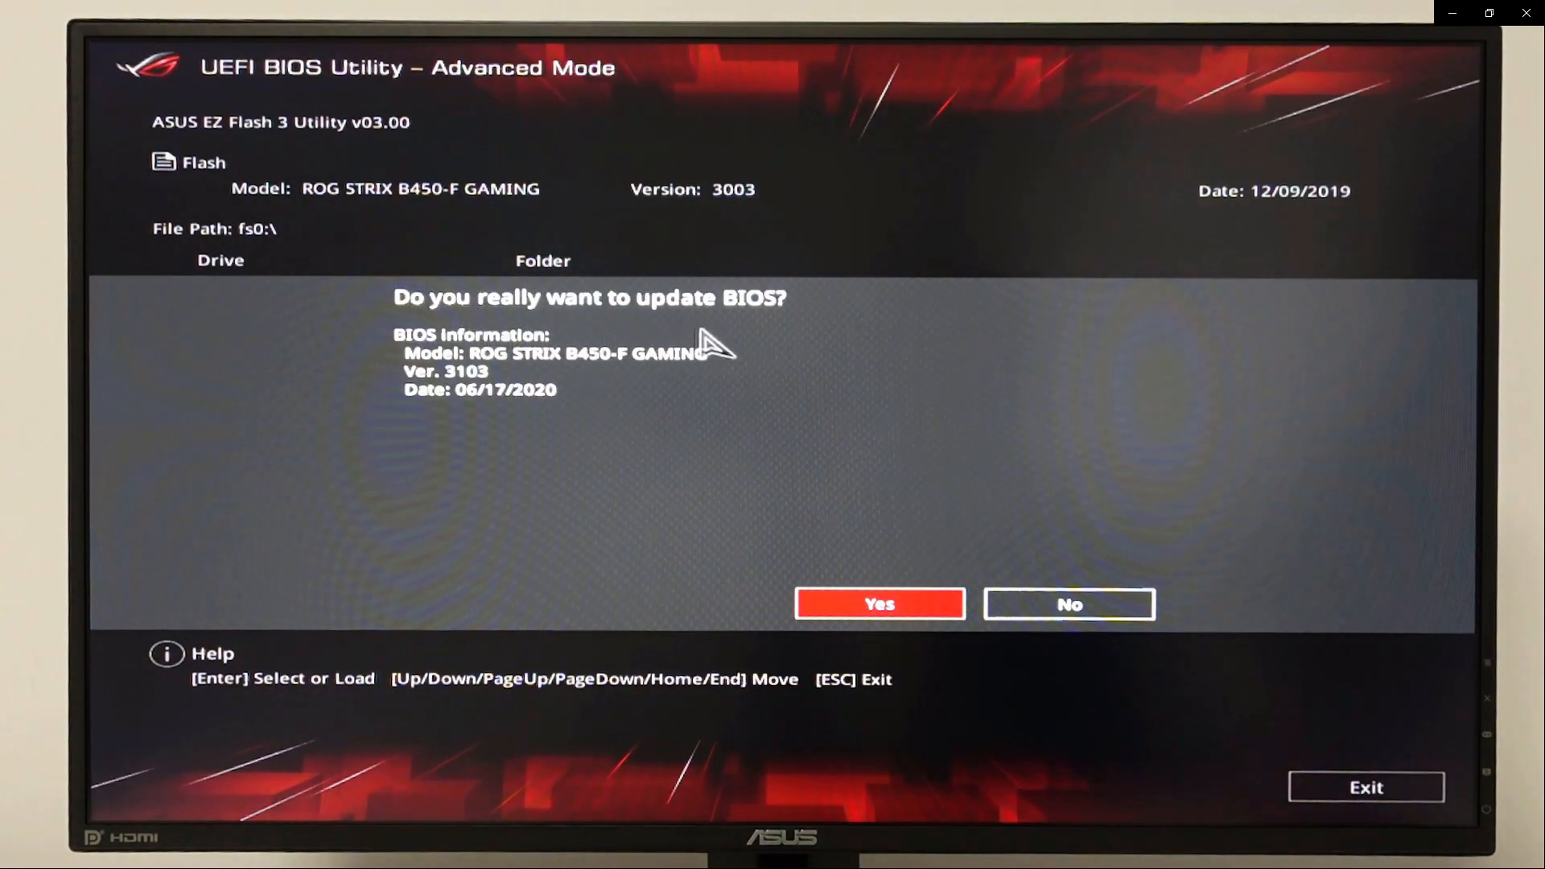
pyautogui.moveTo(778, 466)
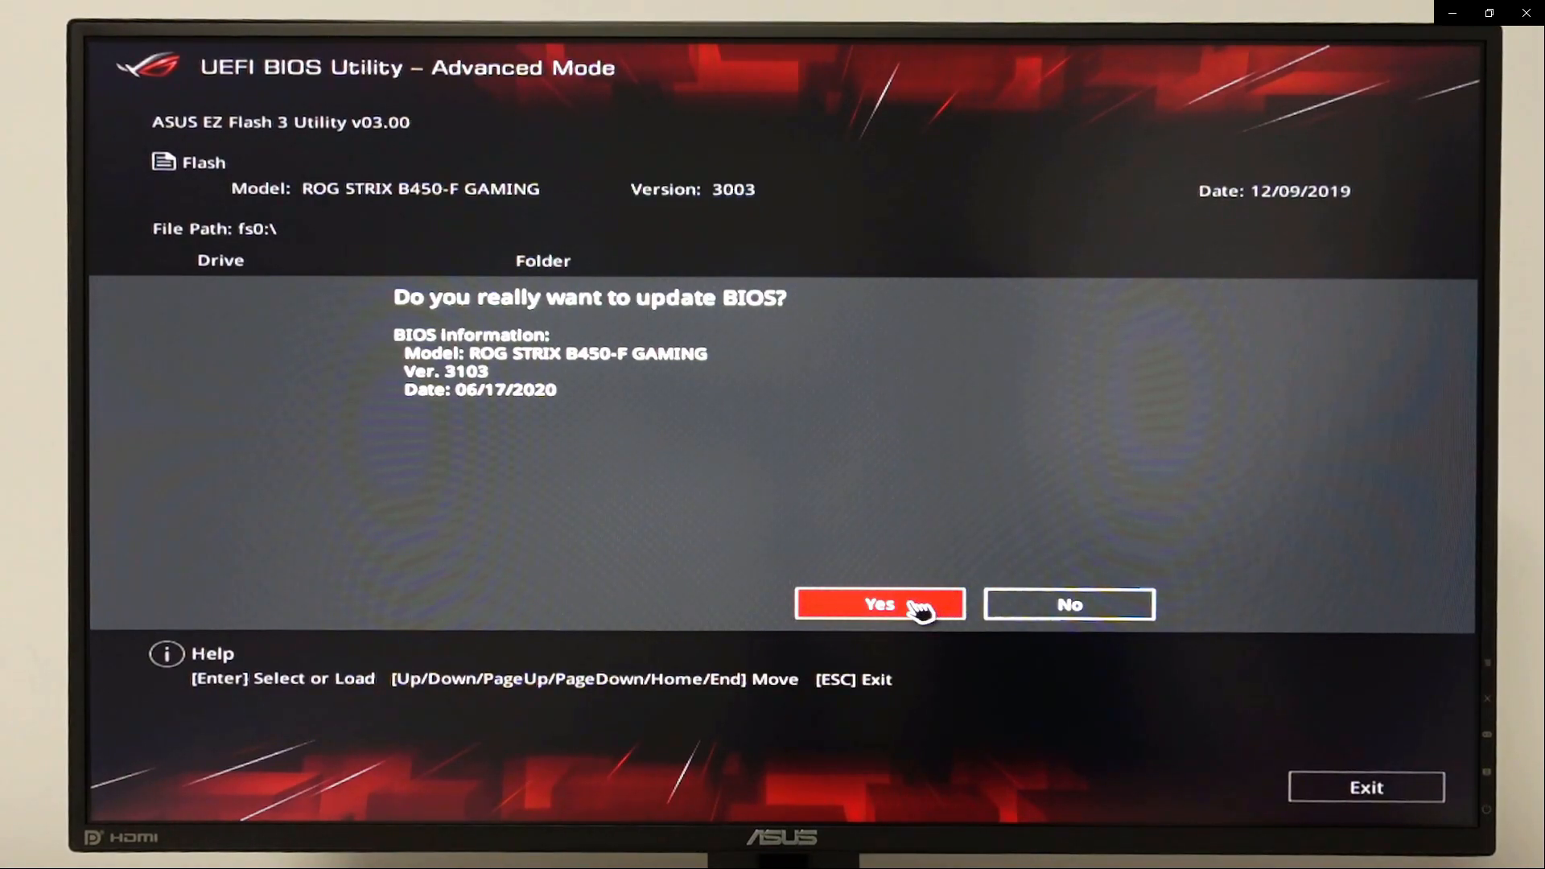
pyautogui.click(879, 605)
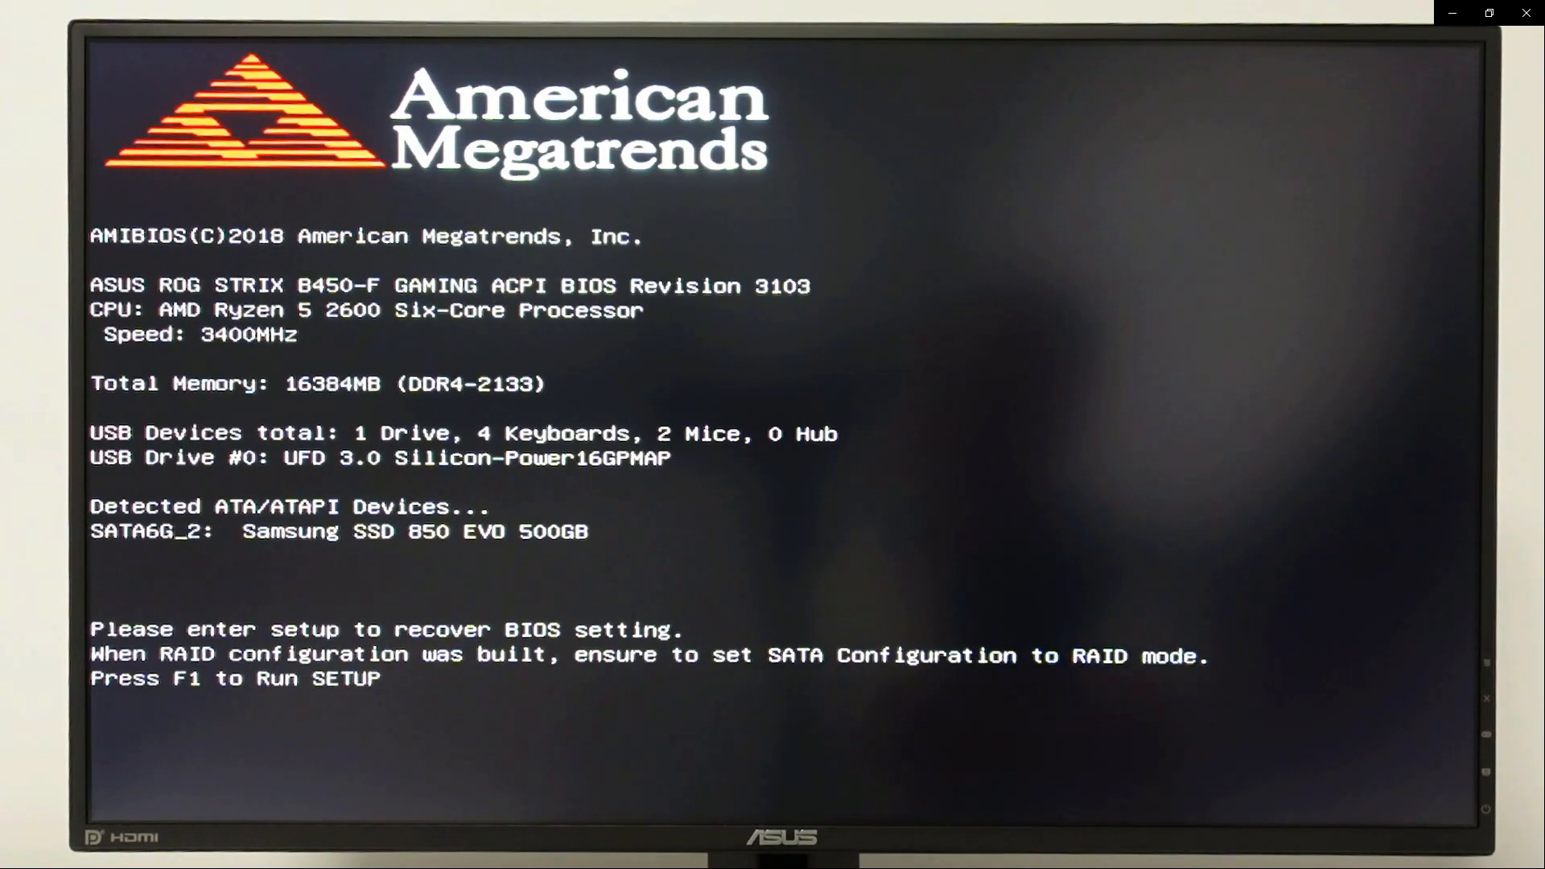
# Enter BIOS setup with F1 after the post-update reboot.
pyautogui.press('f1')
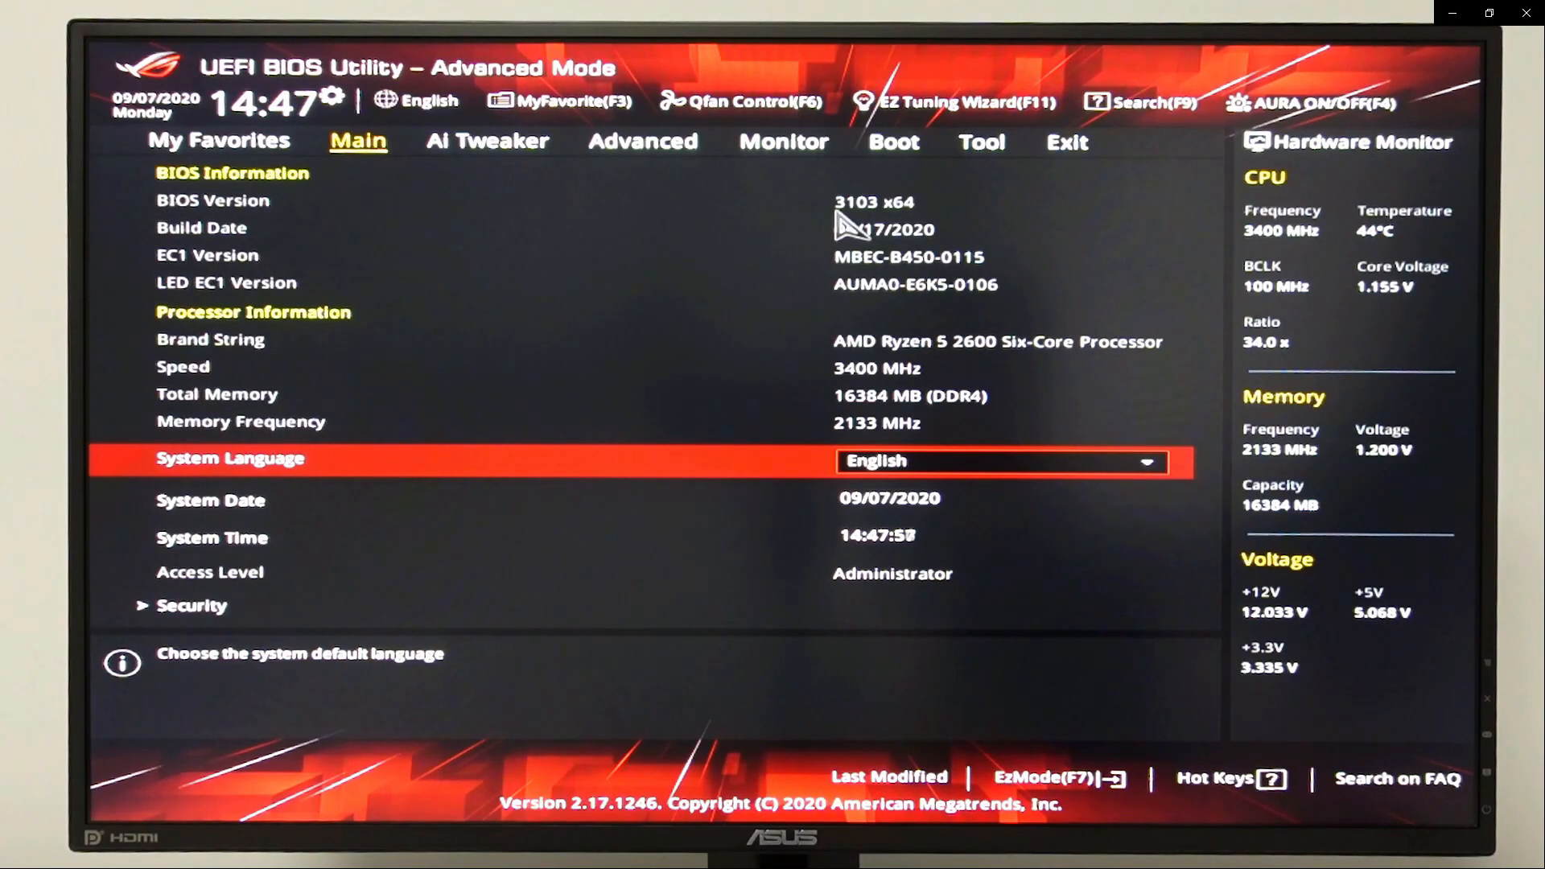
pyautogui.moveTo(867, 232)
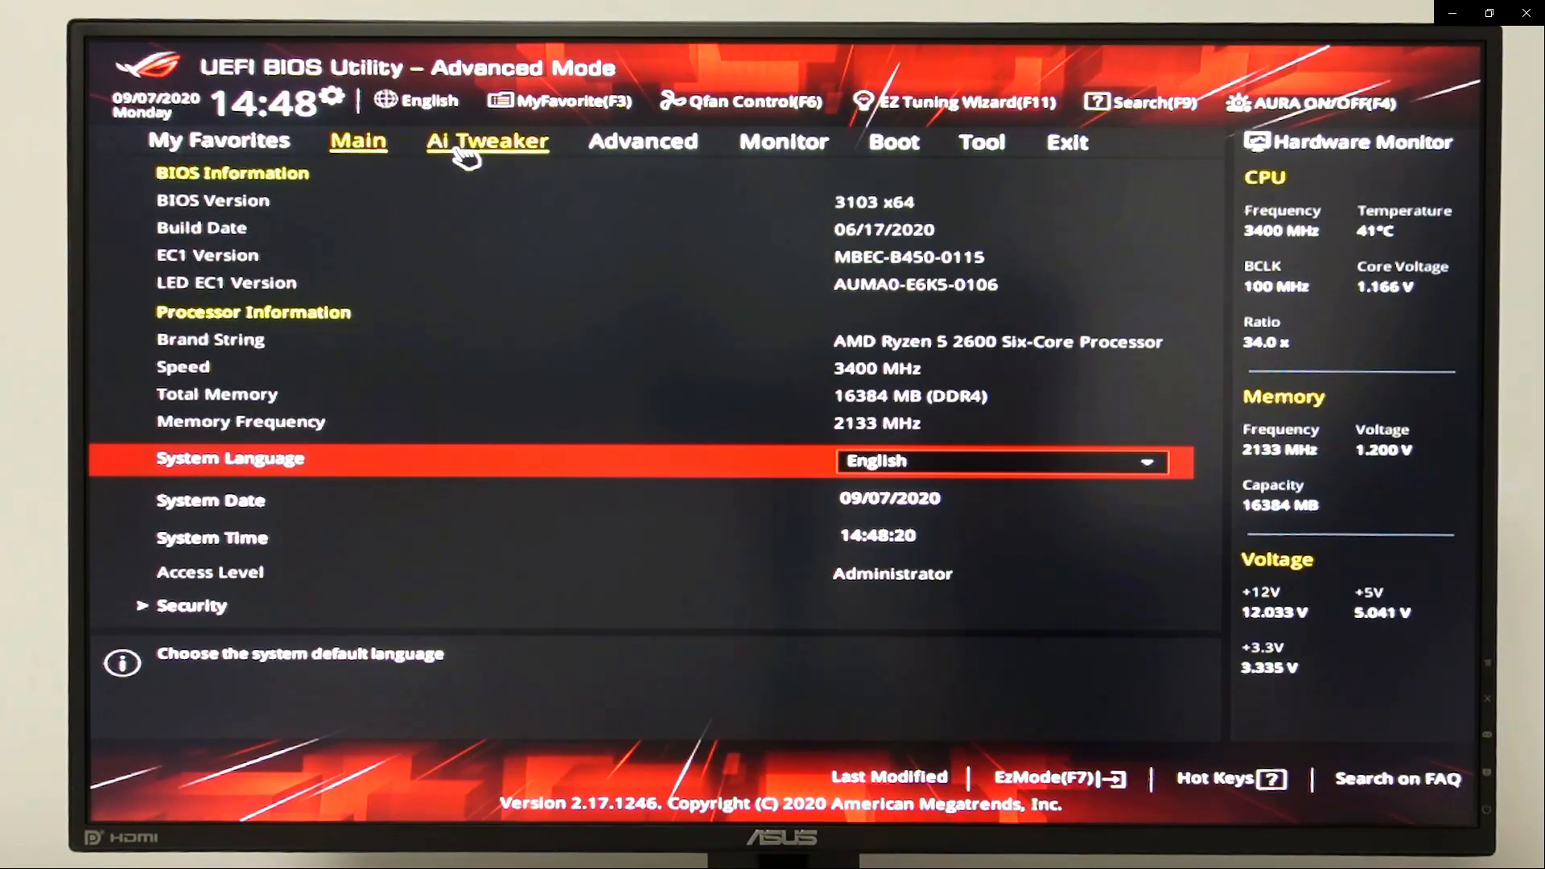
pyautogui.click(486, 142)
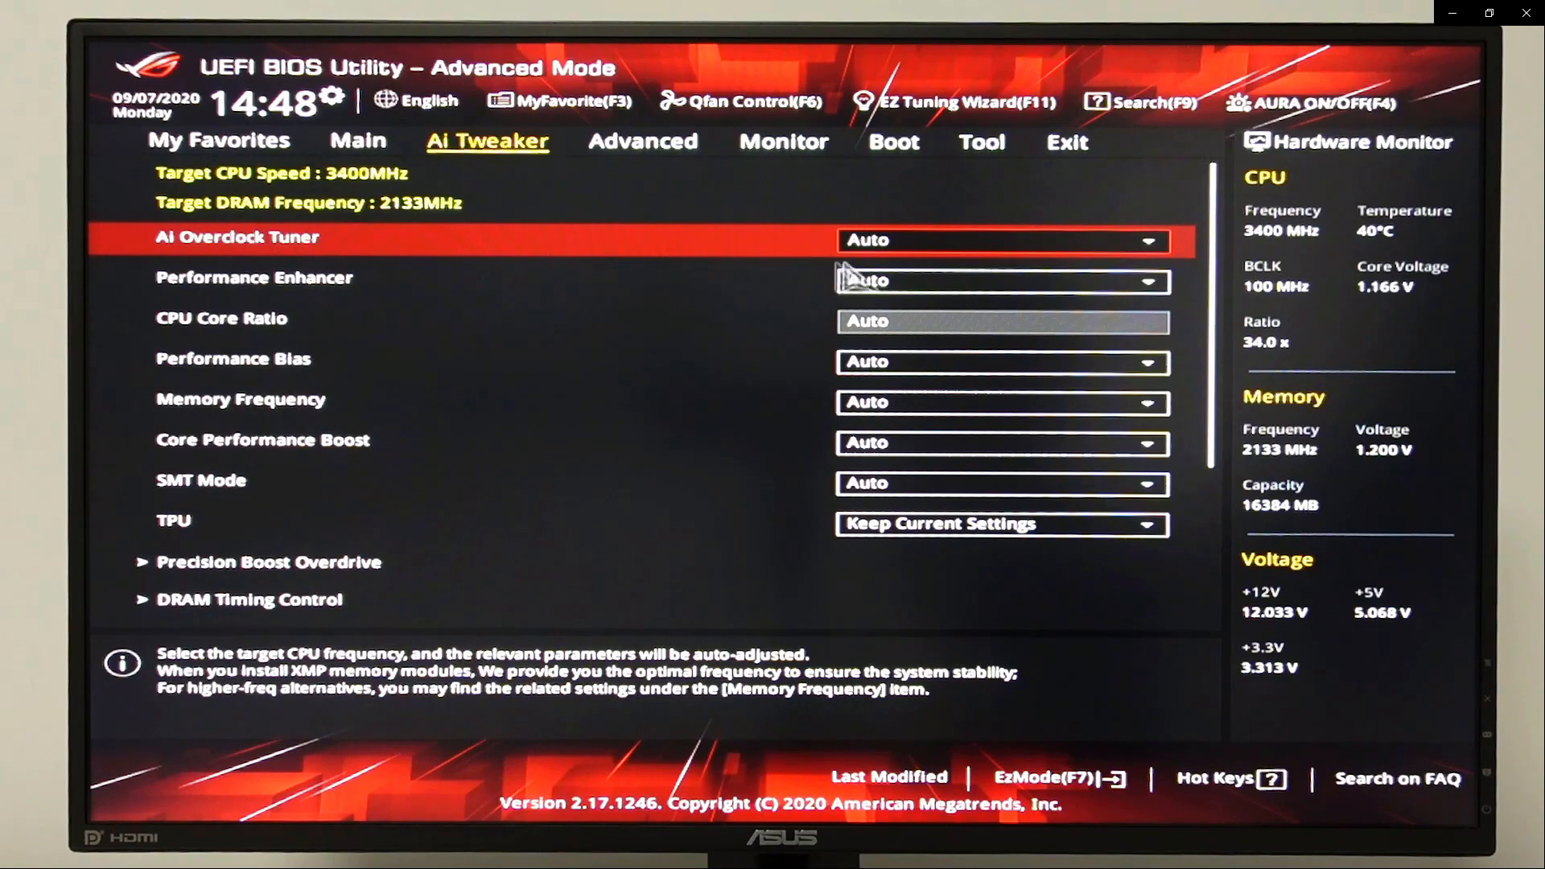
pyautogui.click(1001, 240)
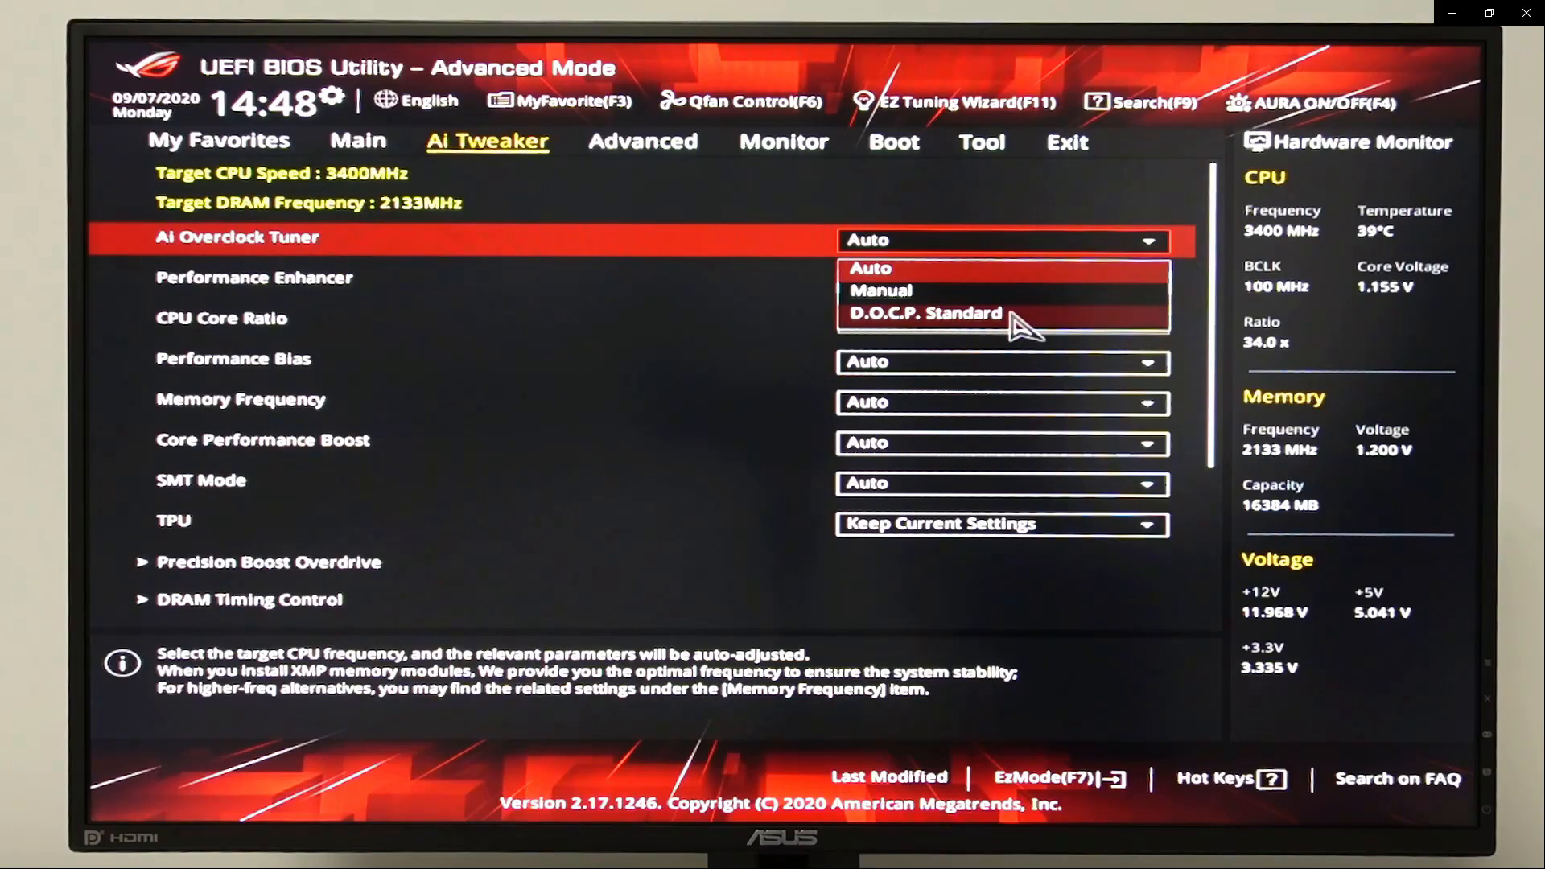
pyautogui.click(925, 313)
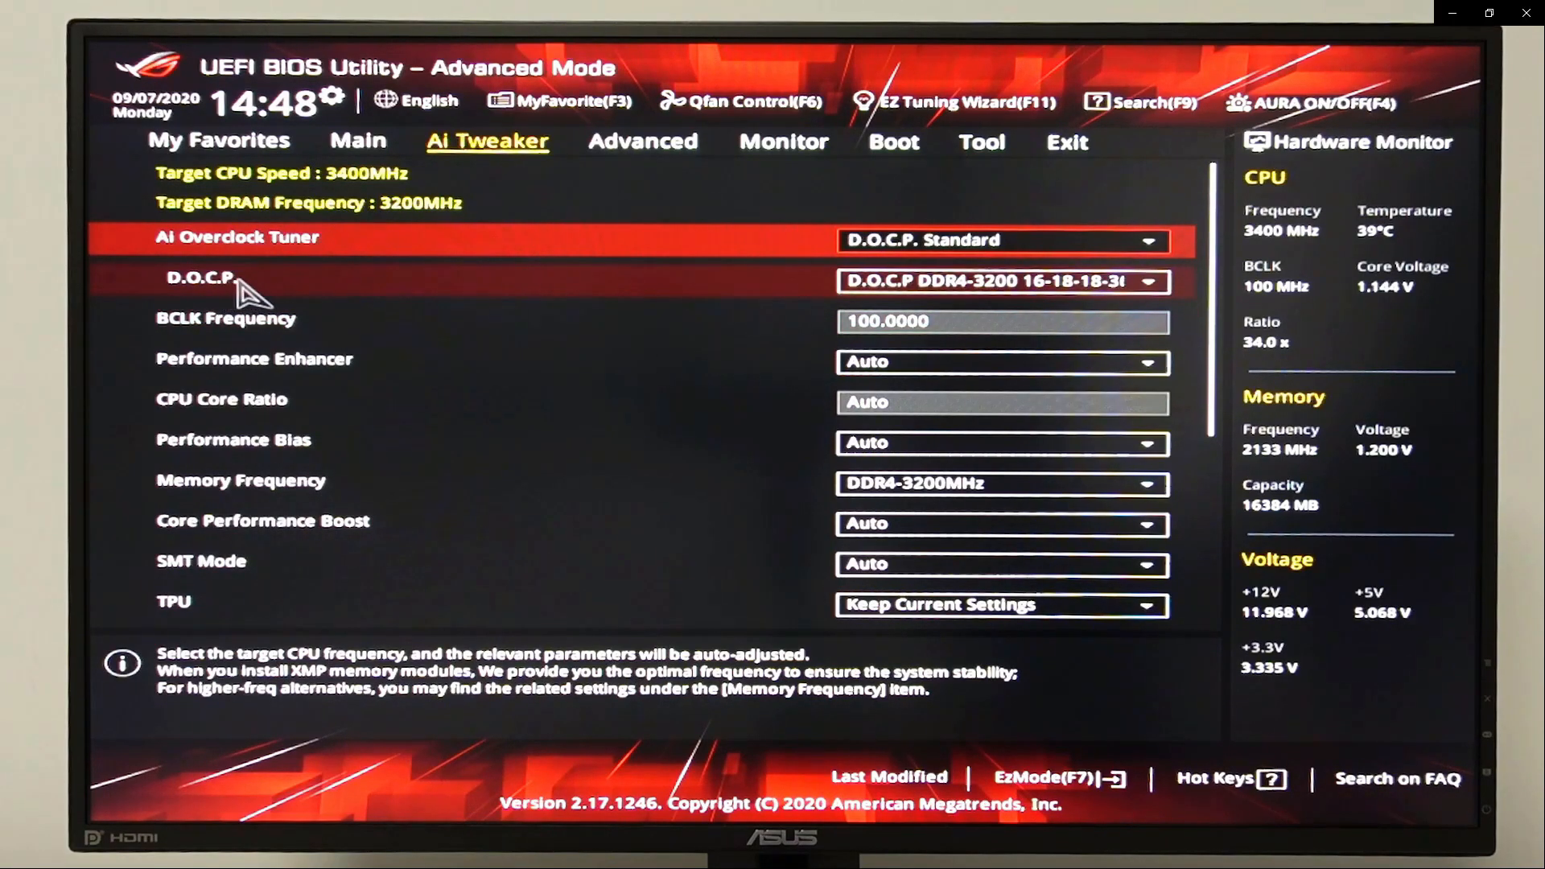
pyautogui.moveTo(750, 313)
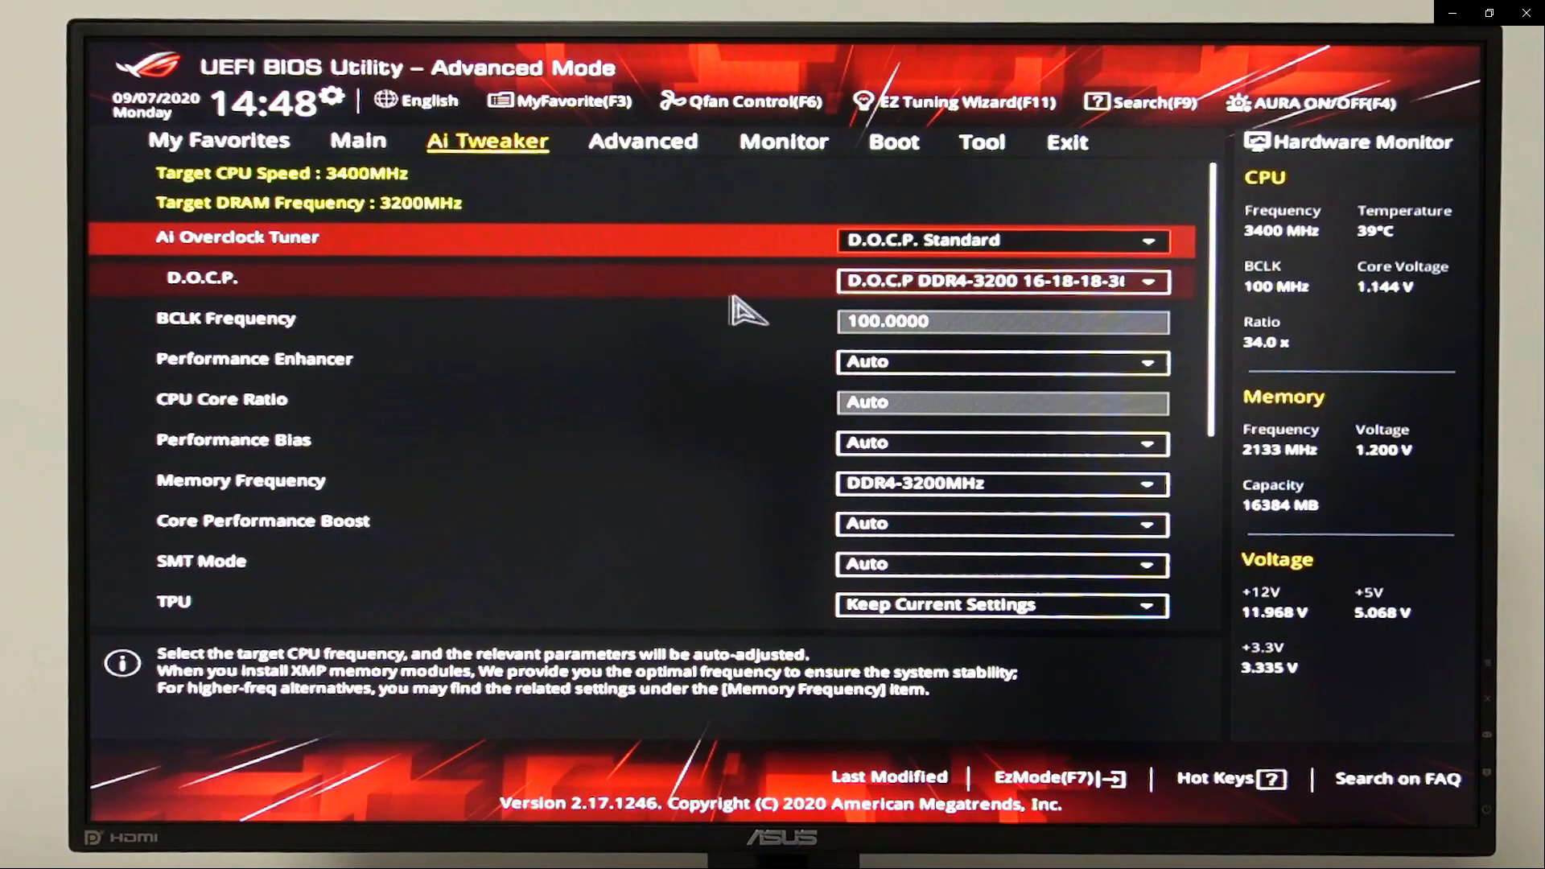
pyautogui.click(998, 281)
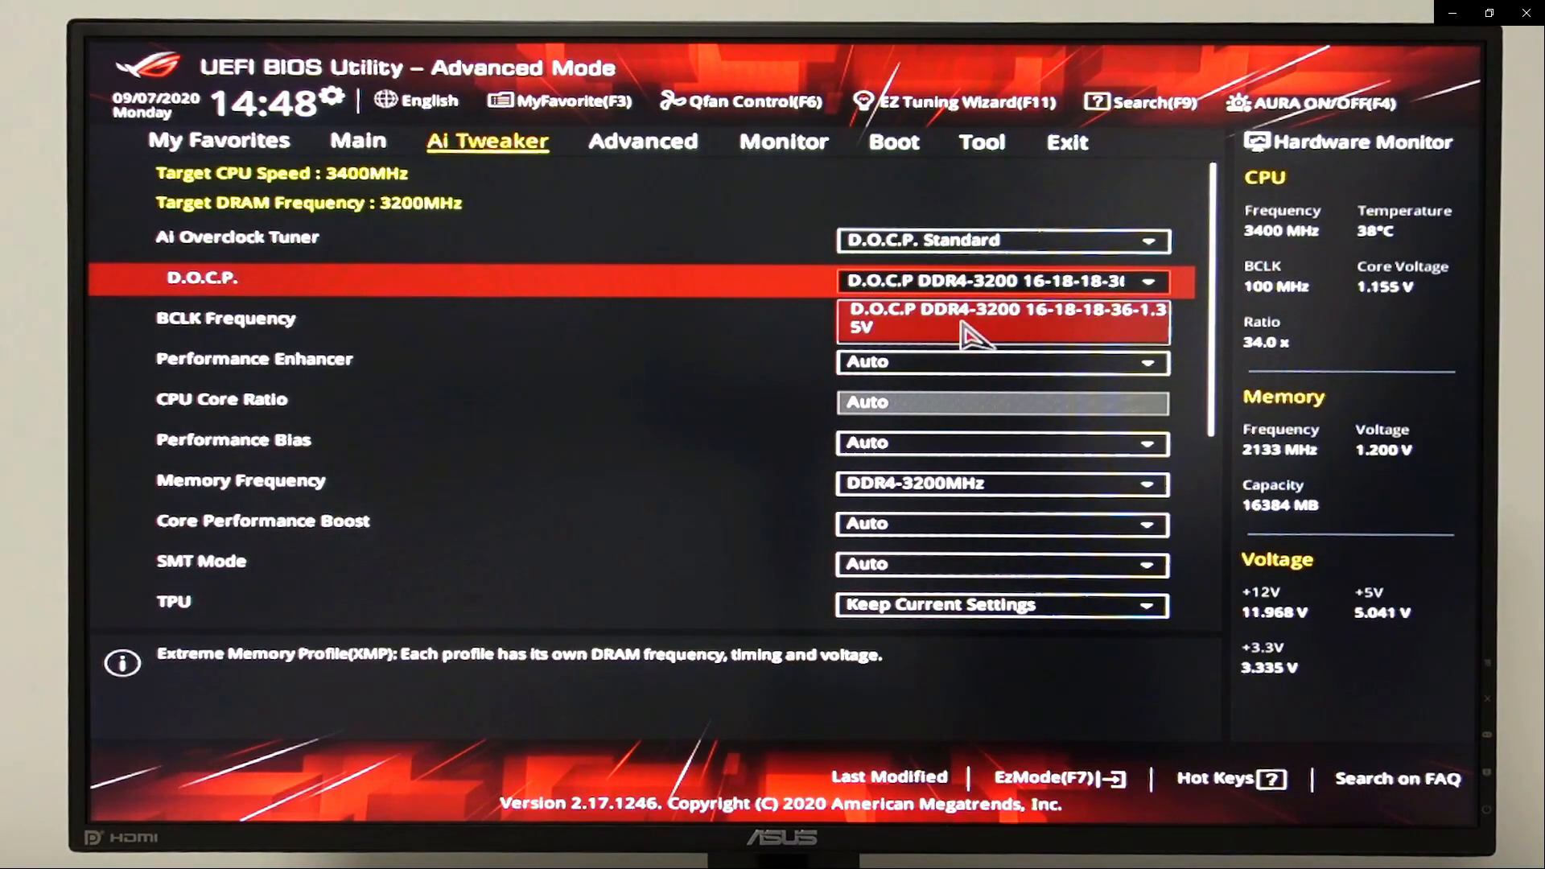
pyautogui.click(1003, 321)
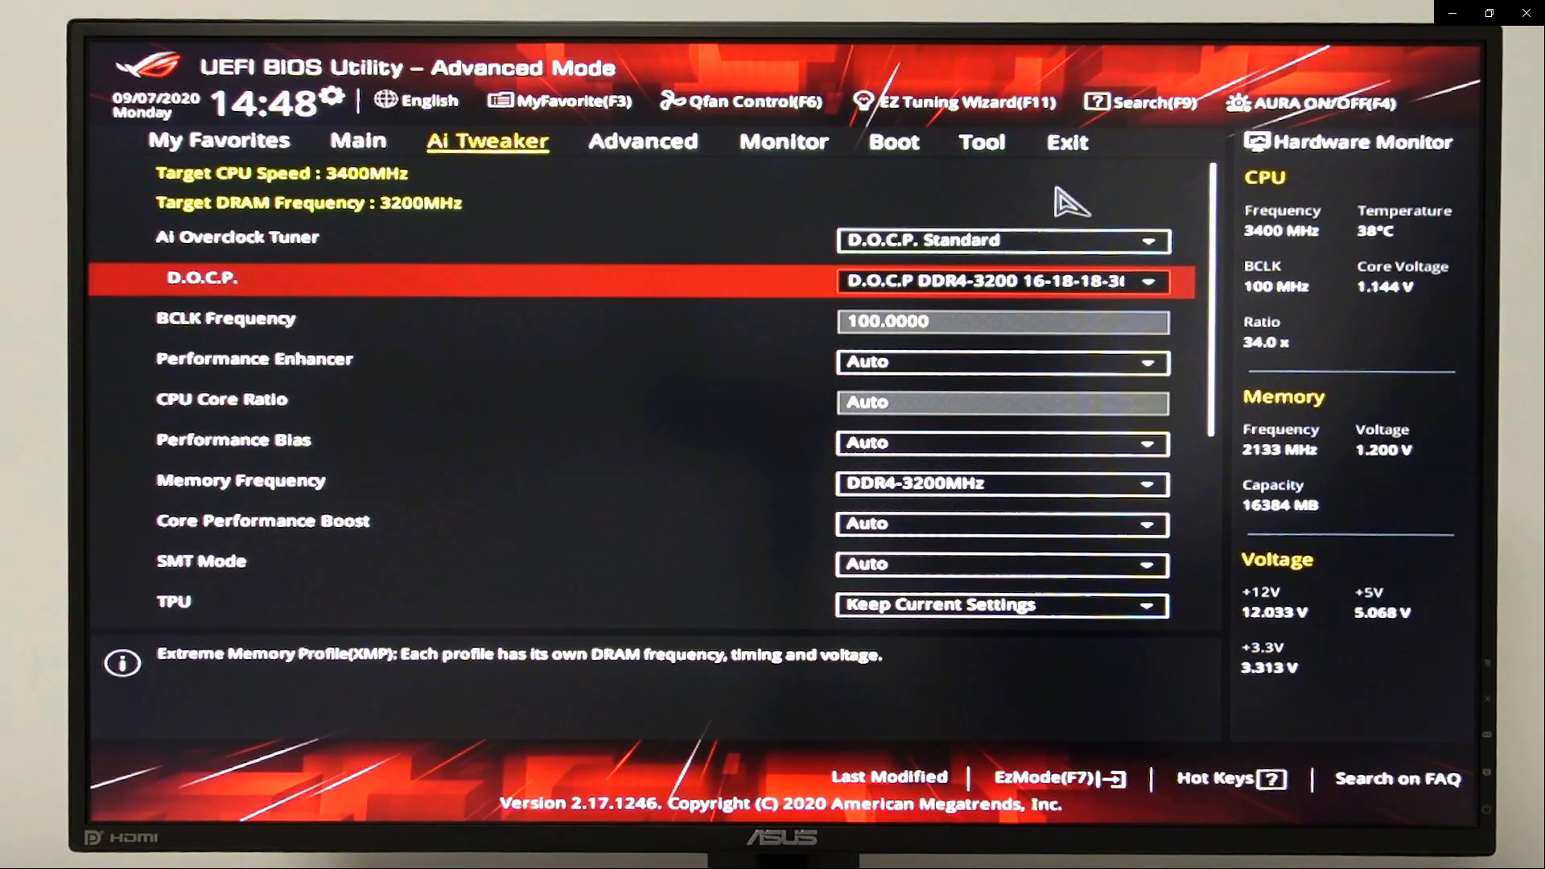
pyautogui.moveTo(1068, 143)
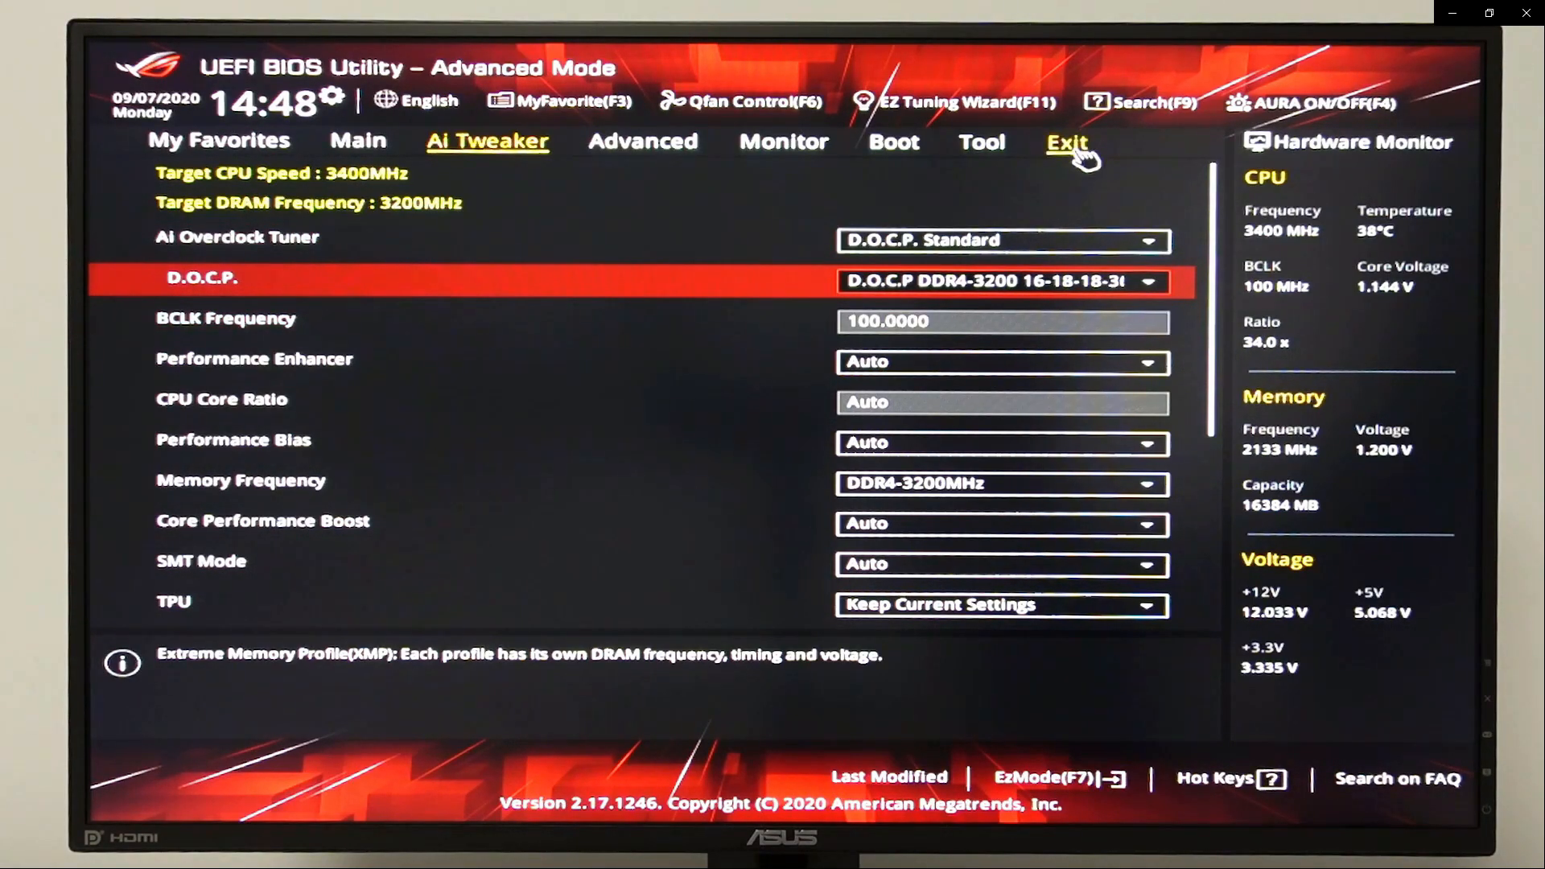
# Save the D.O.C.P. settings and reset, rebooting back into Windows.
pyautogui.click(1068, 143)
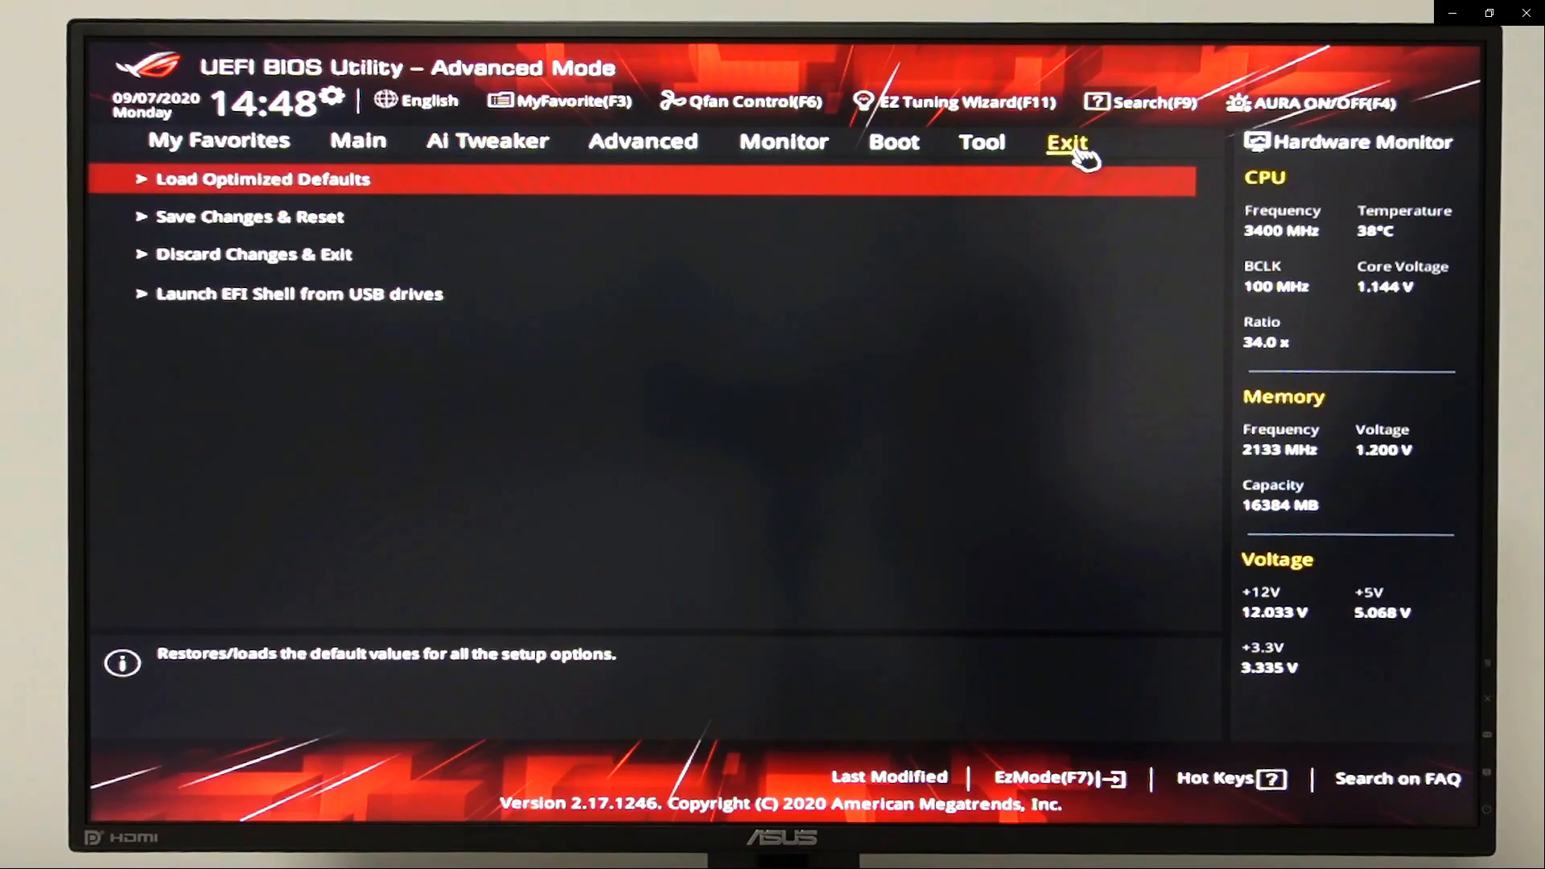
pyautogui.moveTo(188, 225)
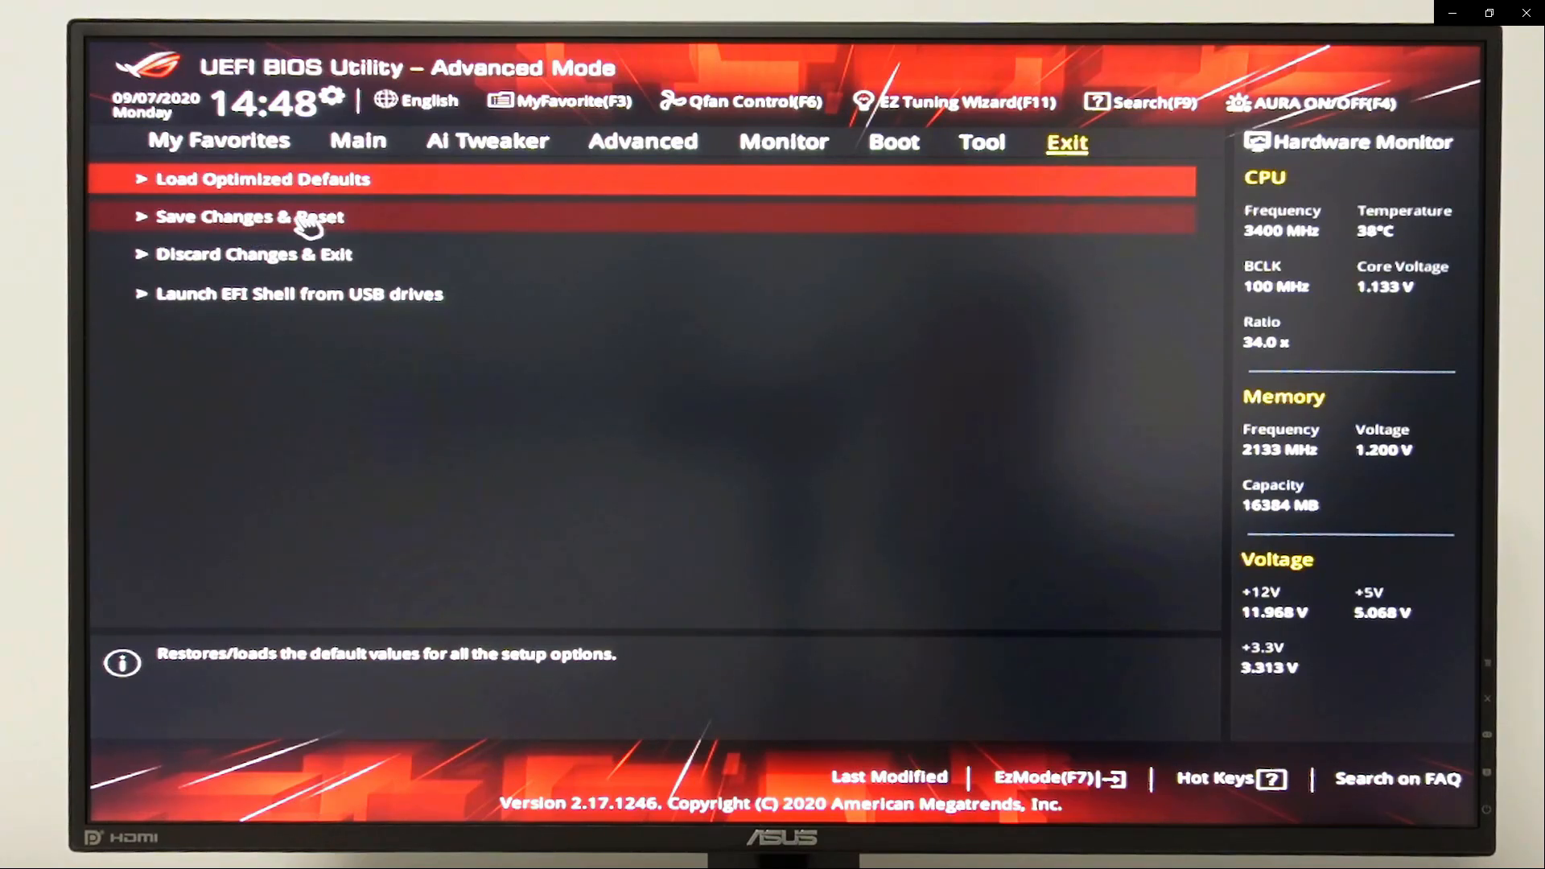
pyautogui.click(250, 216)
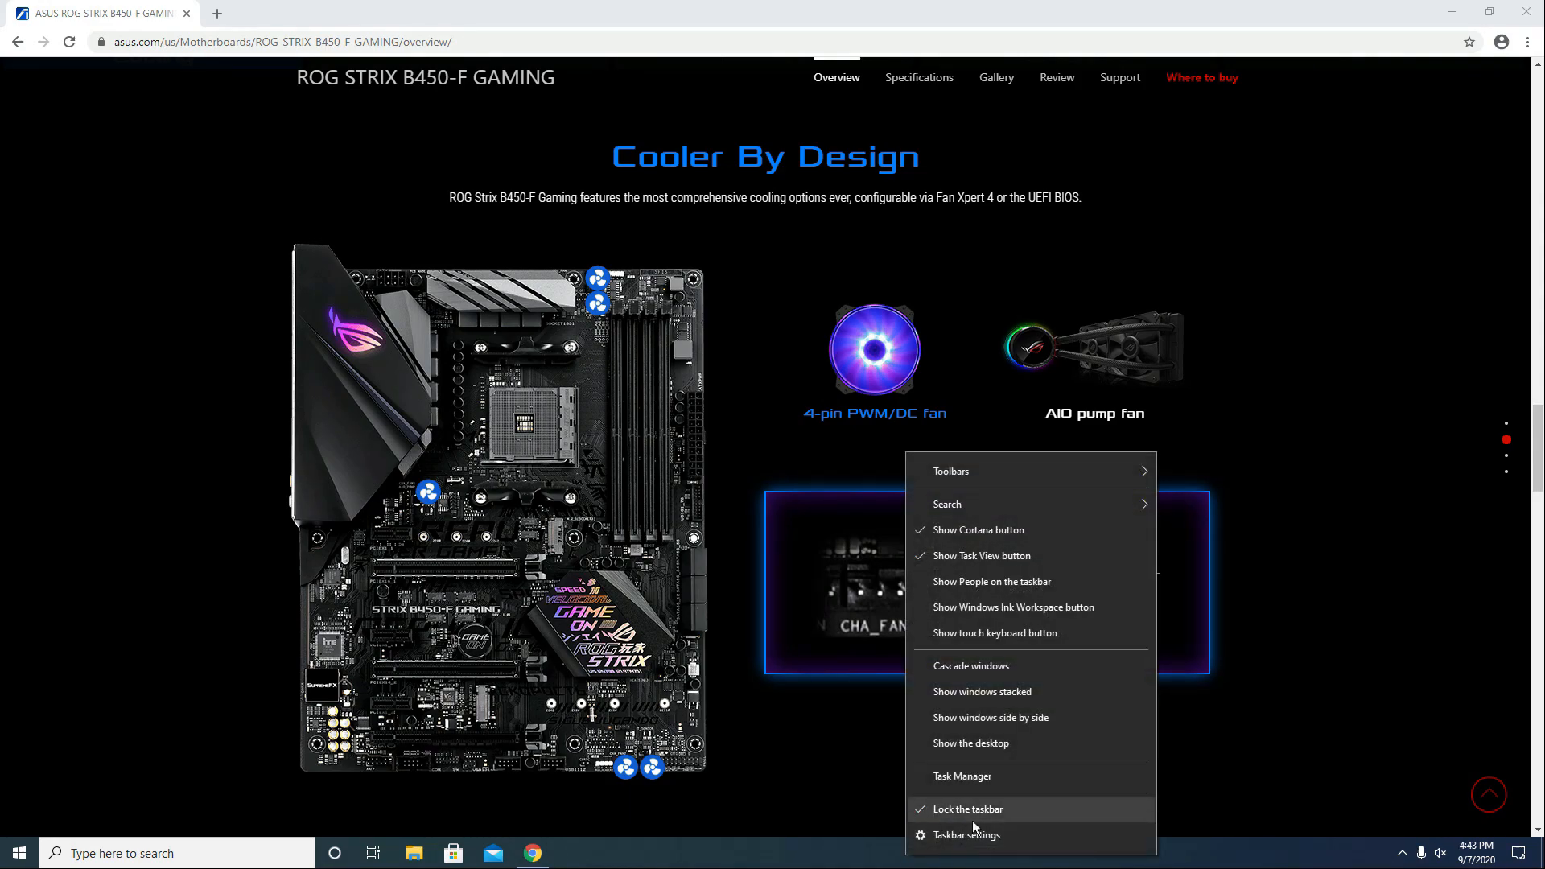
# Check Task Manager's Memory performance page for 16.0 GB at 3200 MHz.
pyautogui.click(961, 776)
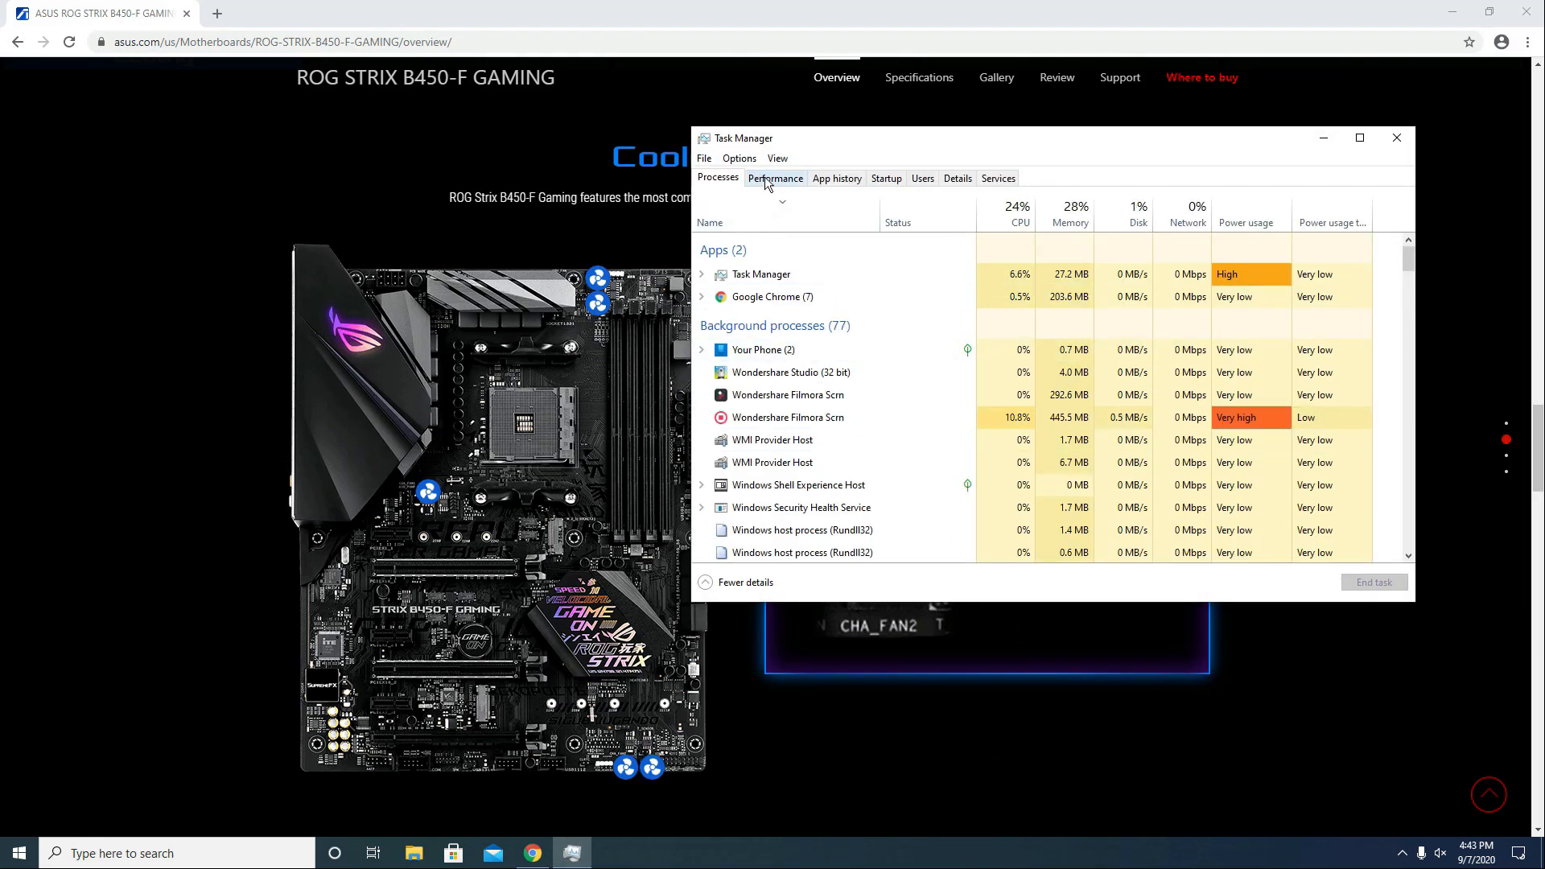
pyautogui.click(776, 178)
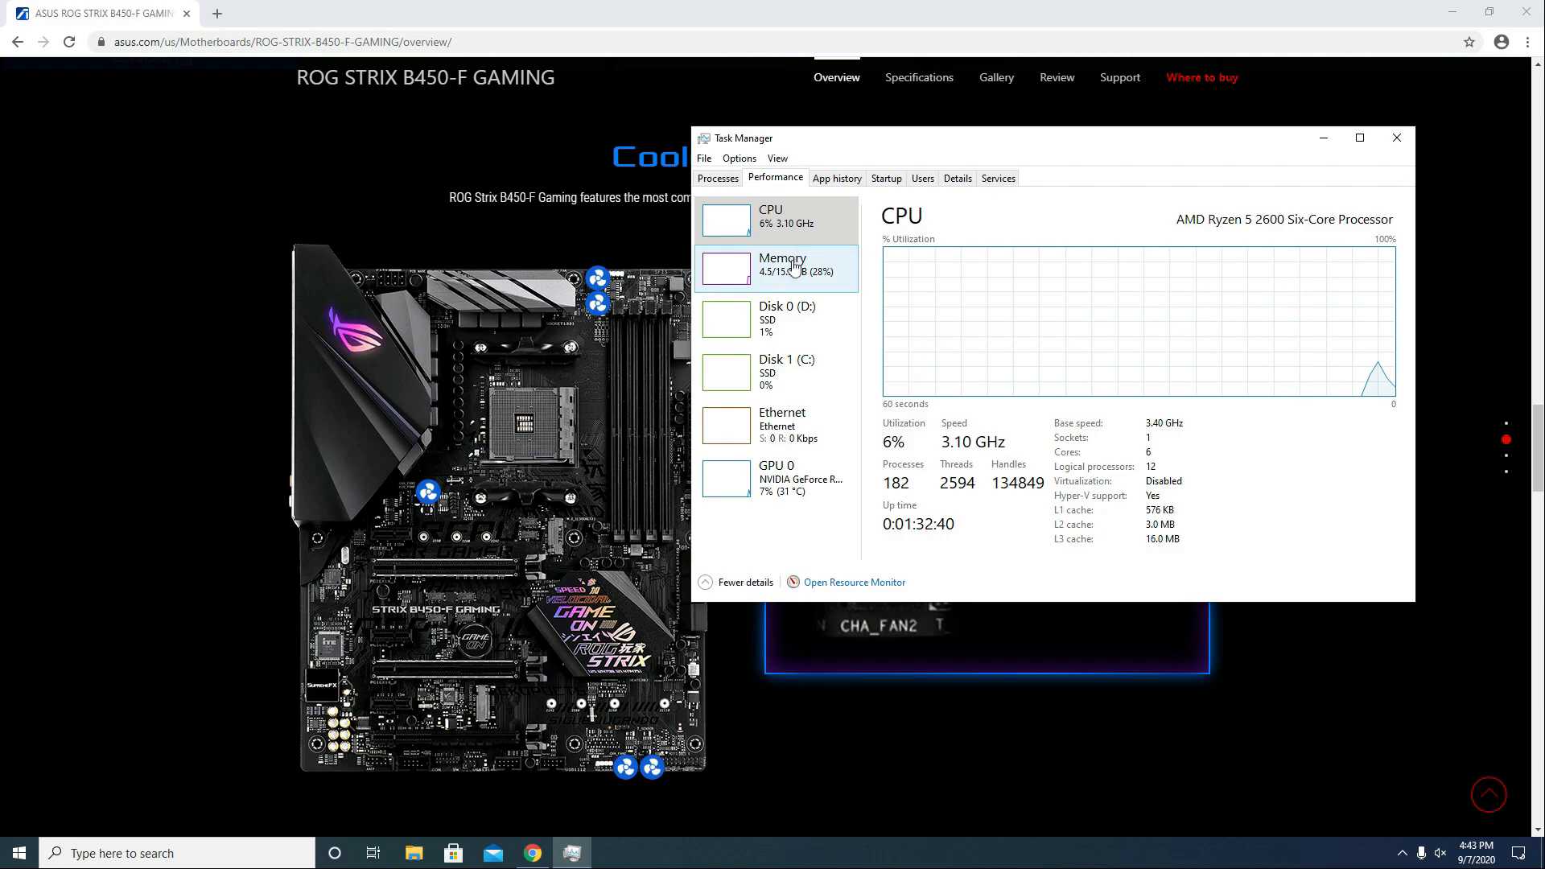
pyautogui.click(781, 266)
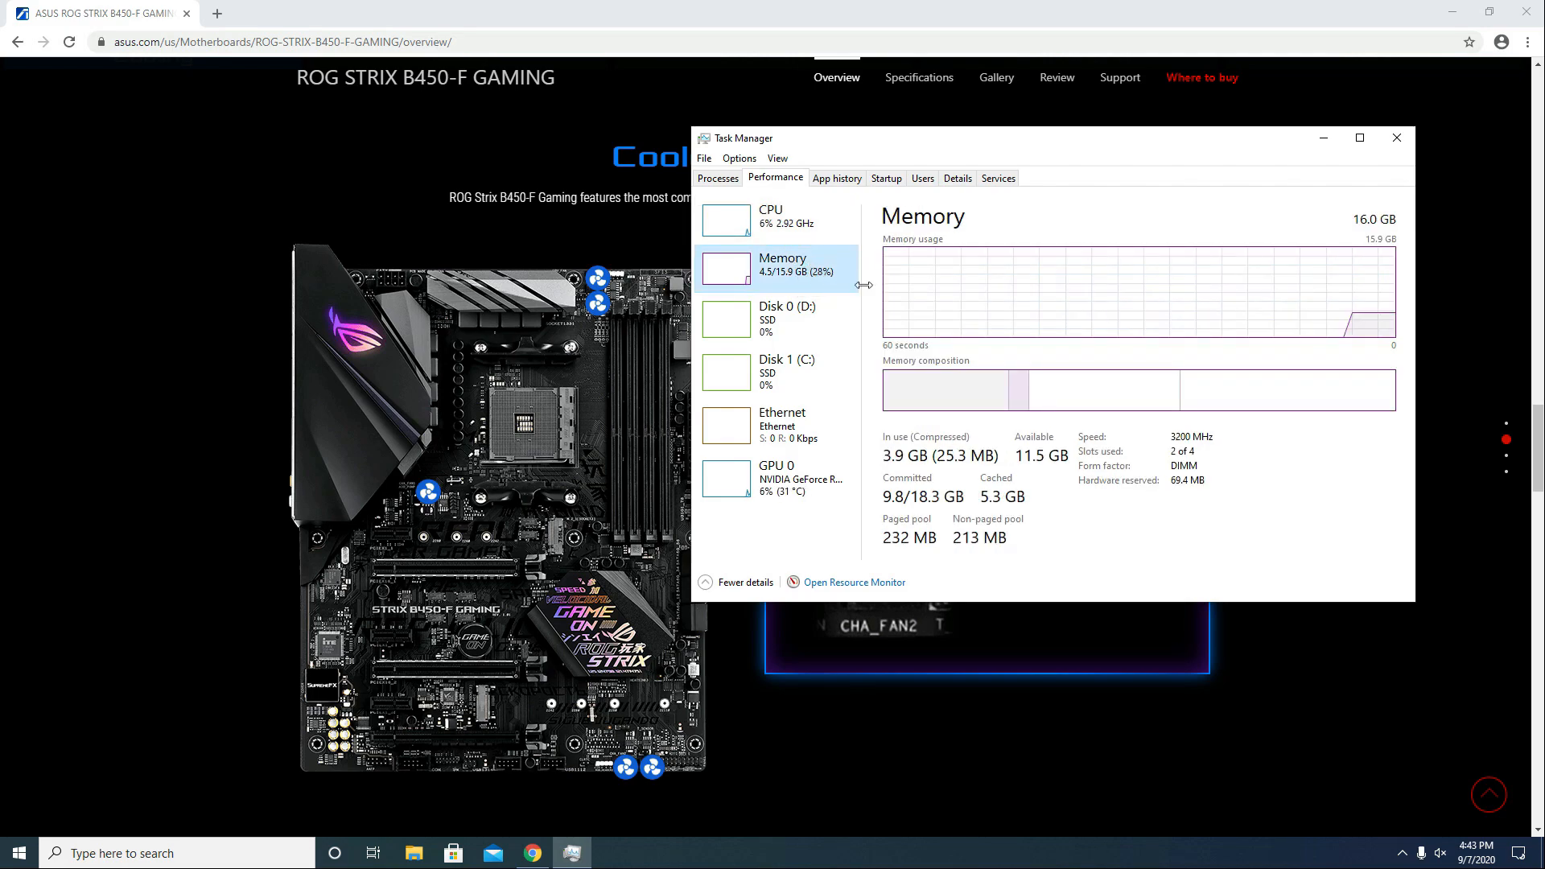